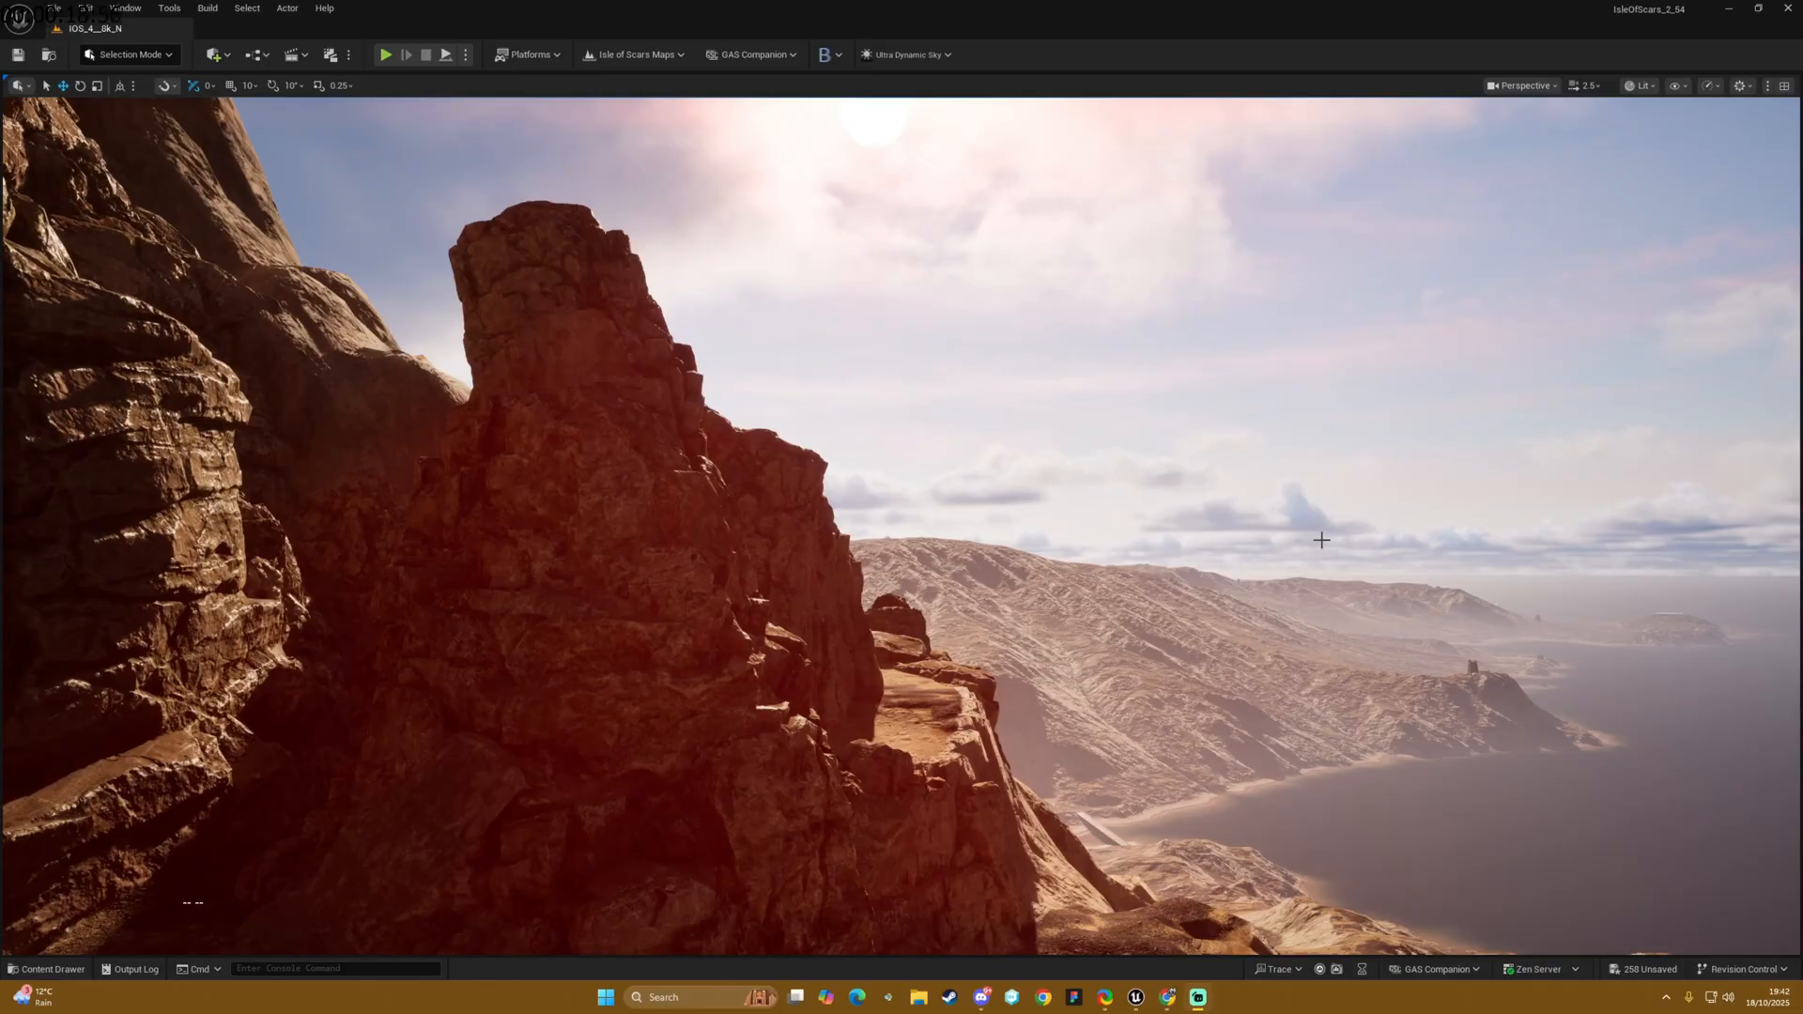
mouse_move(1375, 199)
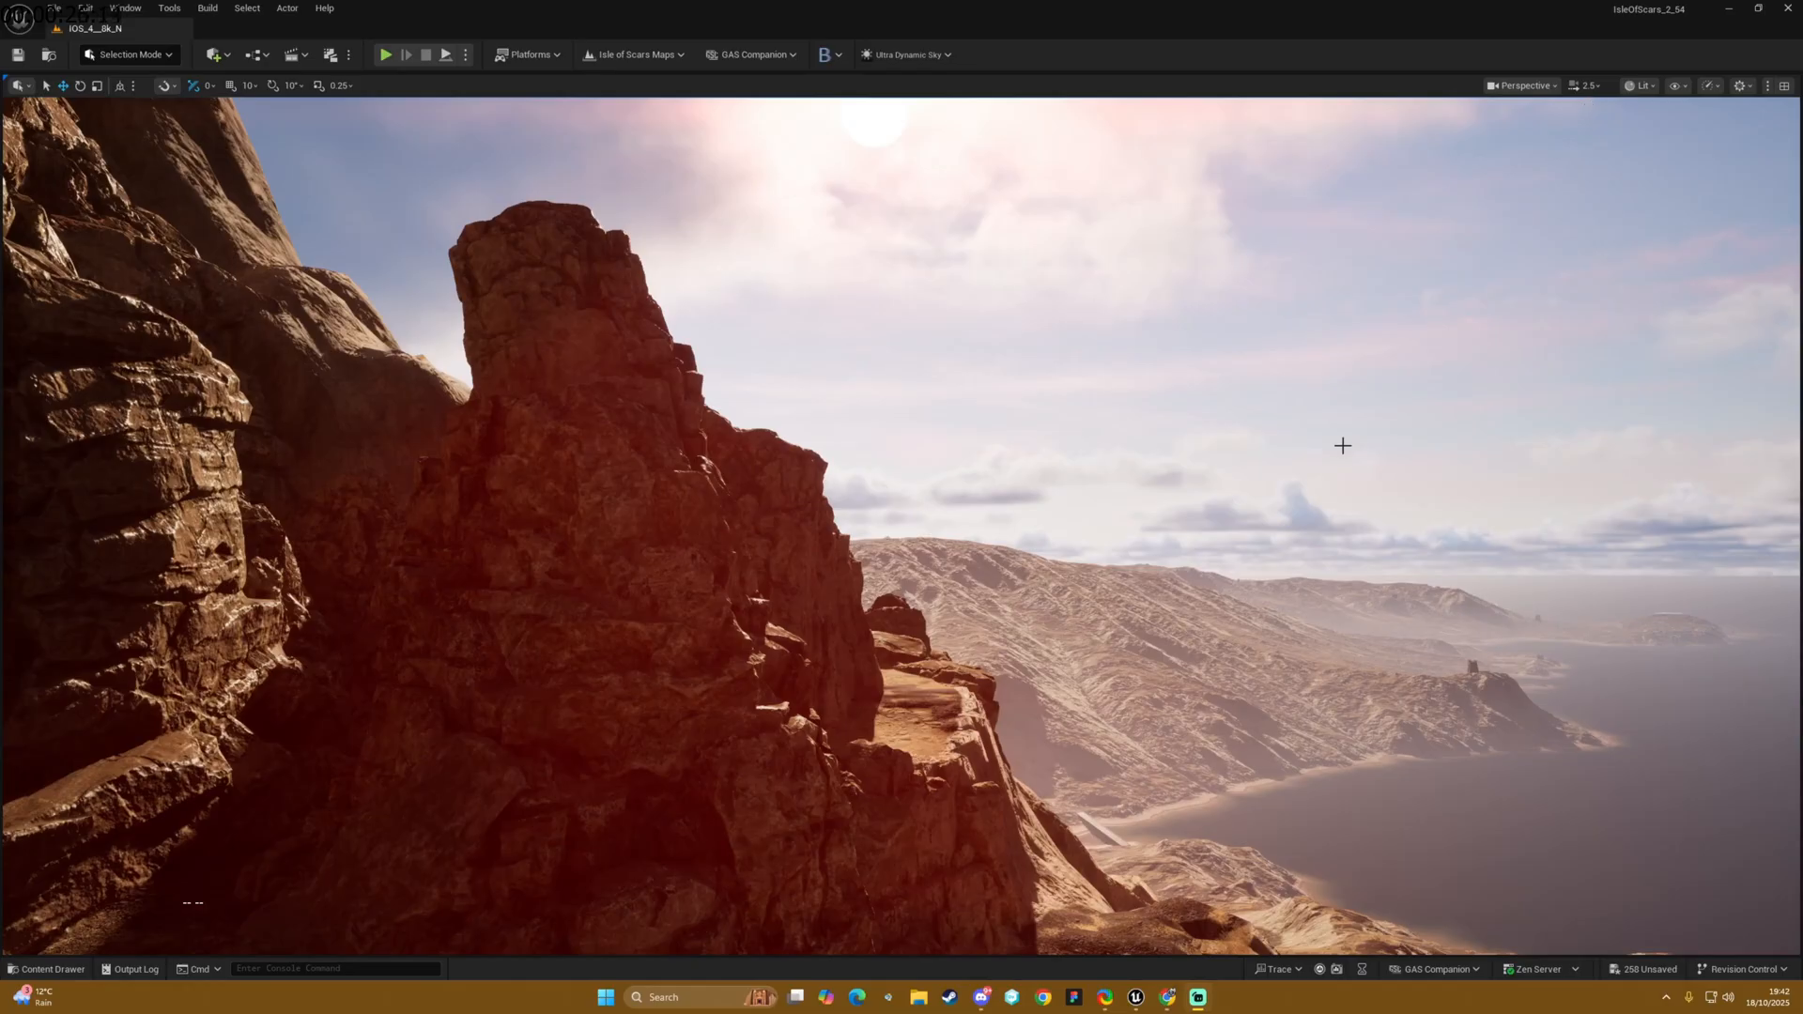
mouse_move(1229, 447)
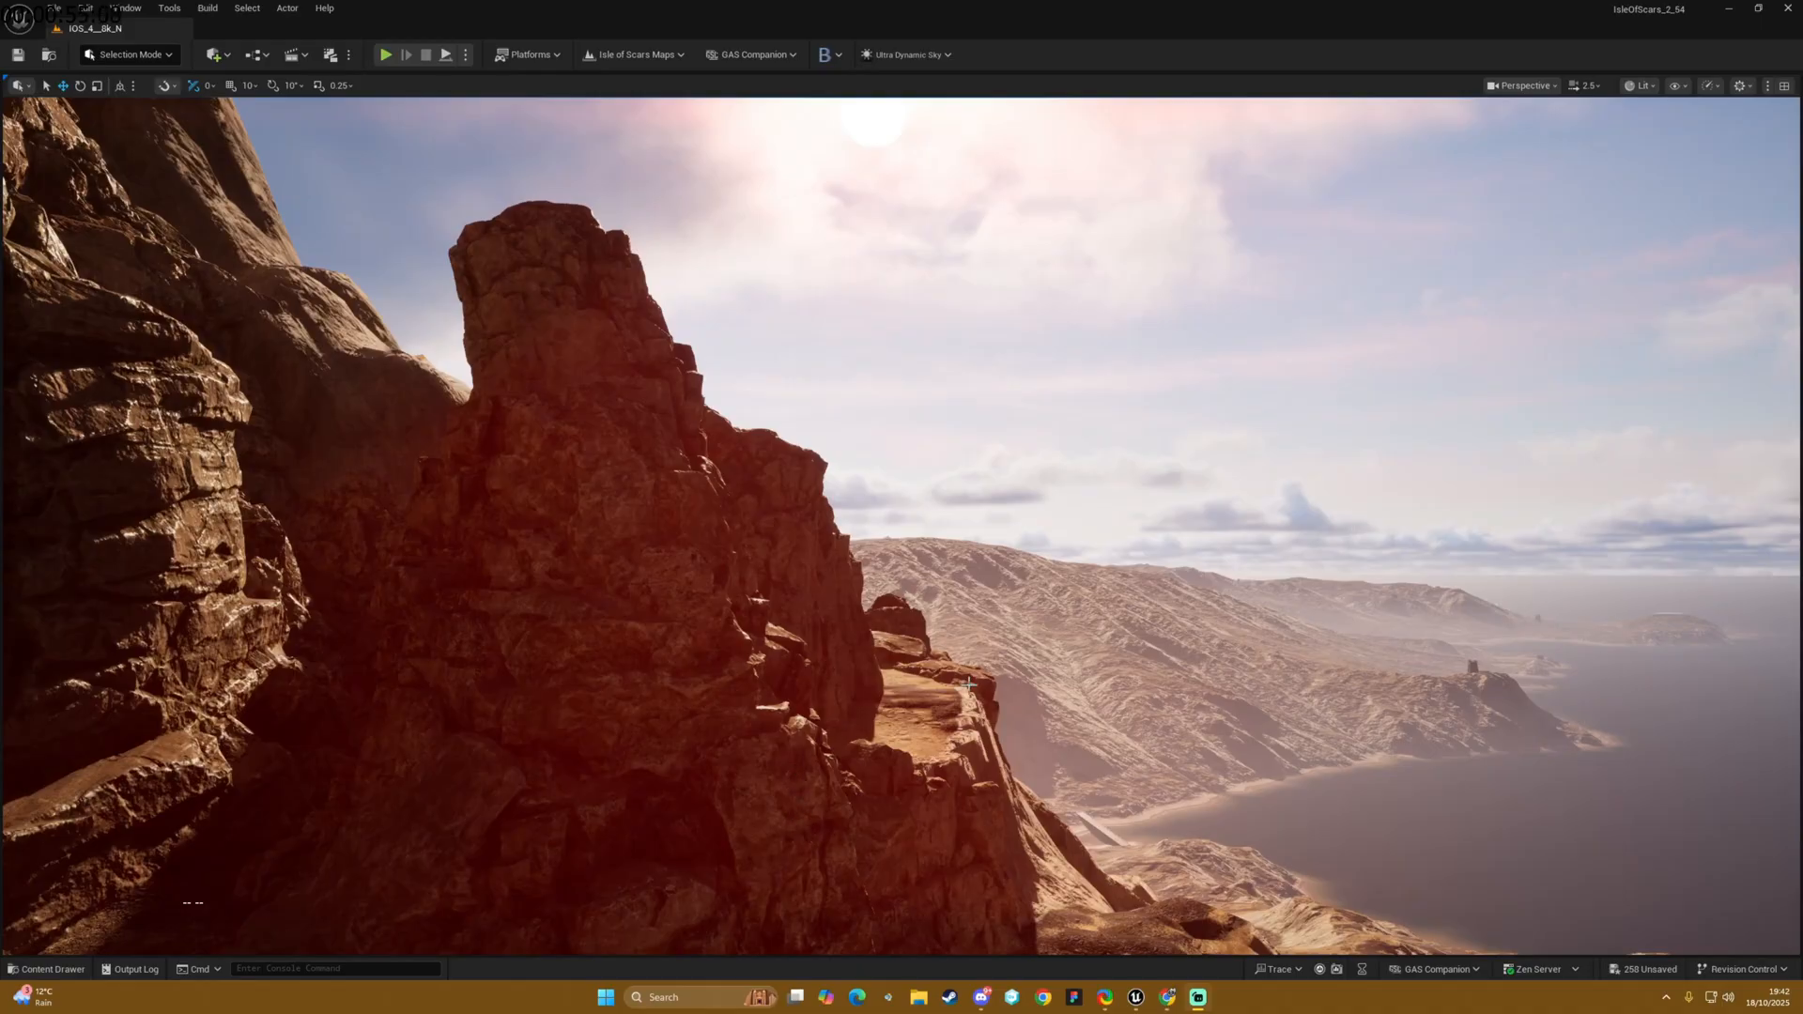
mouse_move(1003, 541)
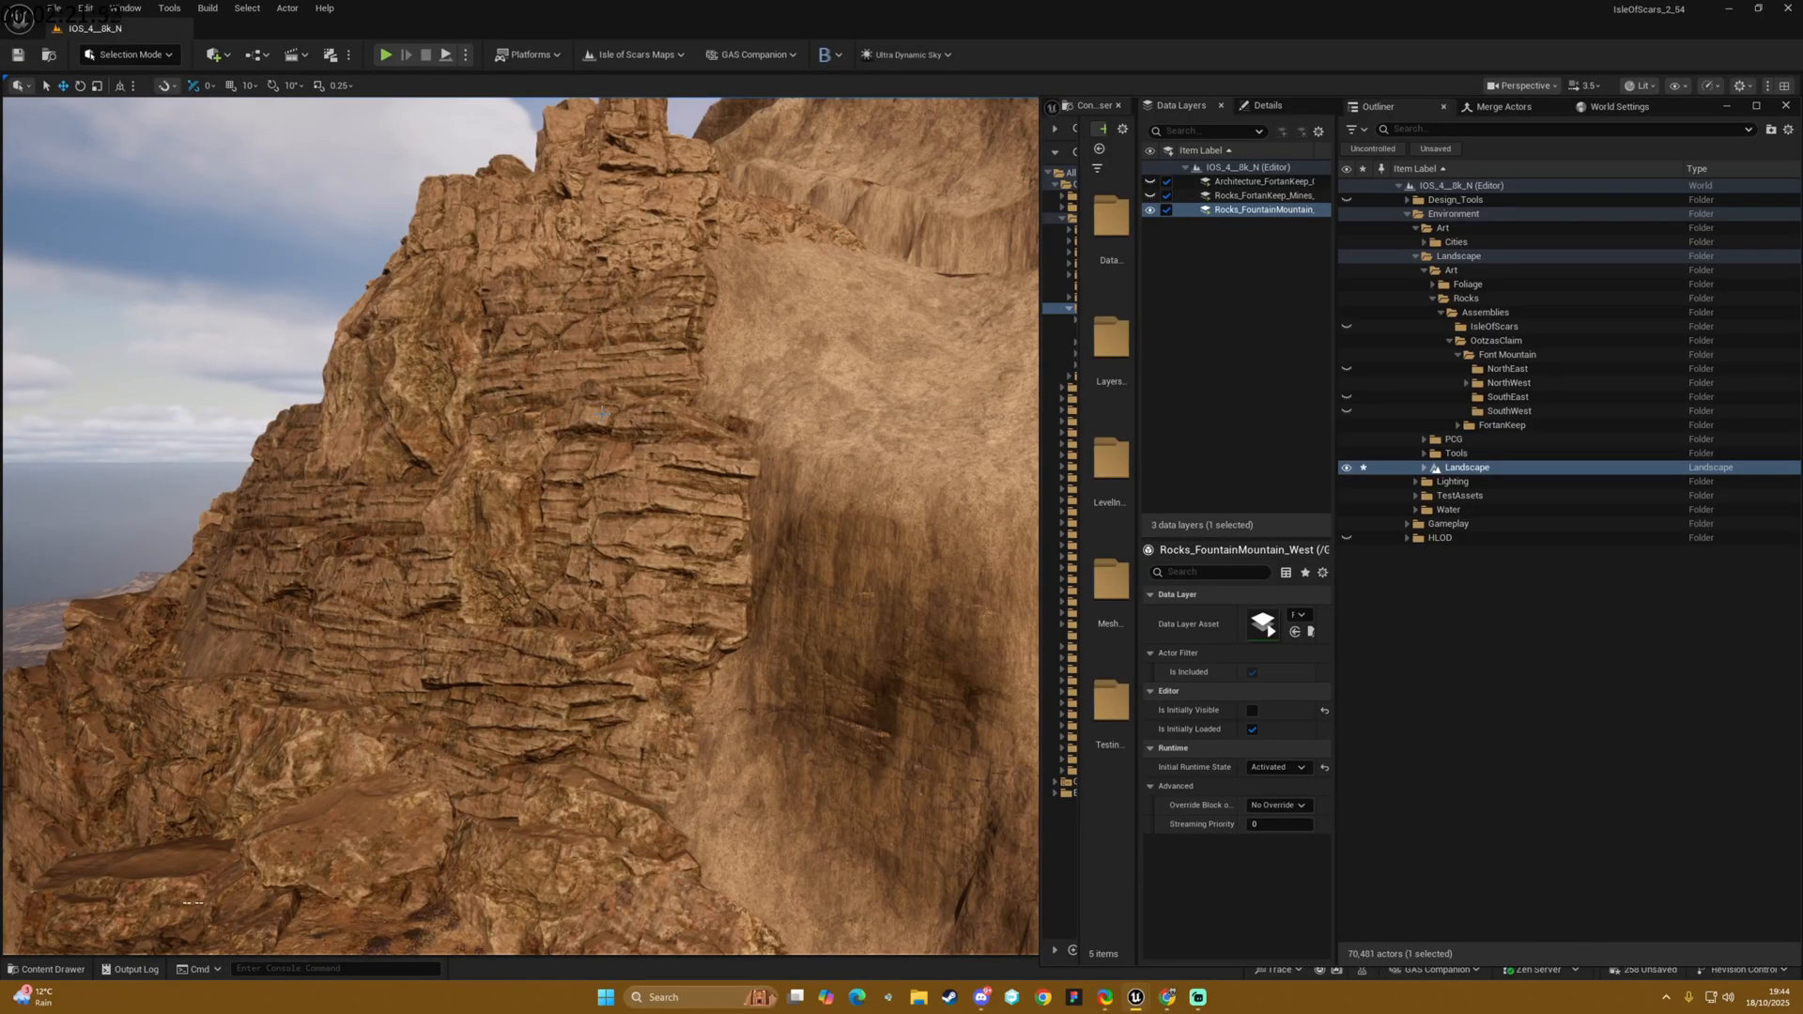
mouse_move(608, 454)
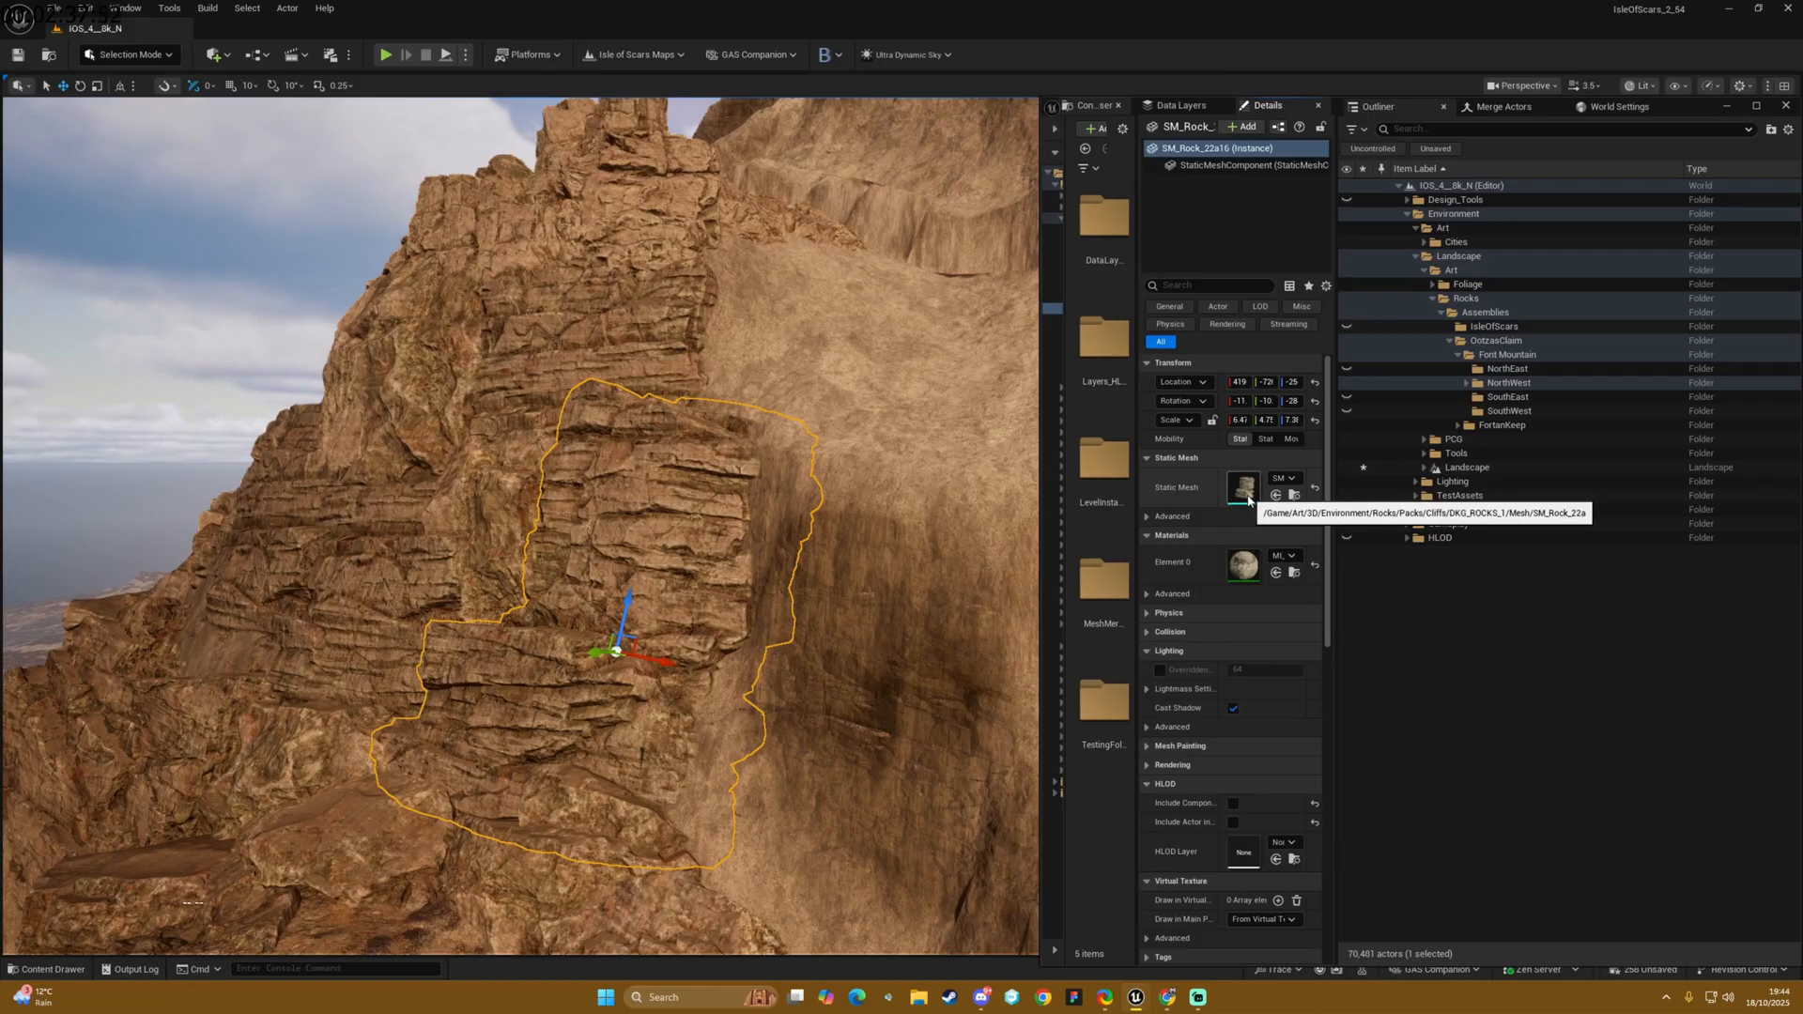
double_click(1243, 488)
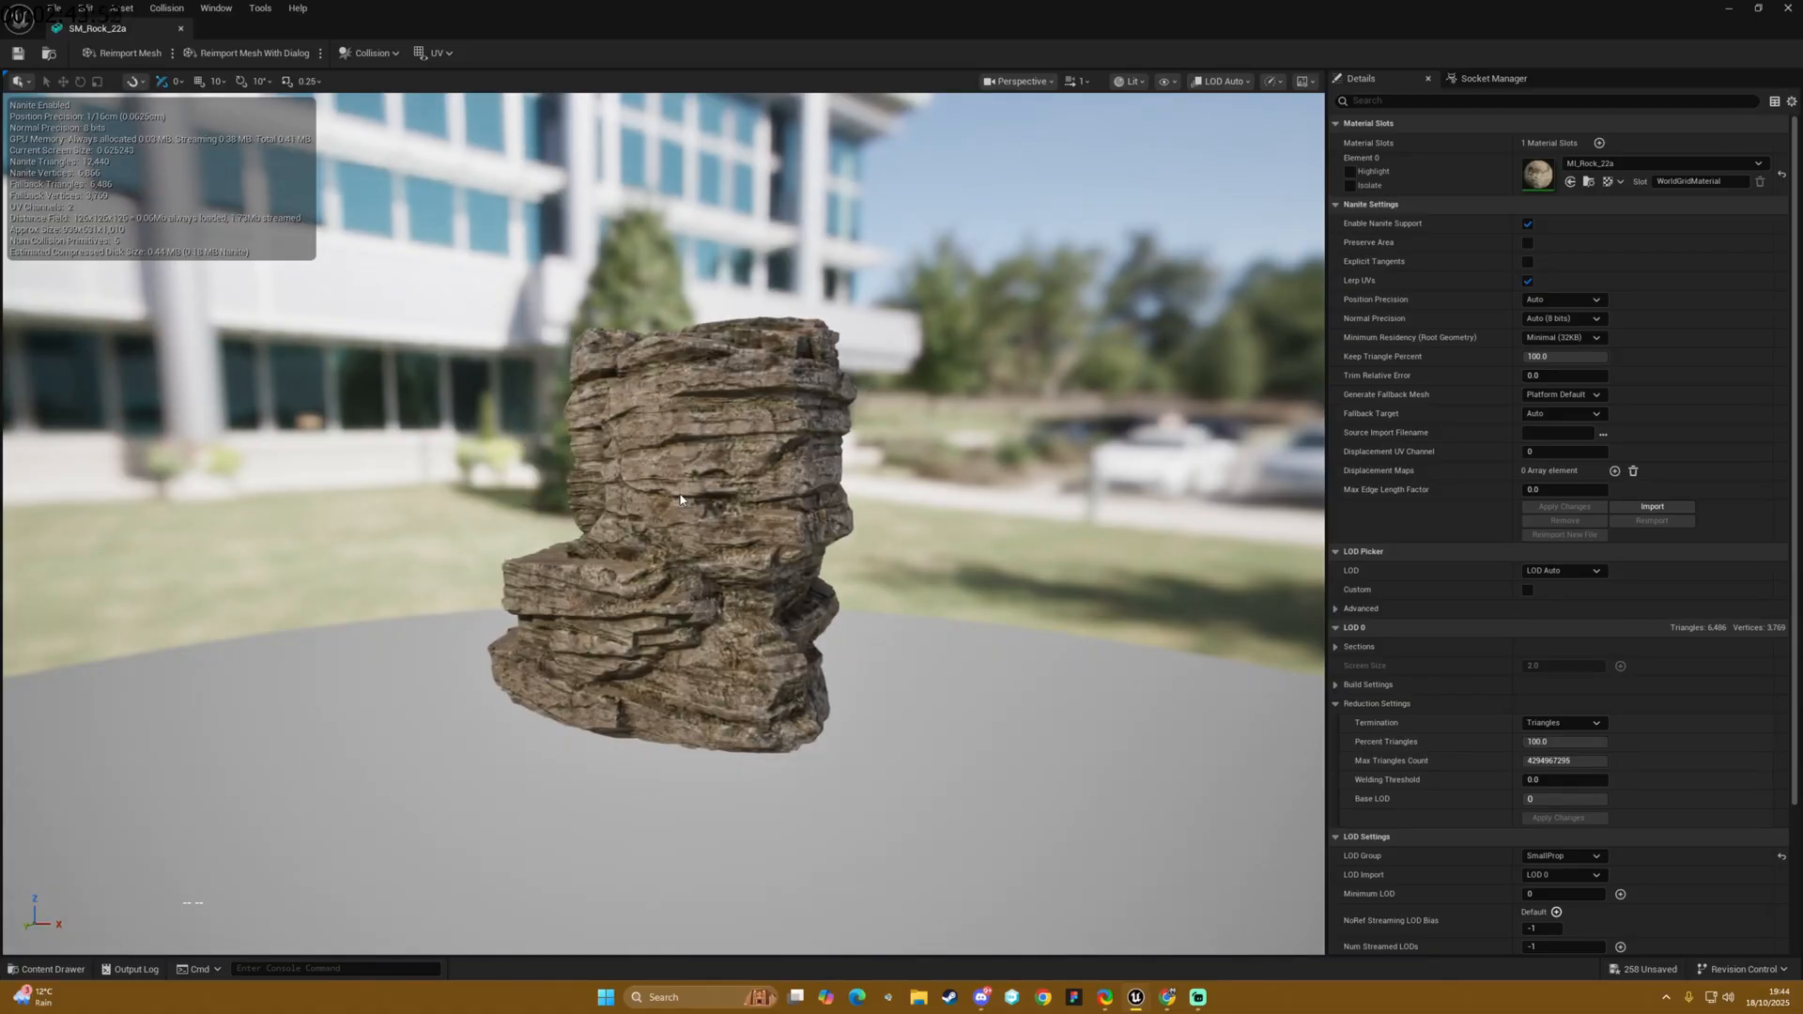
mouse_move(710, 548)
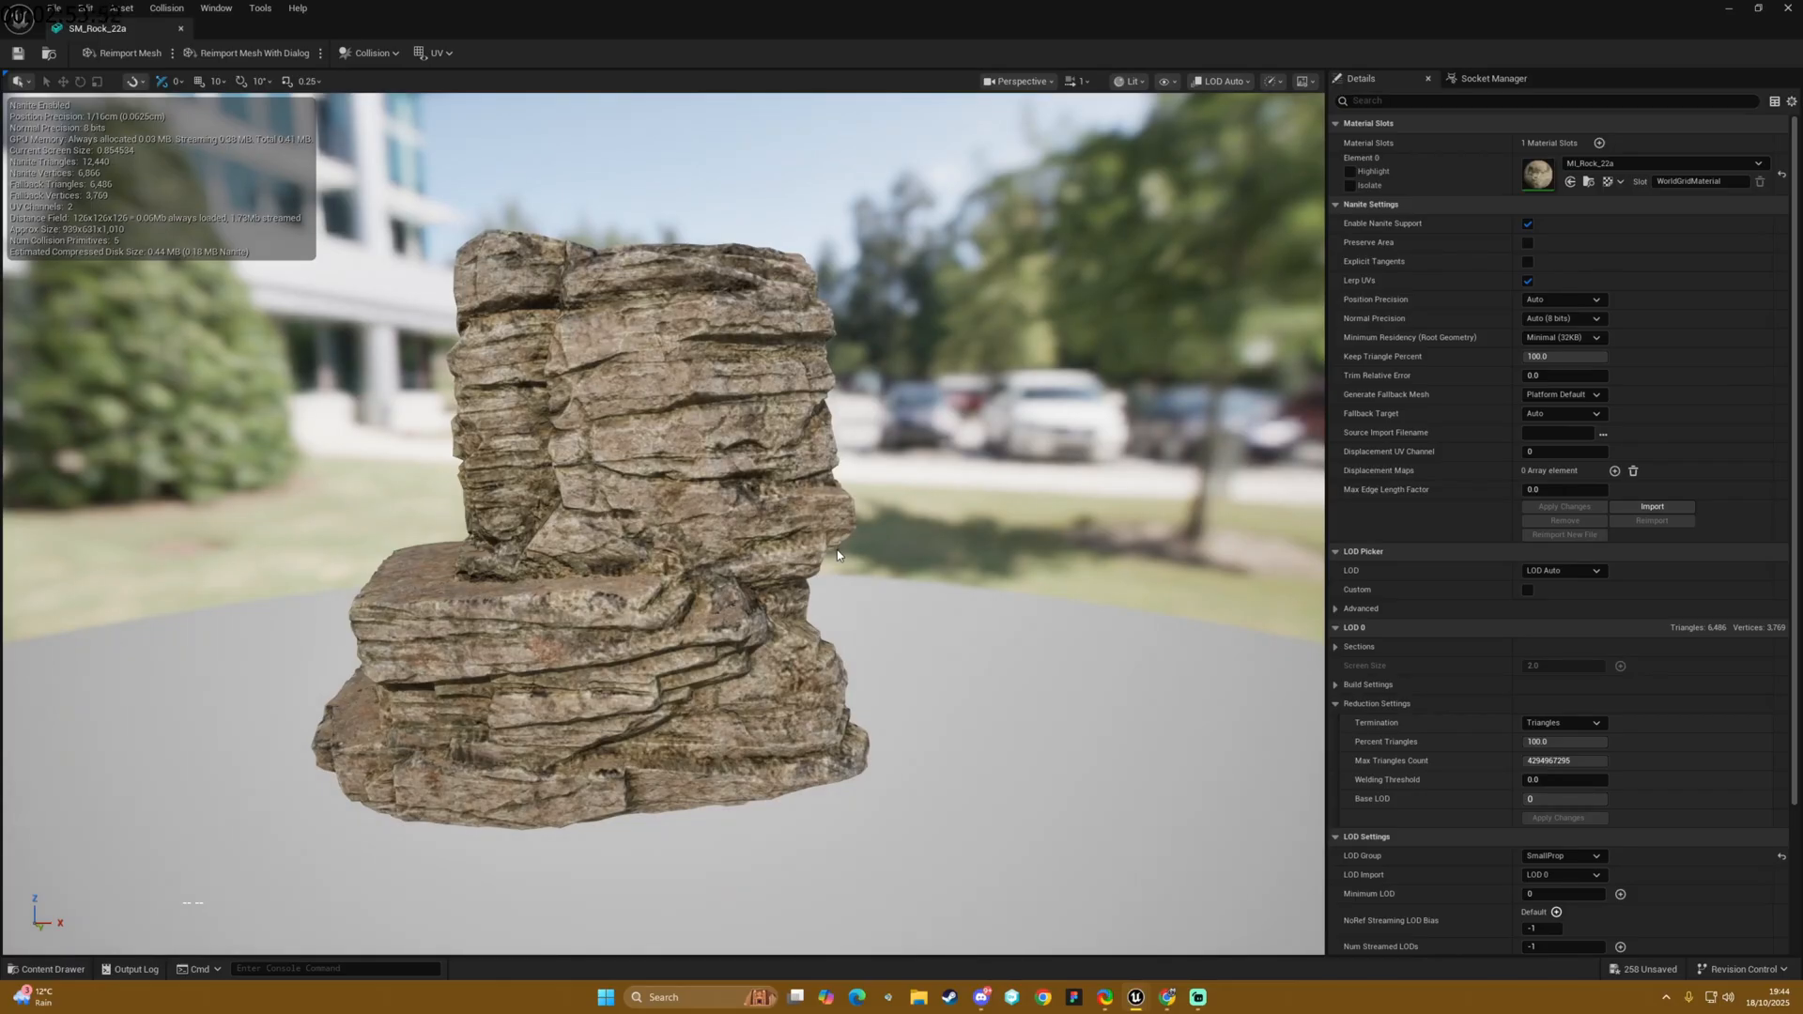
mouse_move(772, 515)
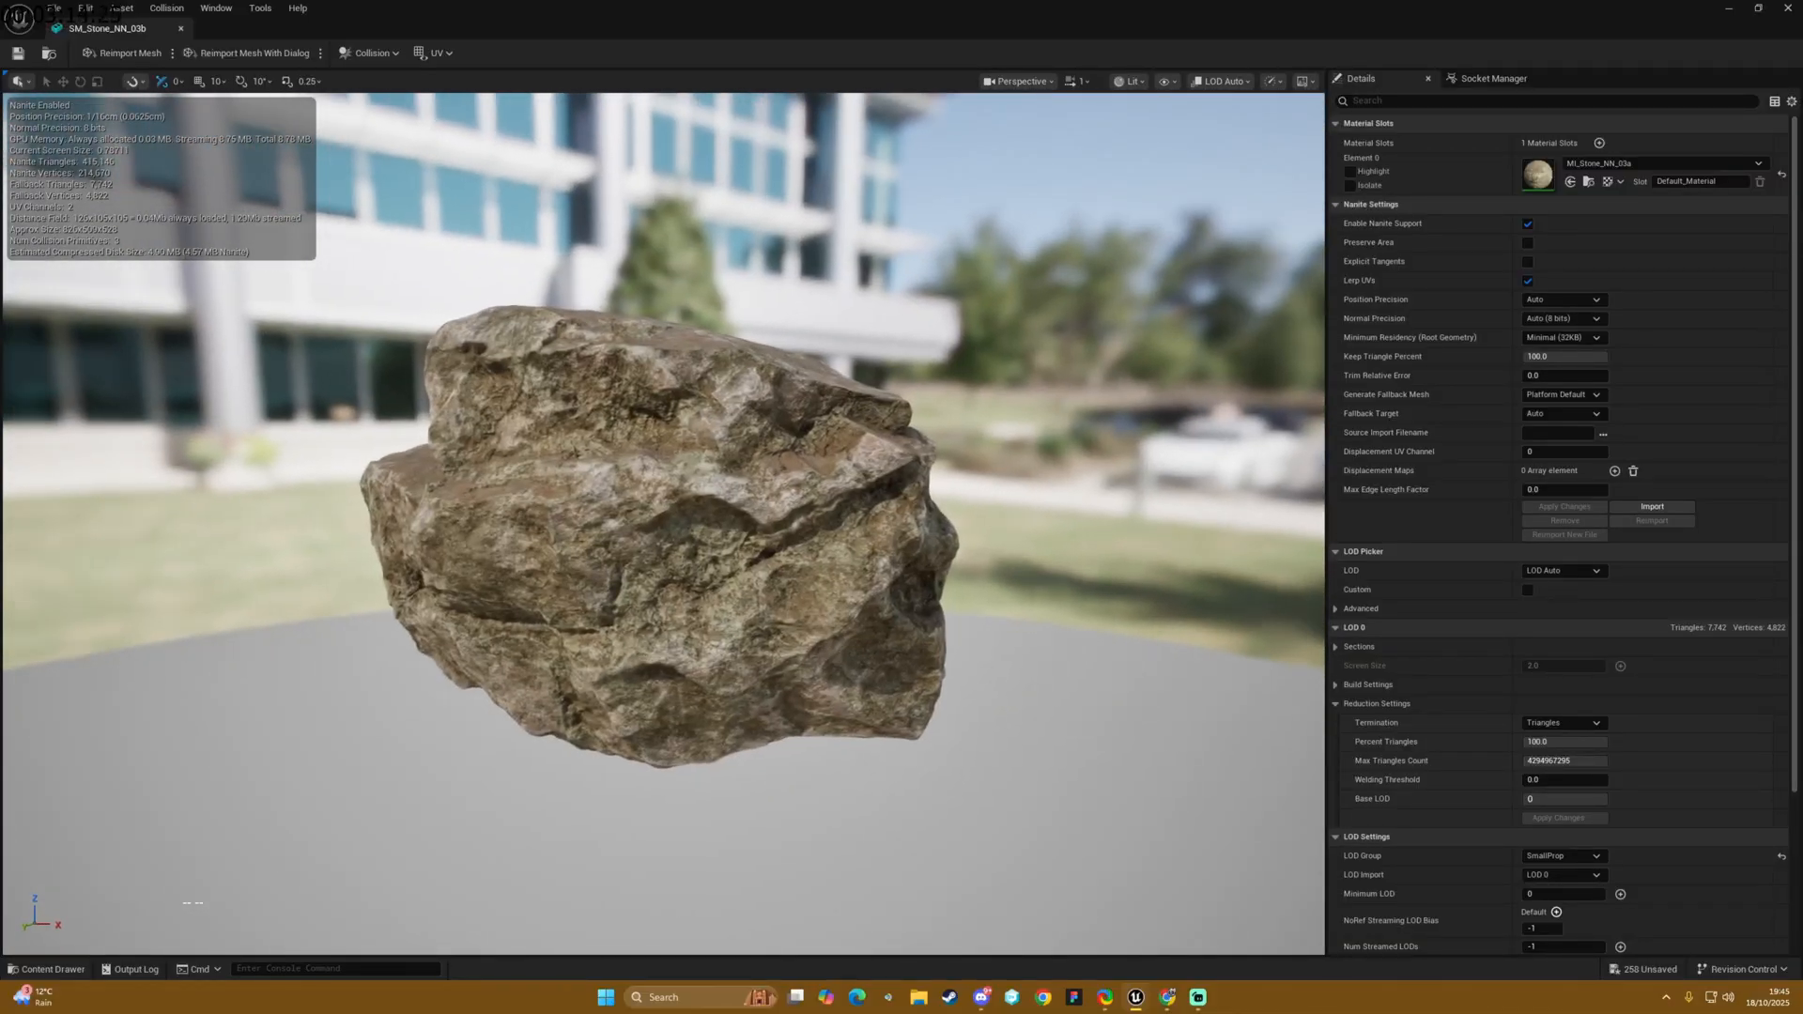
mouse_move(180, 33)
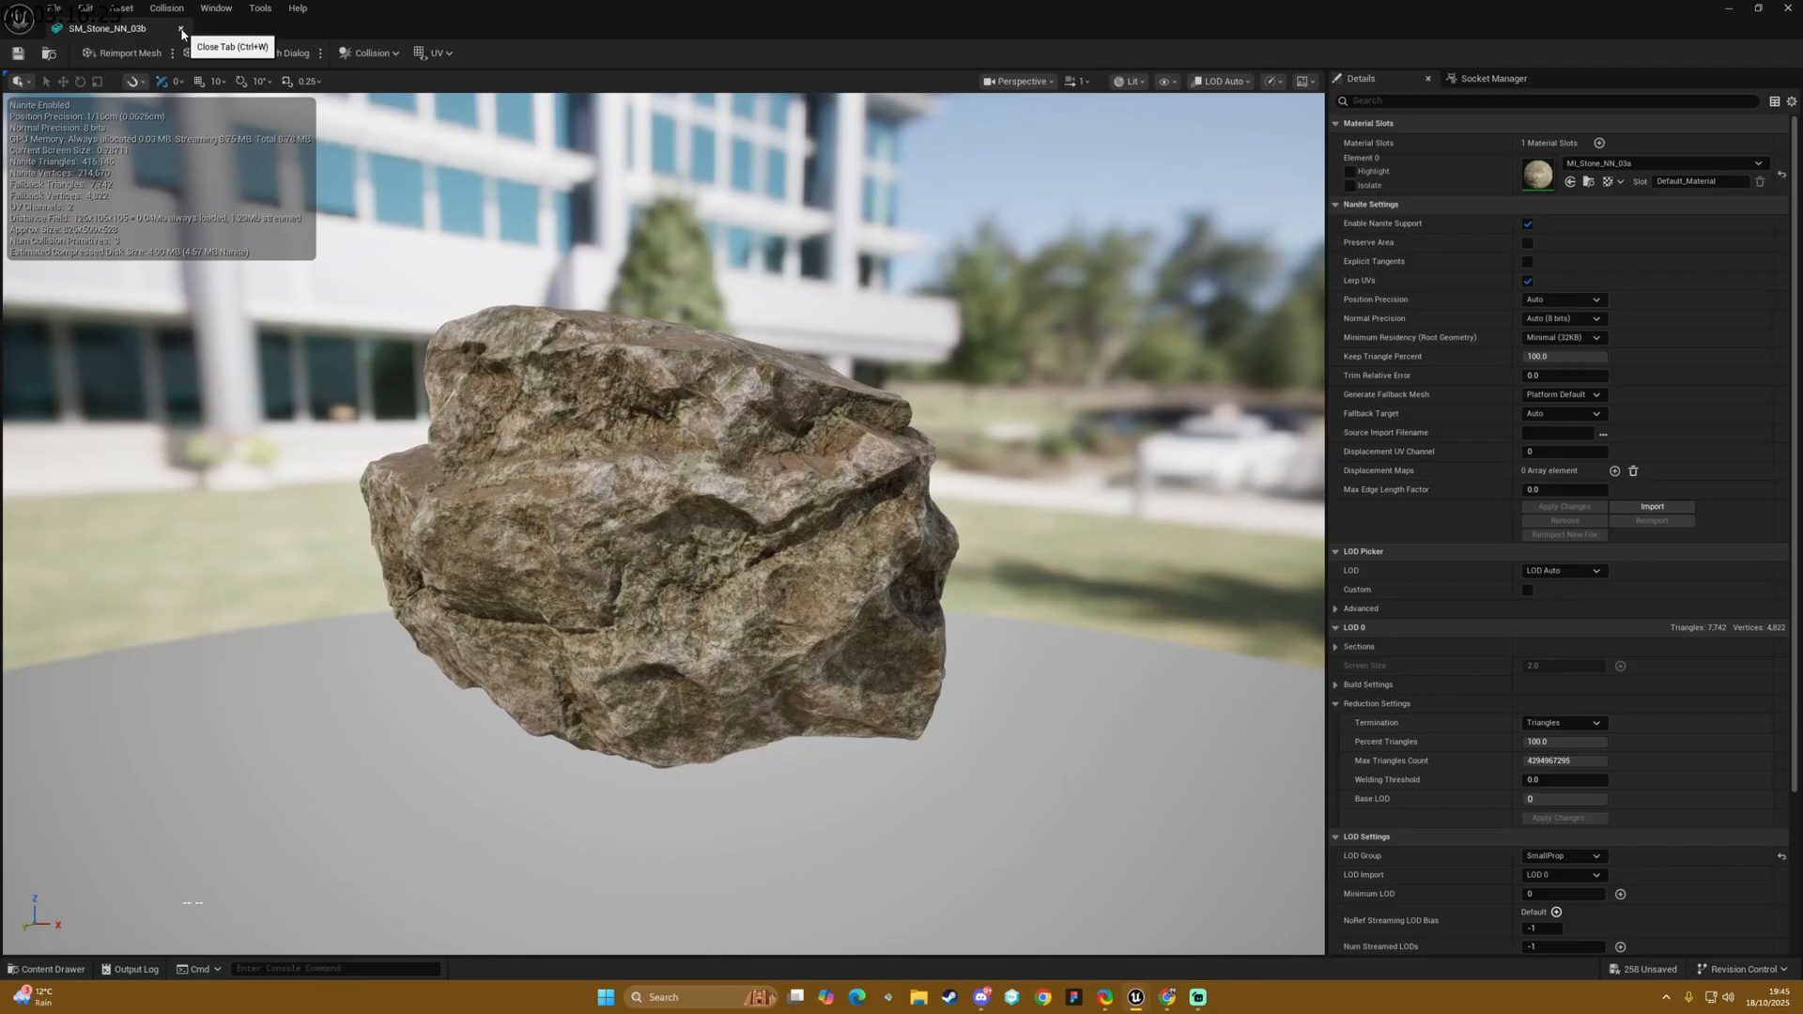
left_click(186, 24)
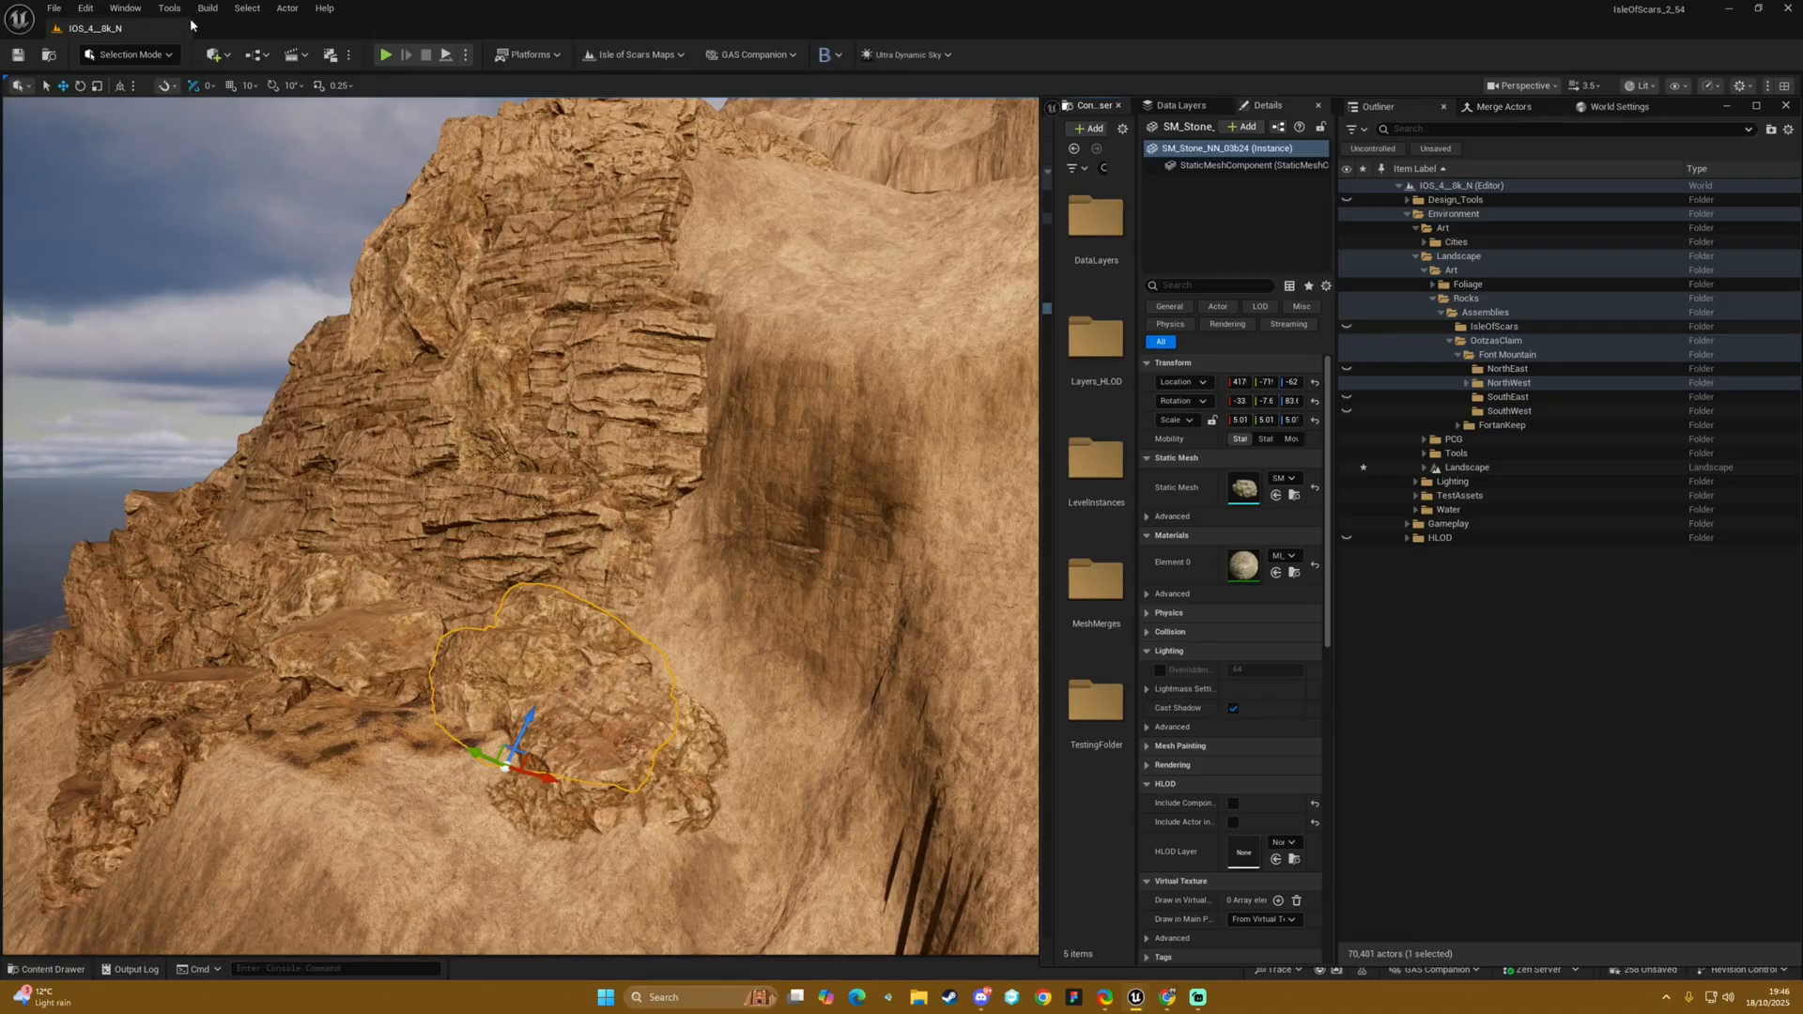
Browse the Window and Tools menus to reach the Merge Actors tool
left_click(124, 7)
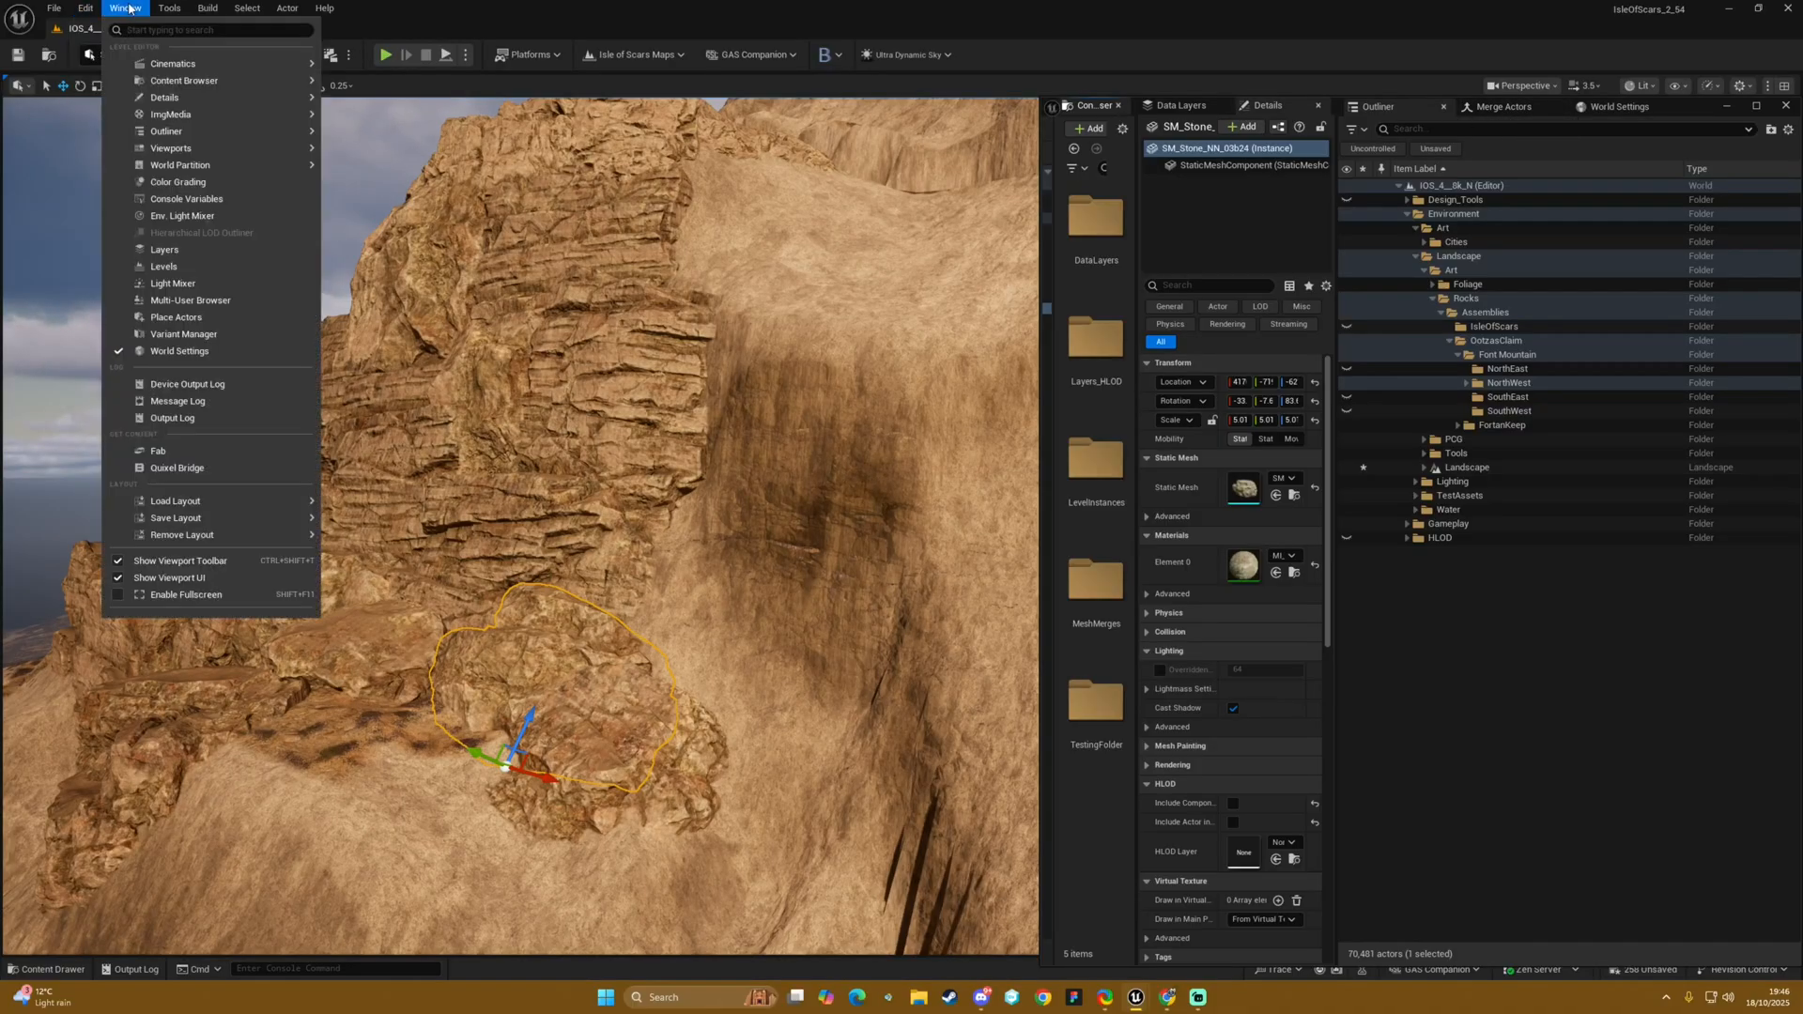
left_click(165, 8)
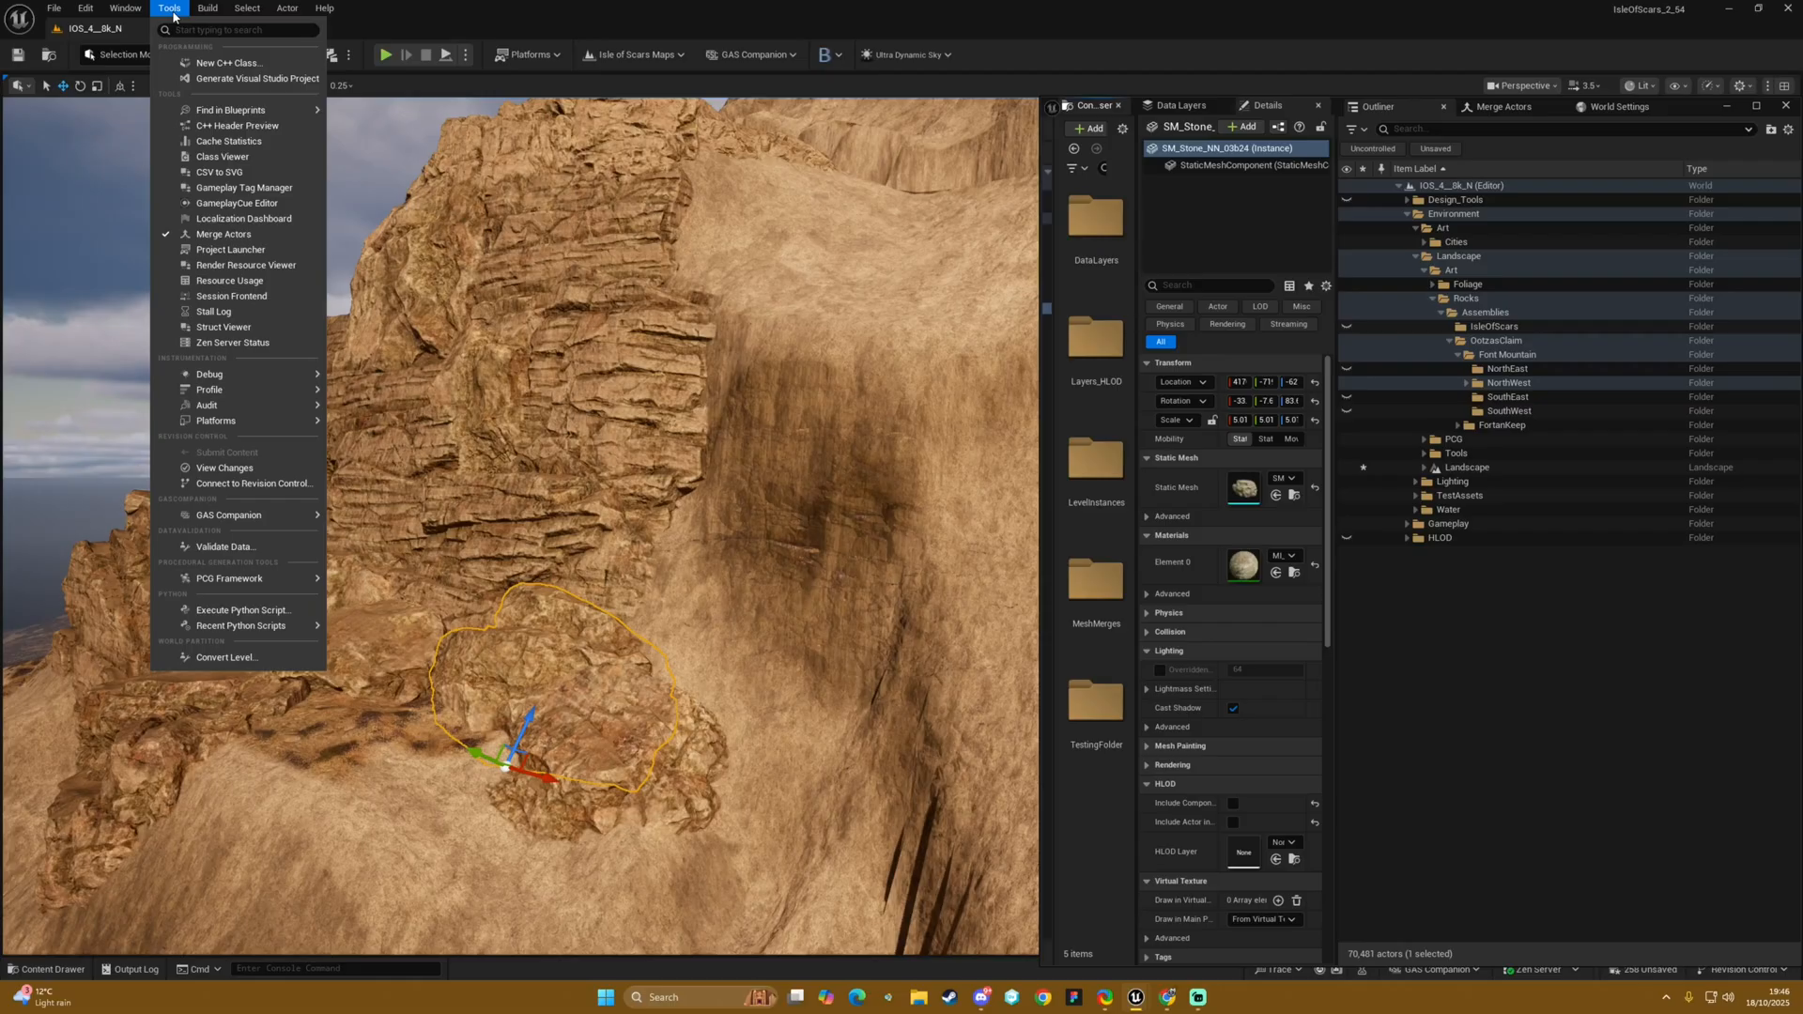
mouse_move(223, 232)
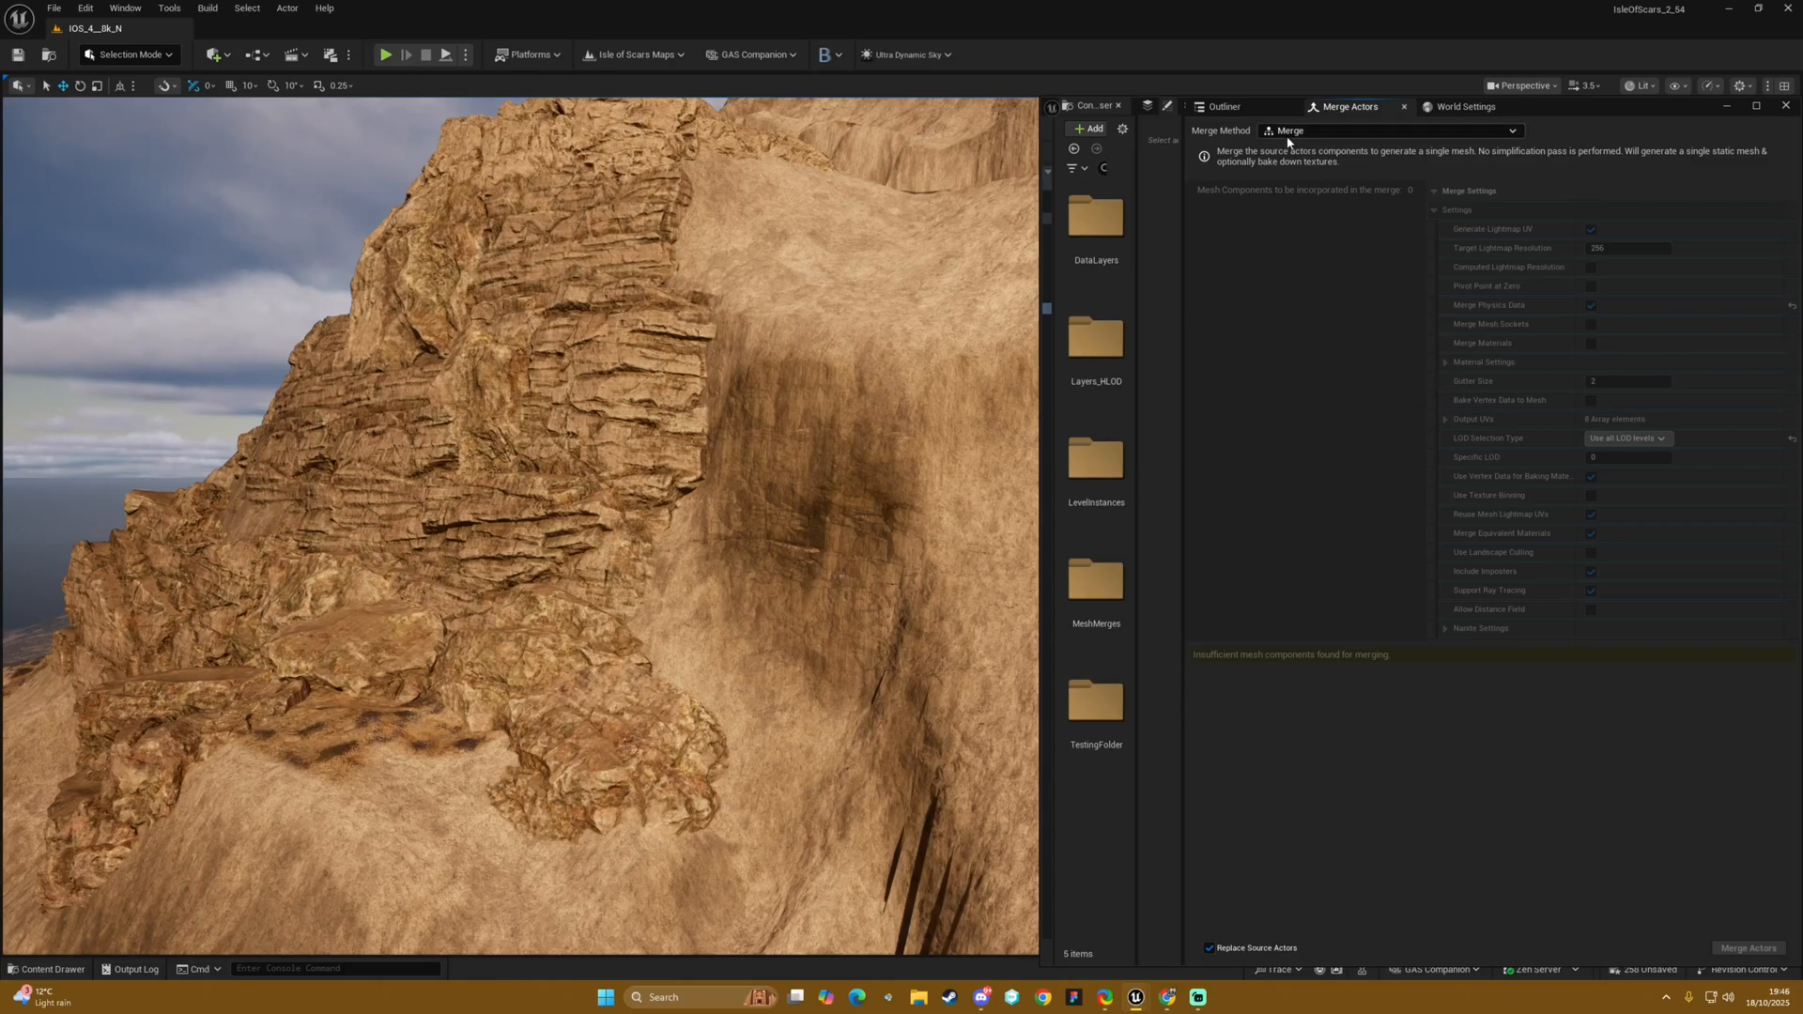
Keep the plain Merge method and turn on Use Landscape Culling in Merge Settings
left_click(1386, 131)
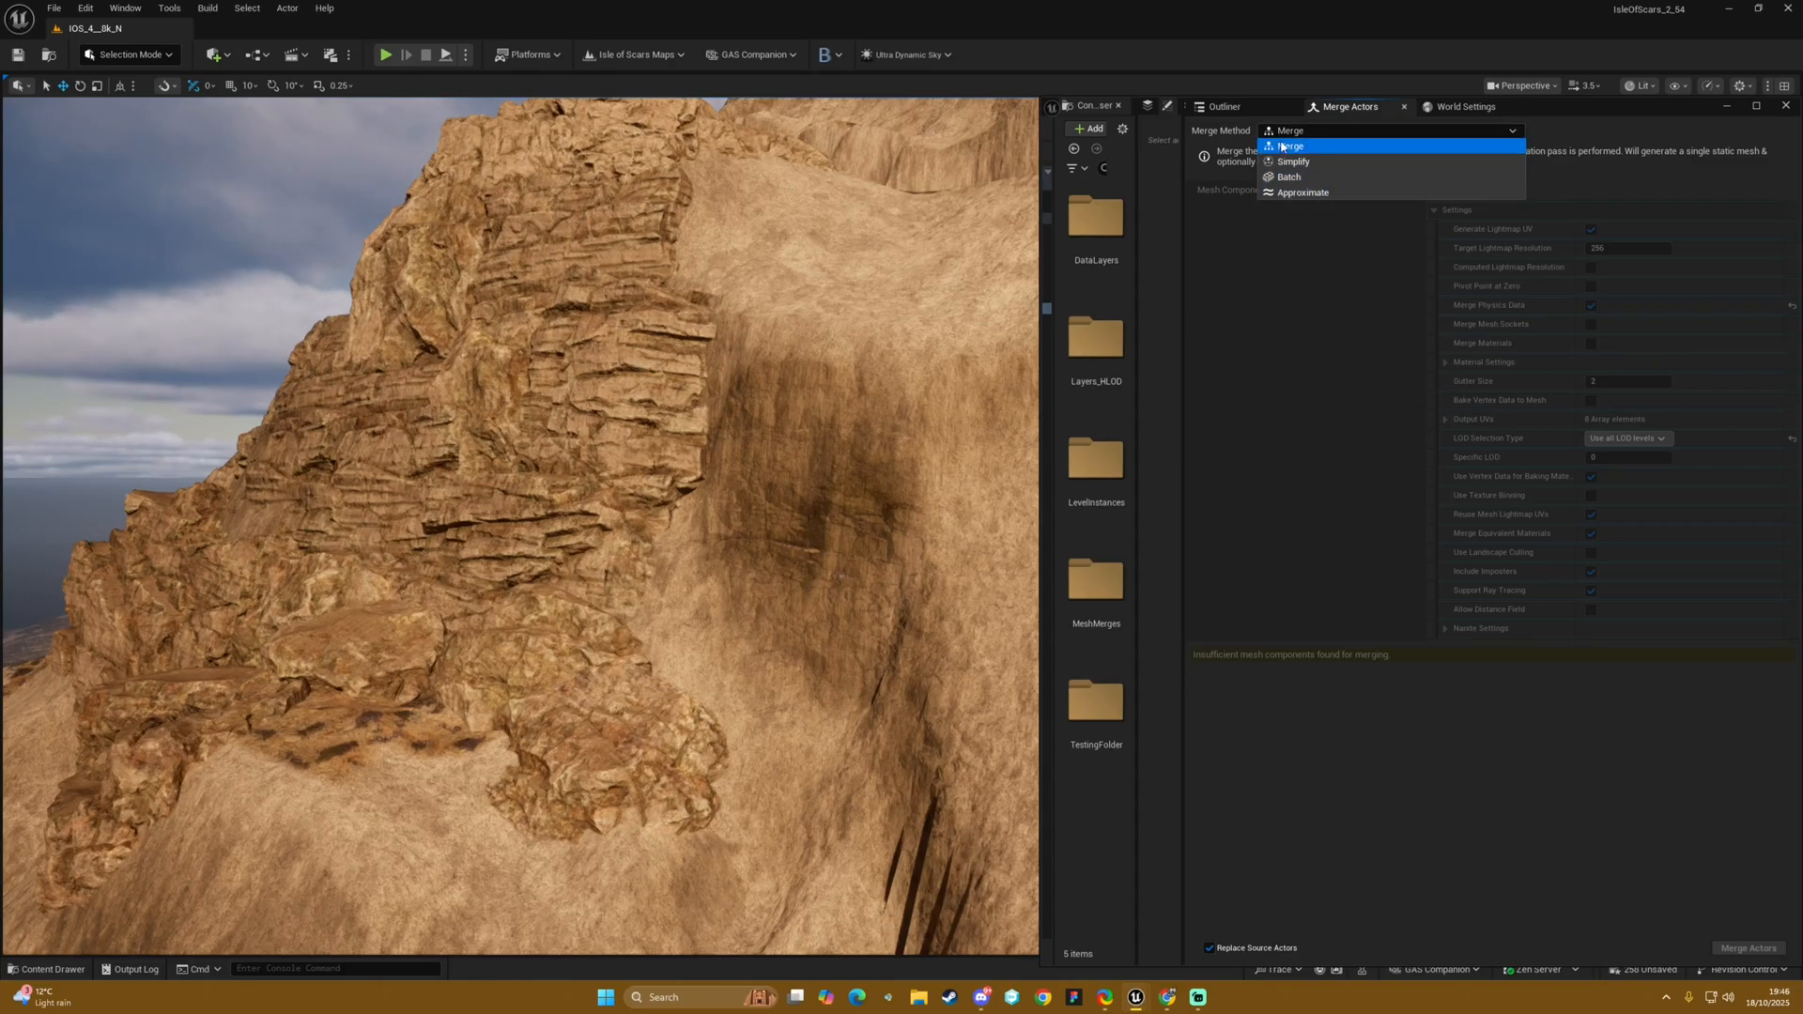
left_click(1293, 147)
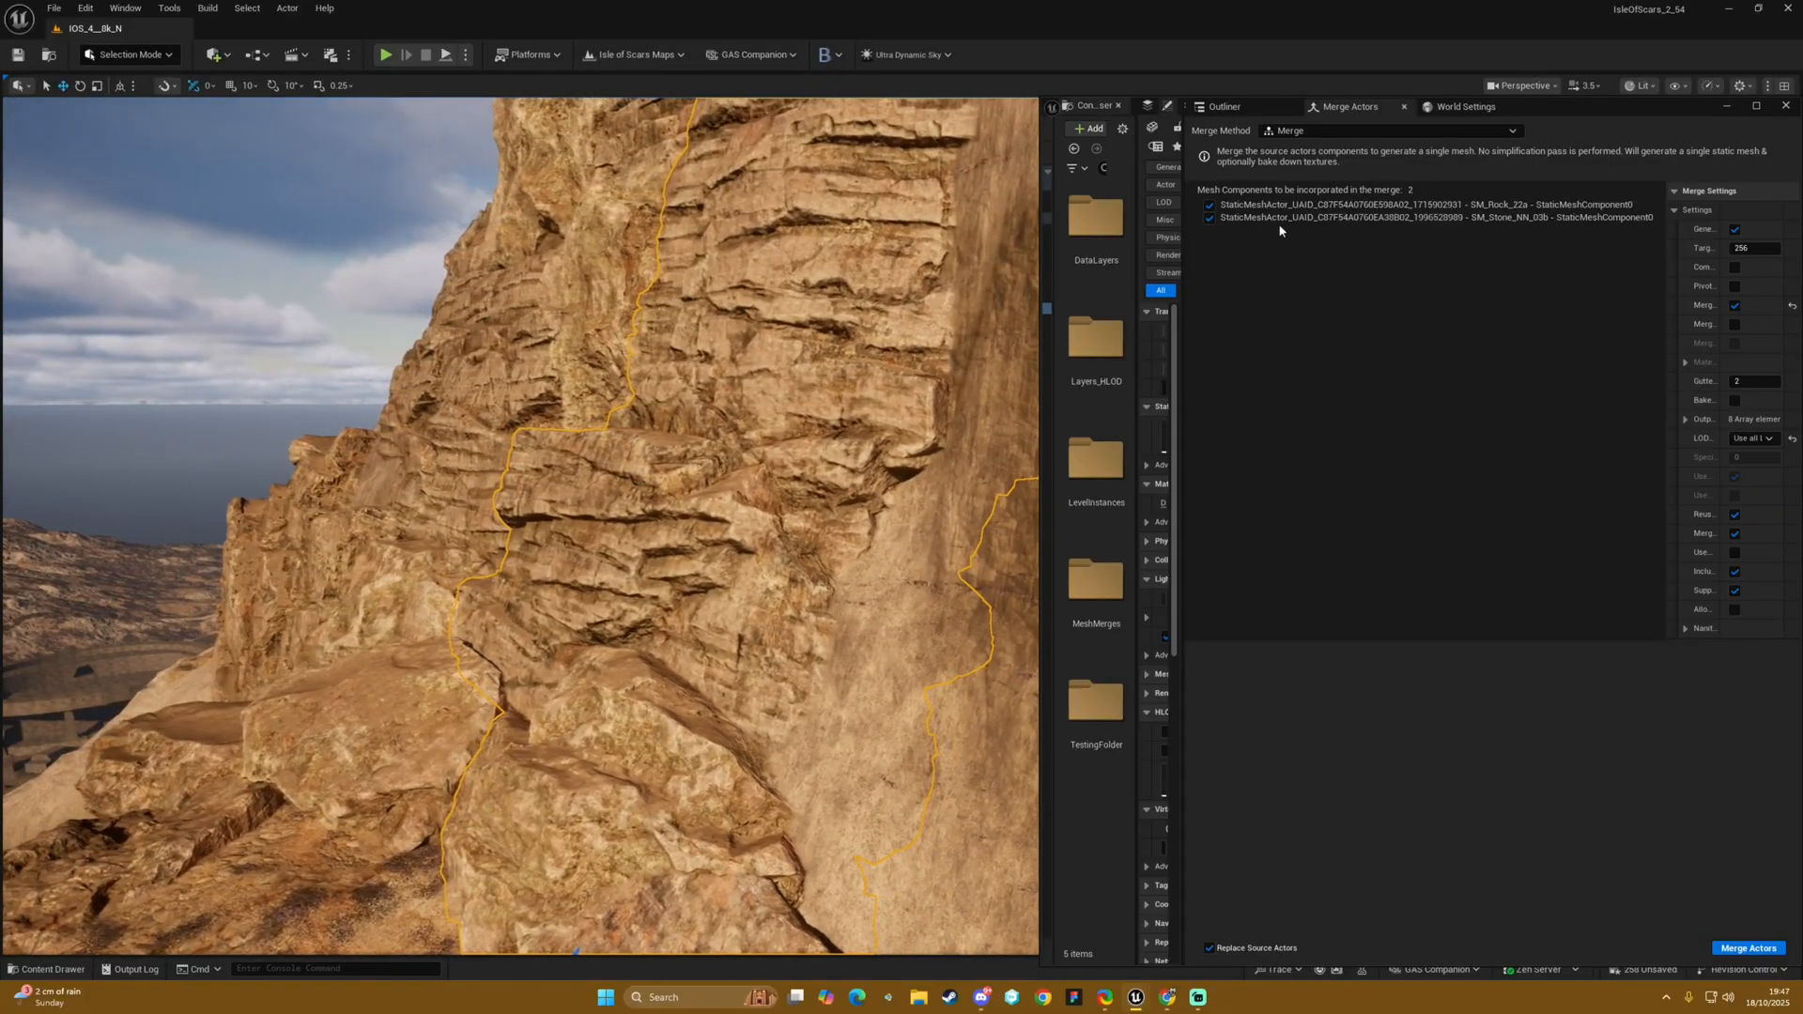
mouse_move(1311, 233)
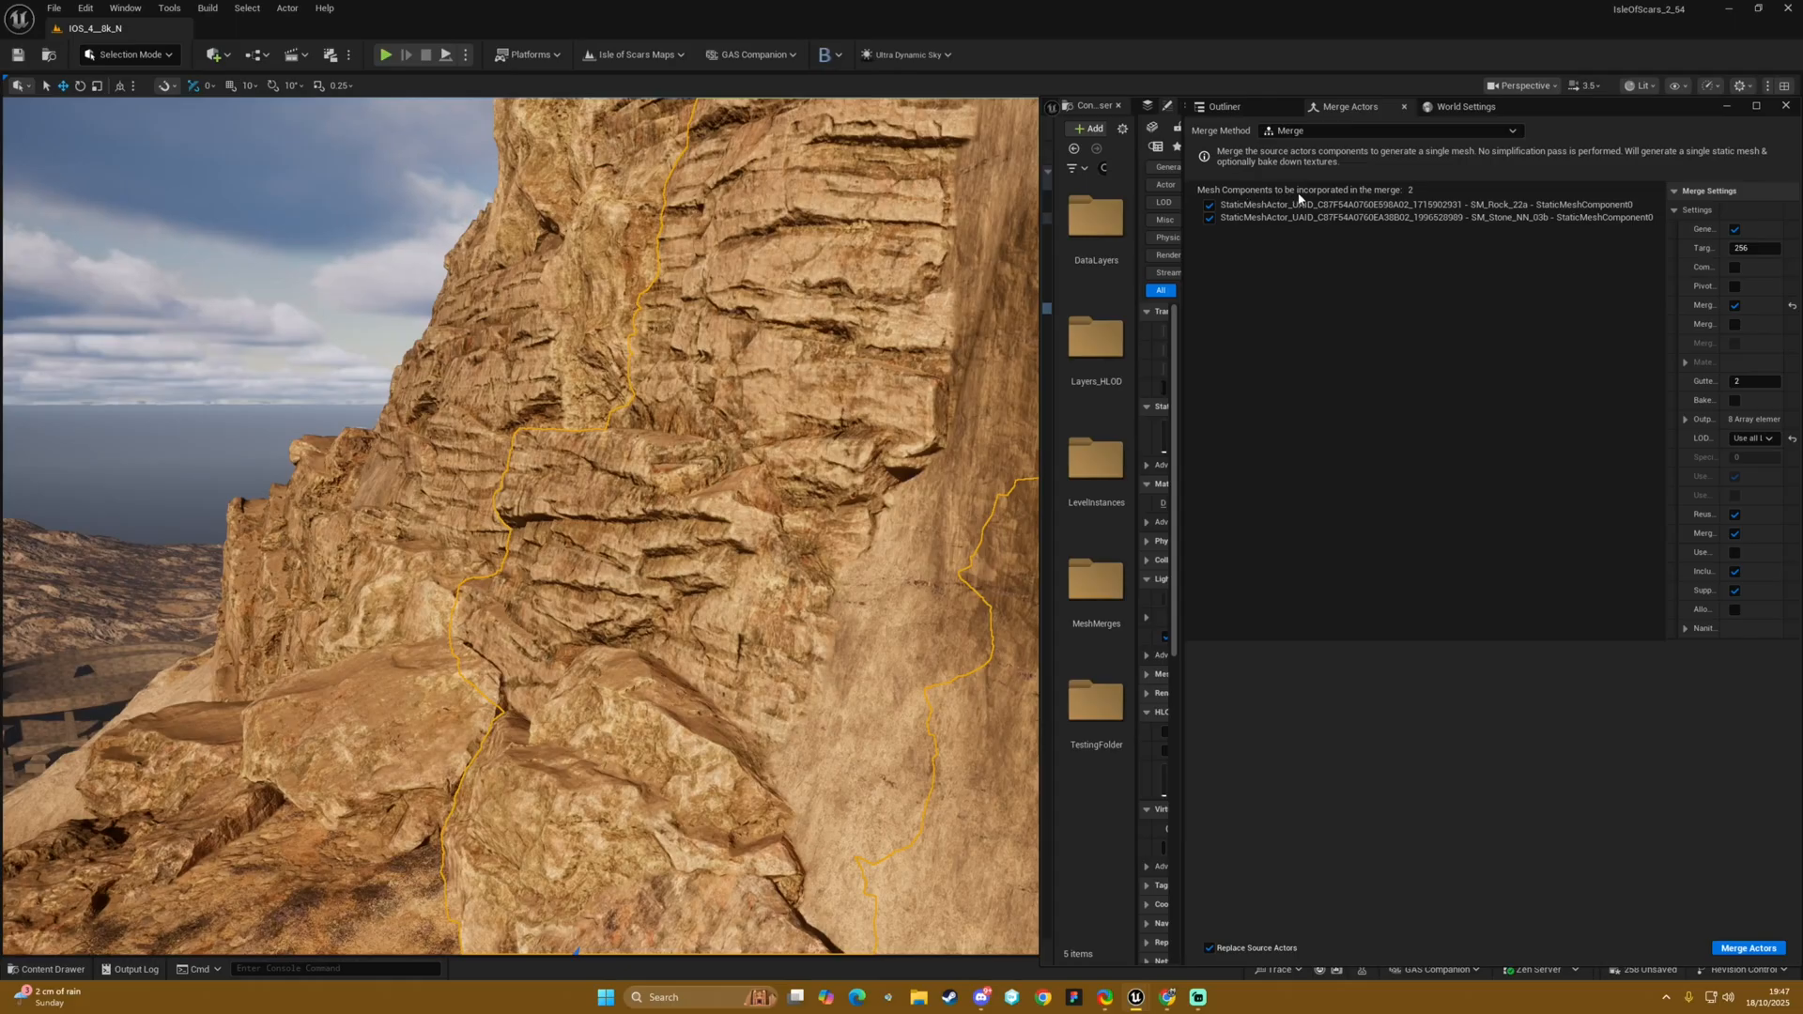
mouse_move(1277, 218)
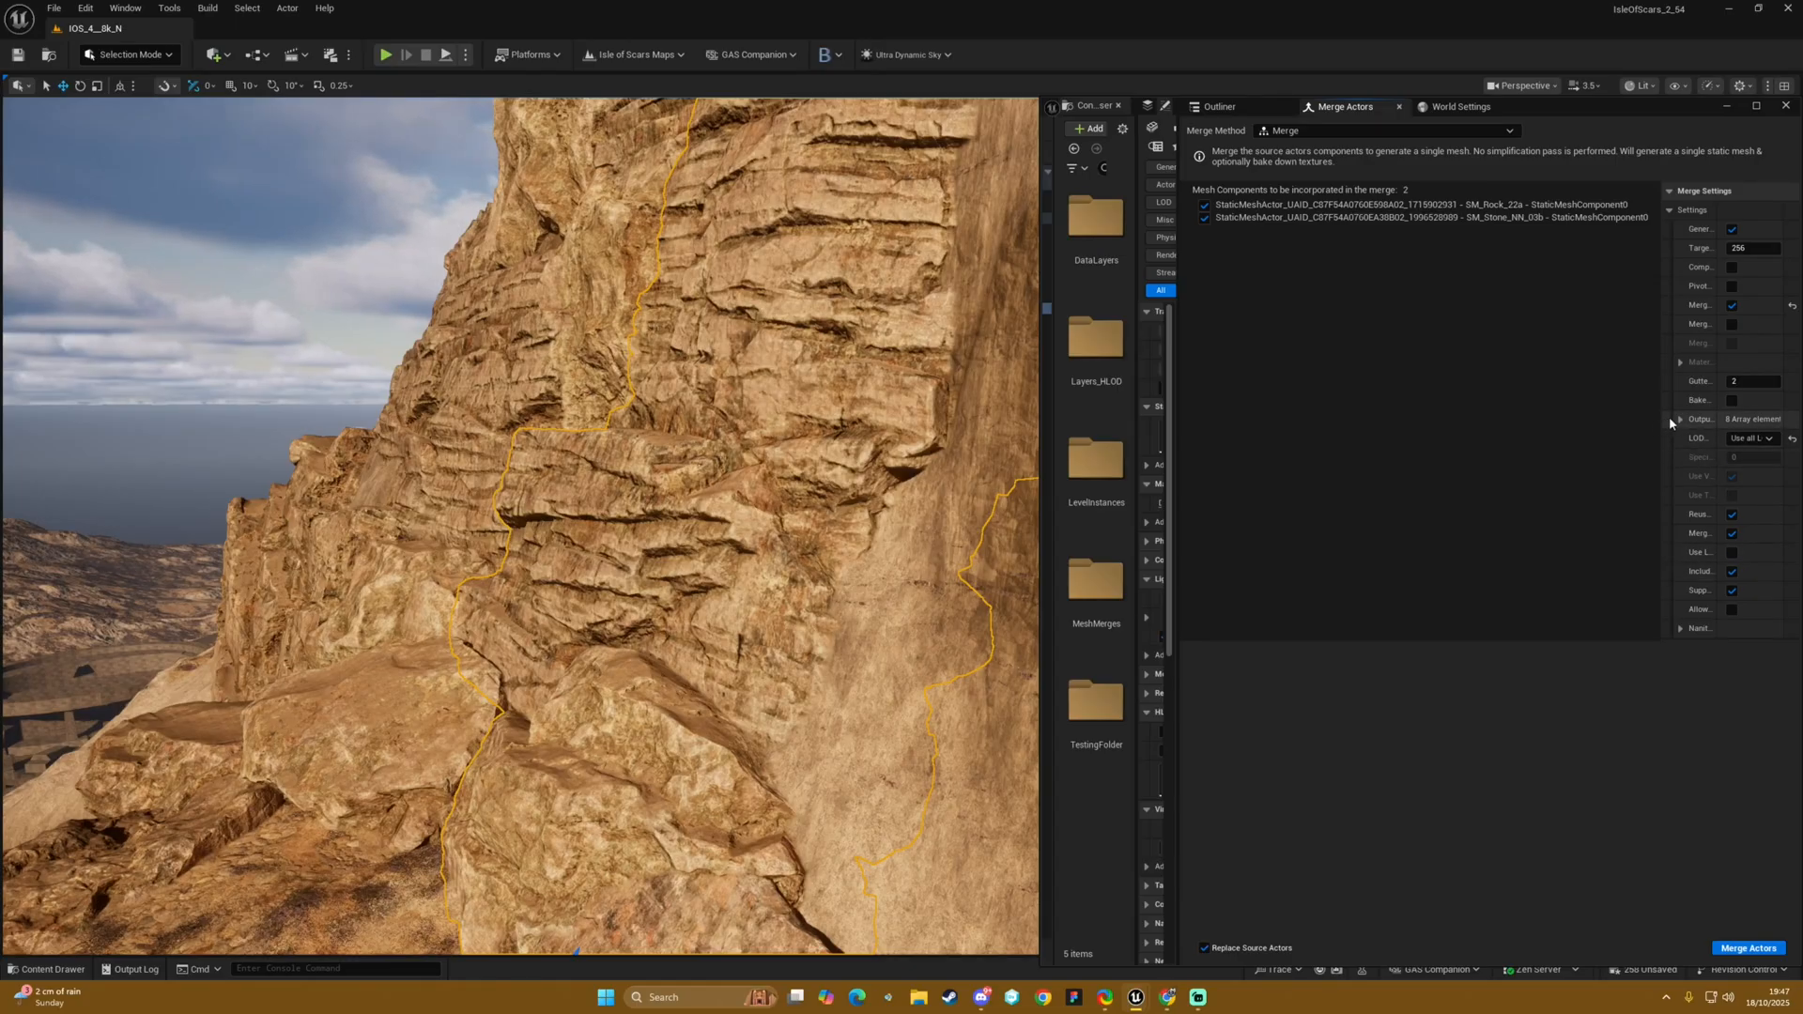
mouse_move(1183, 447)
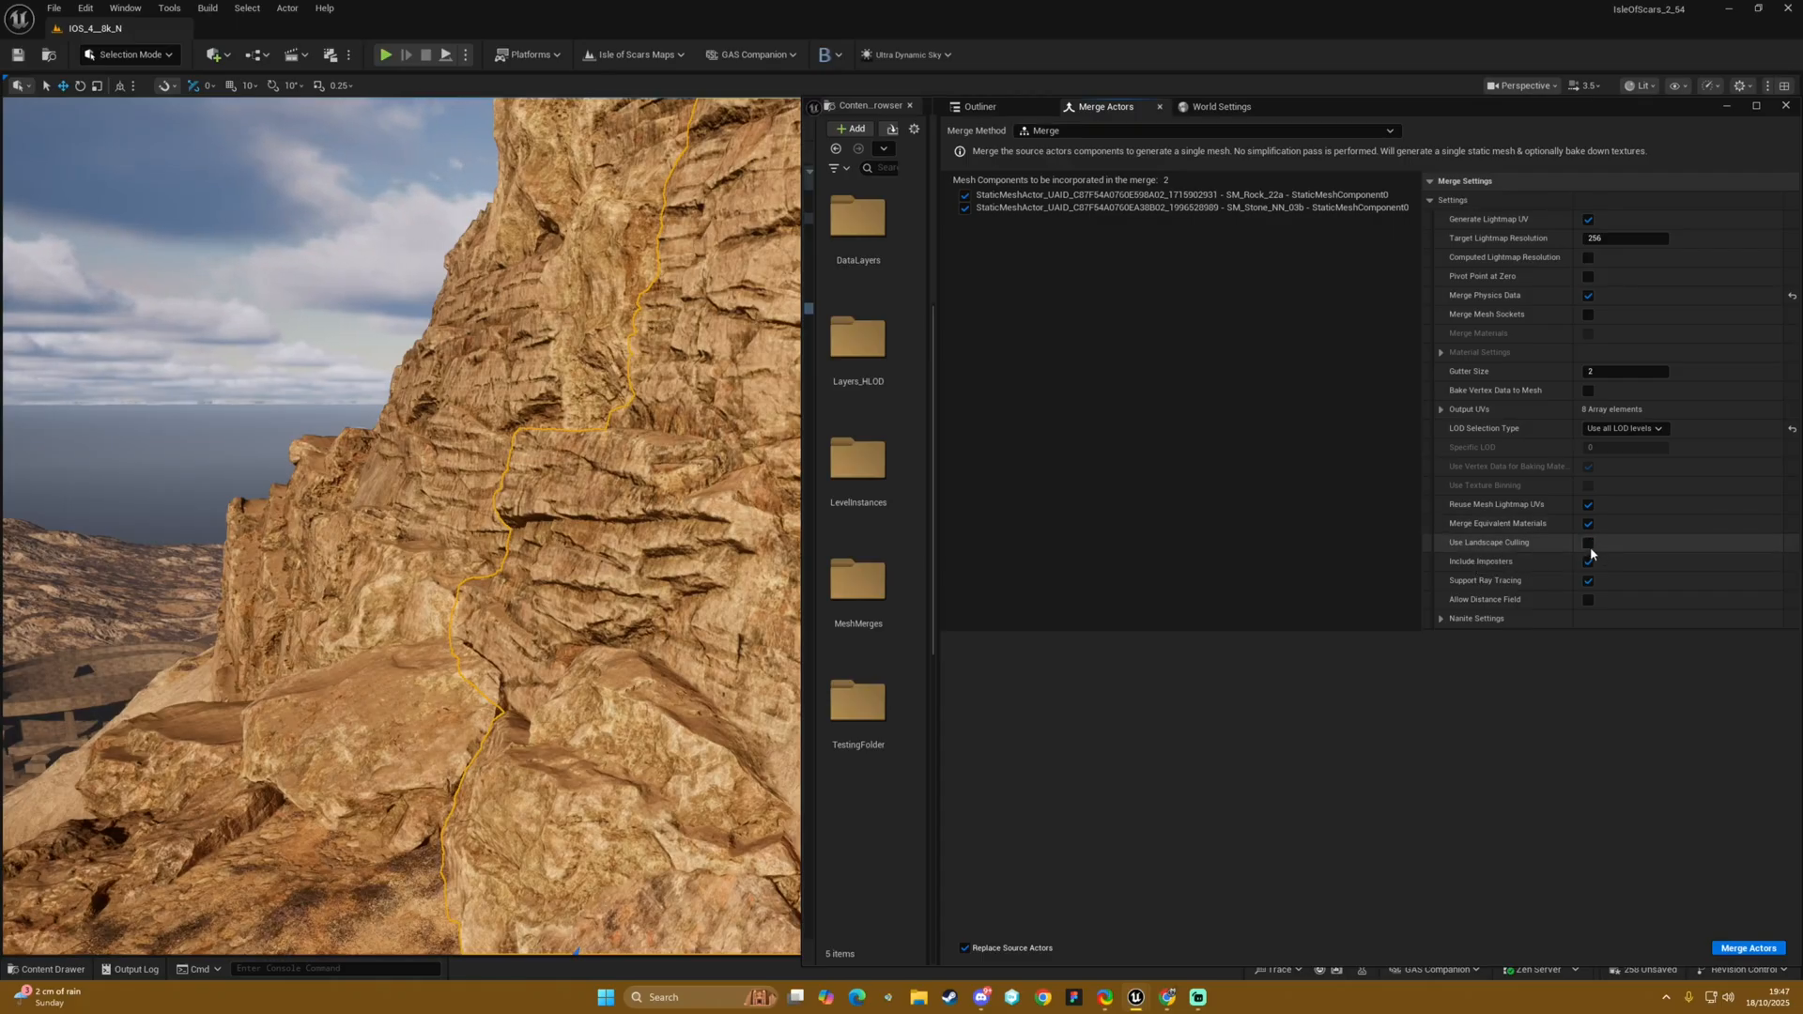
left_click(1589, 543)
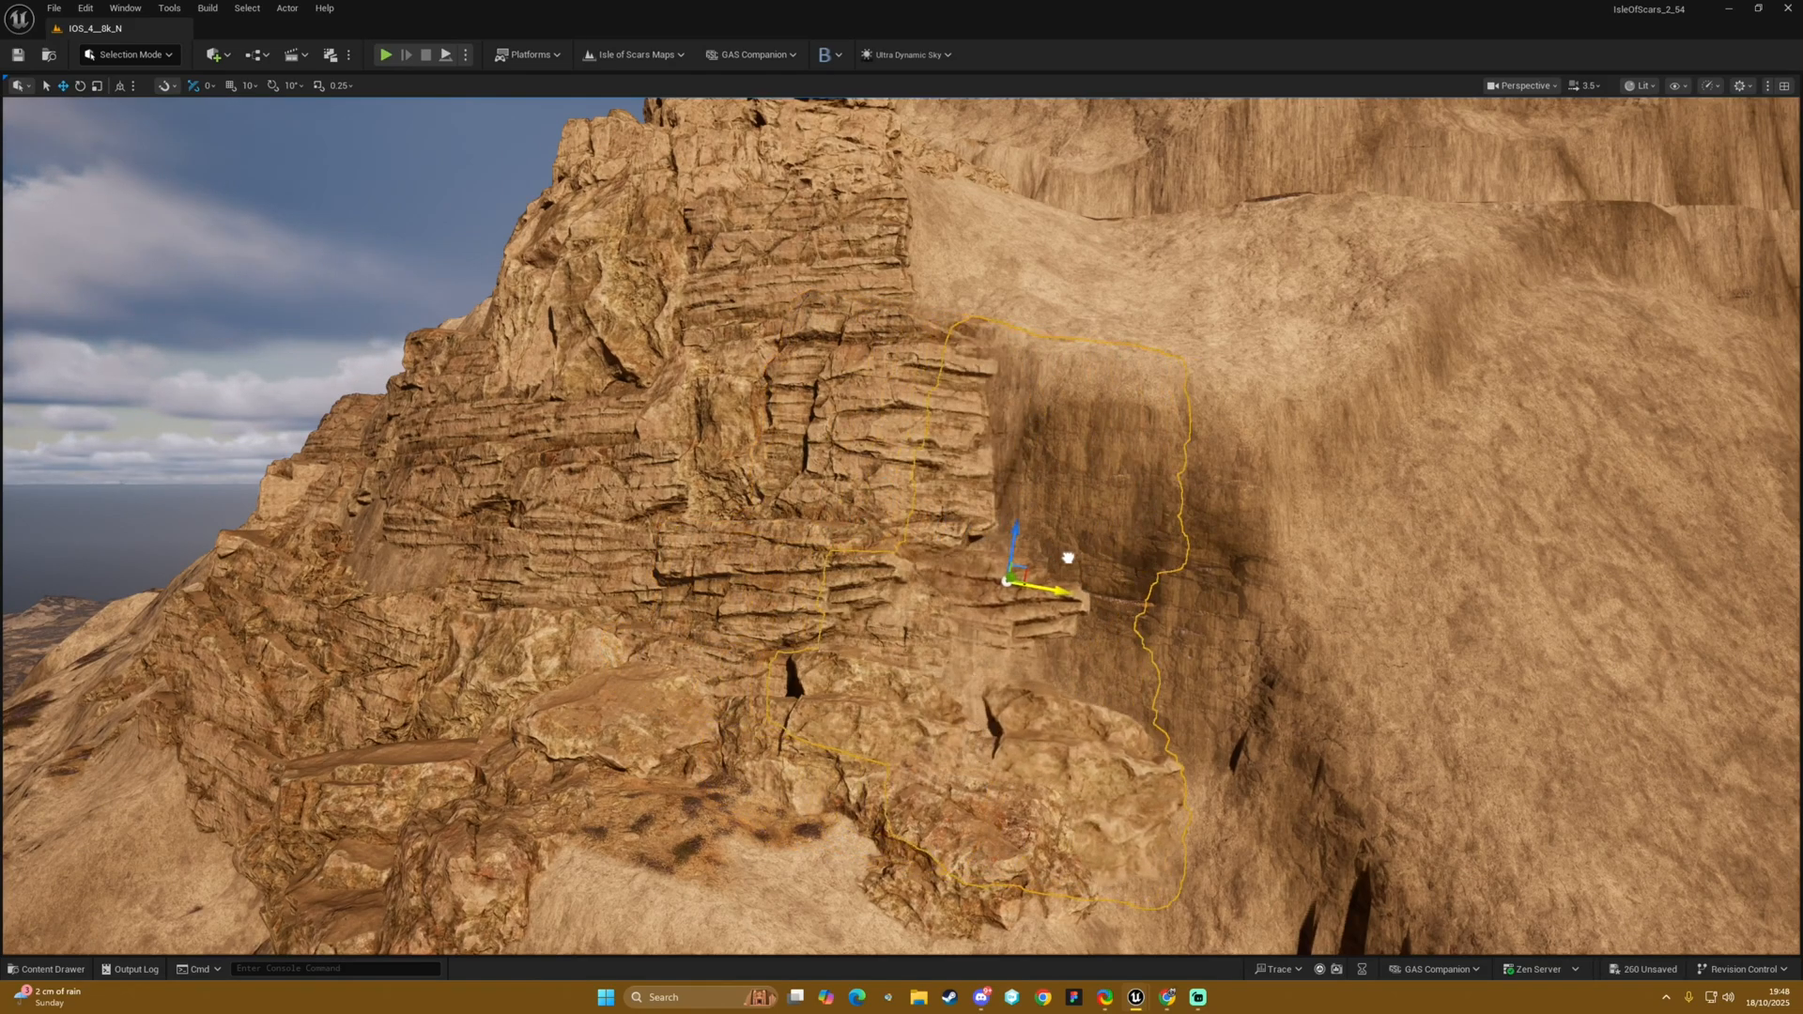
Undo, then remove the selected rocks from the Rocks_FountainMountain_West data layer
key("Ctrl+z")
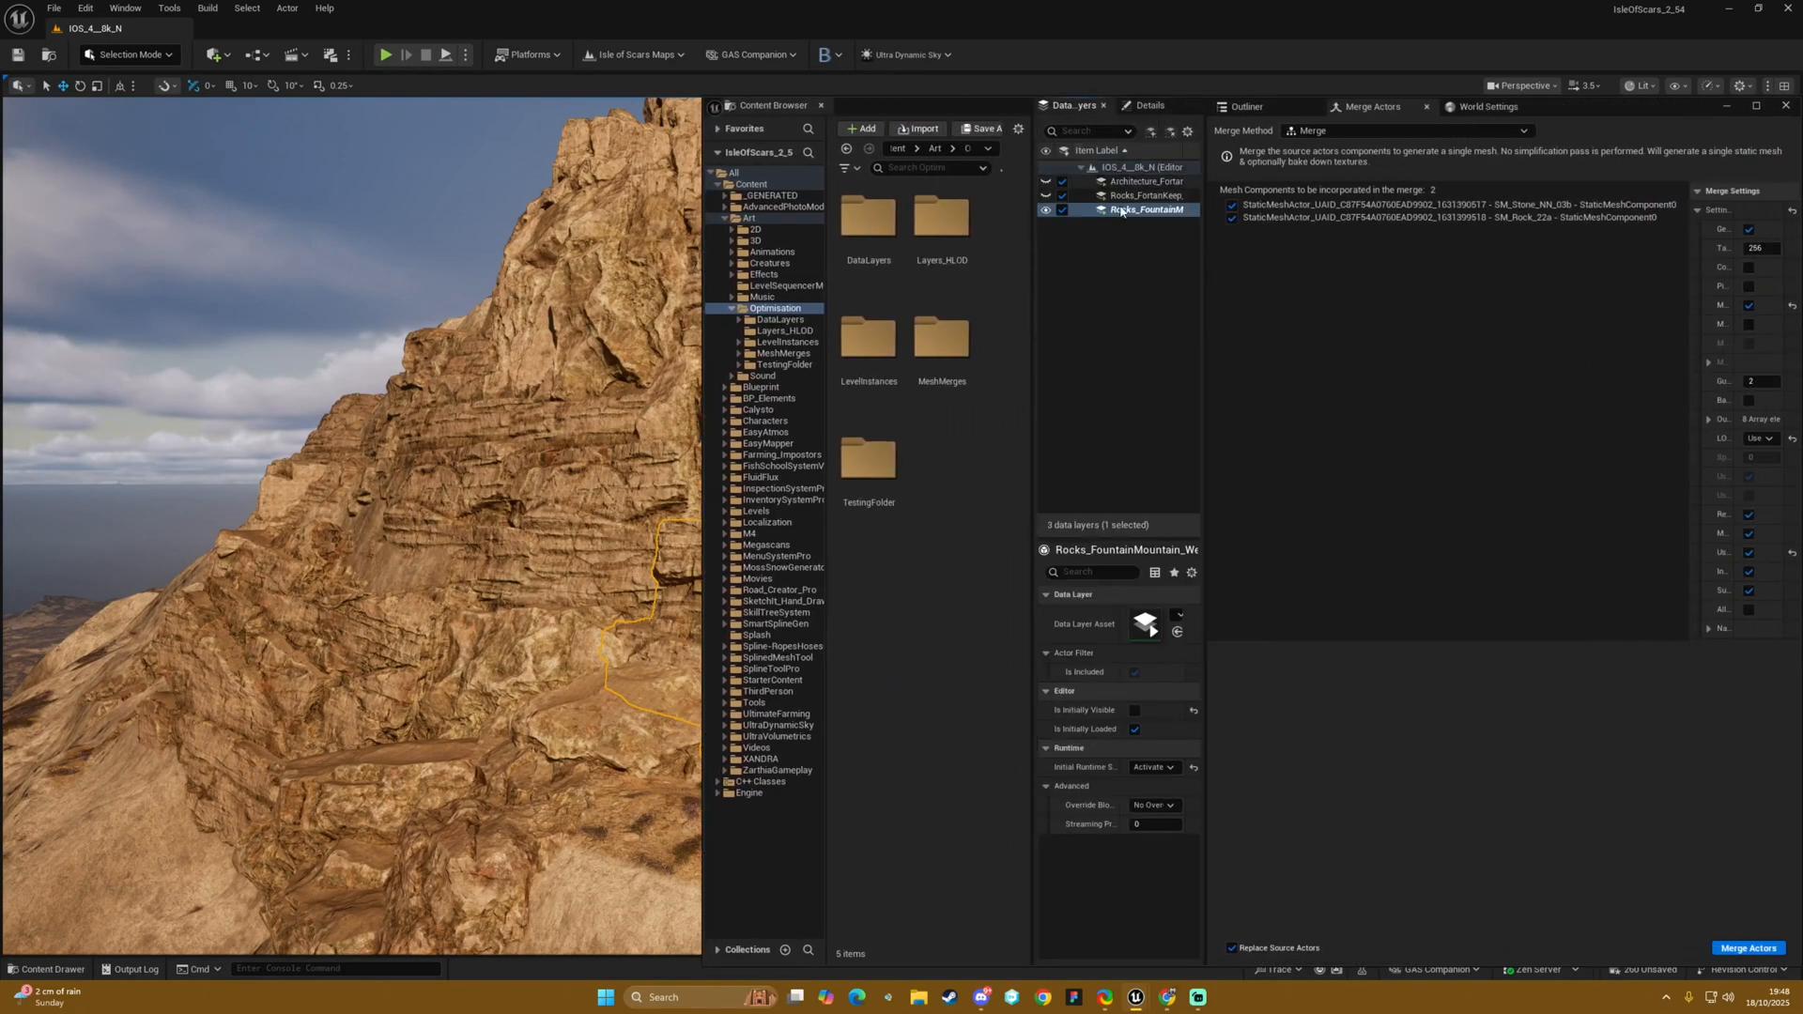
right_click(1138, 208)
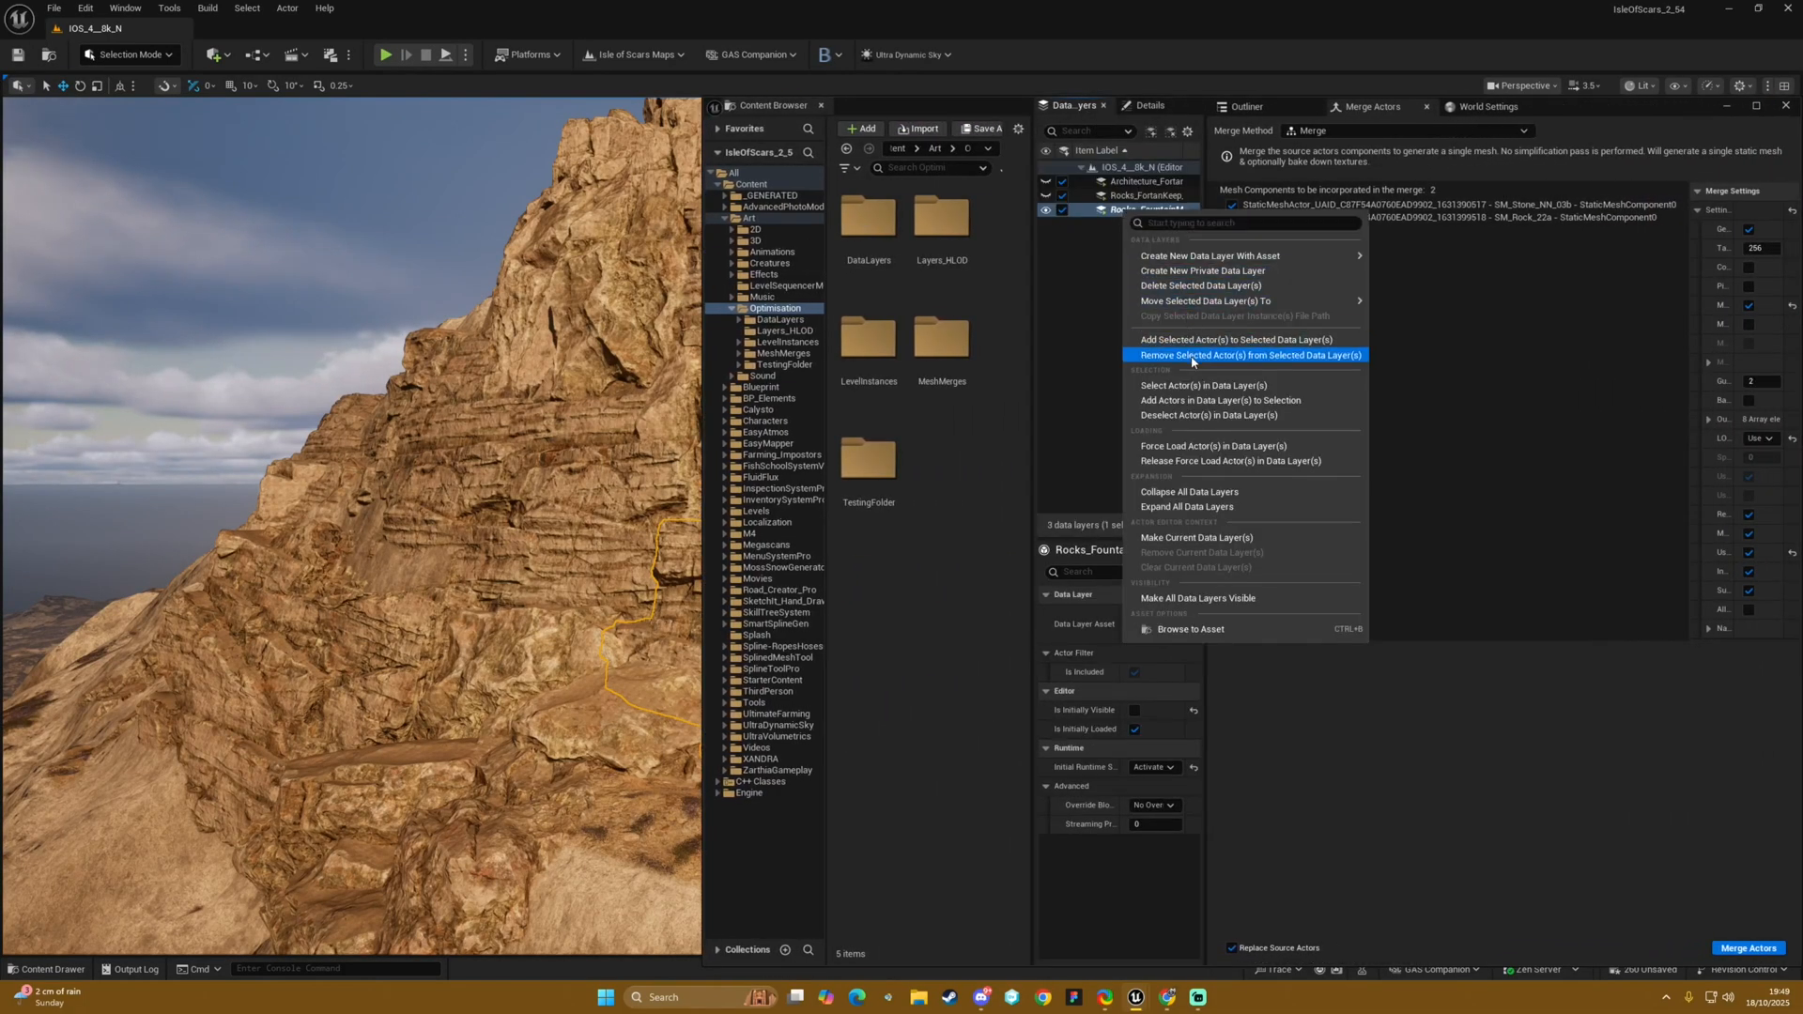
left_click(1247, 355)
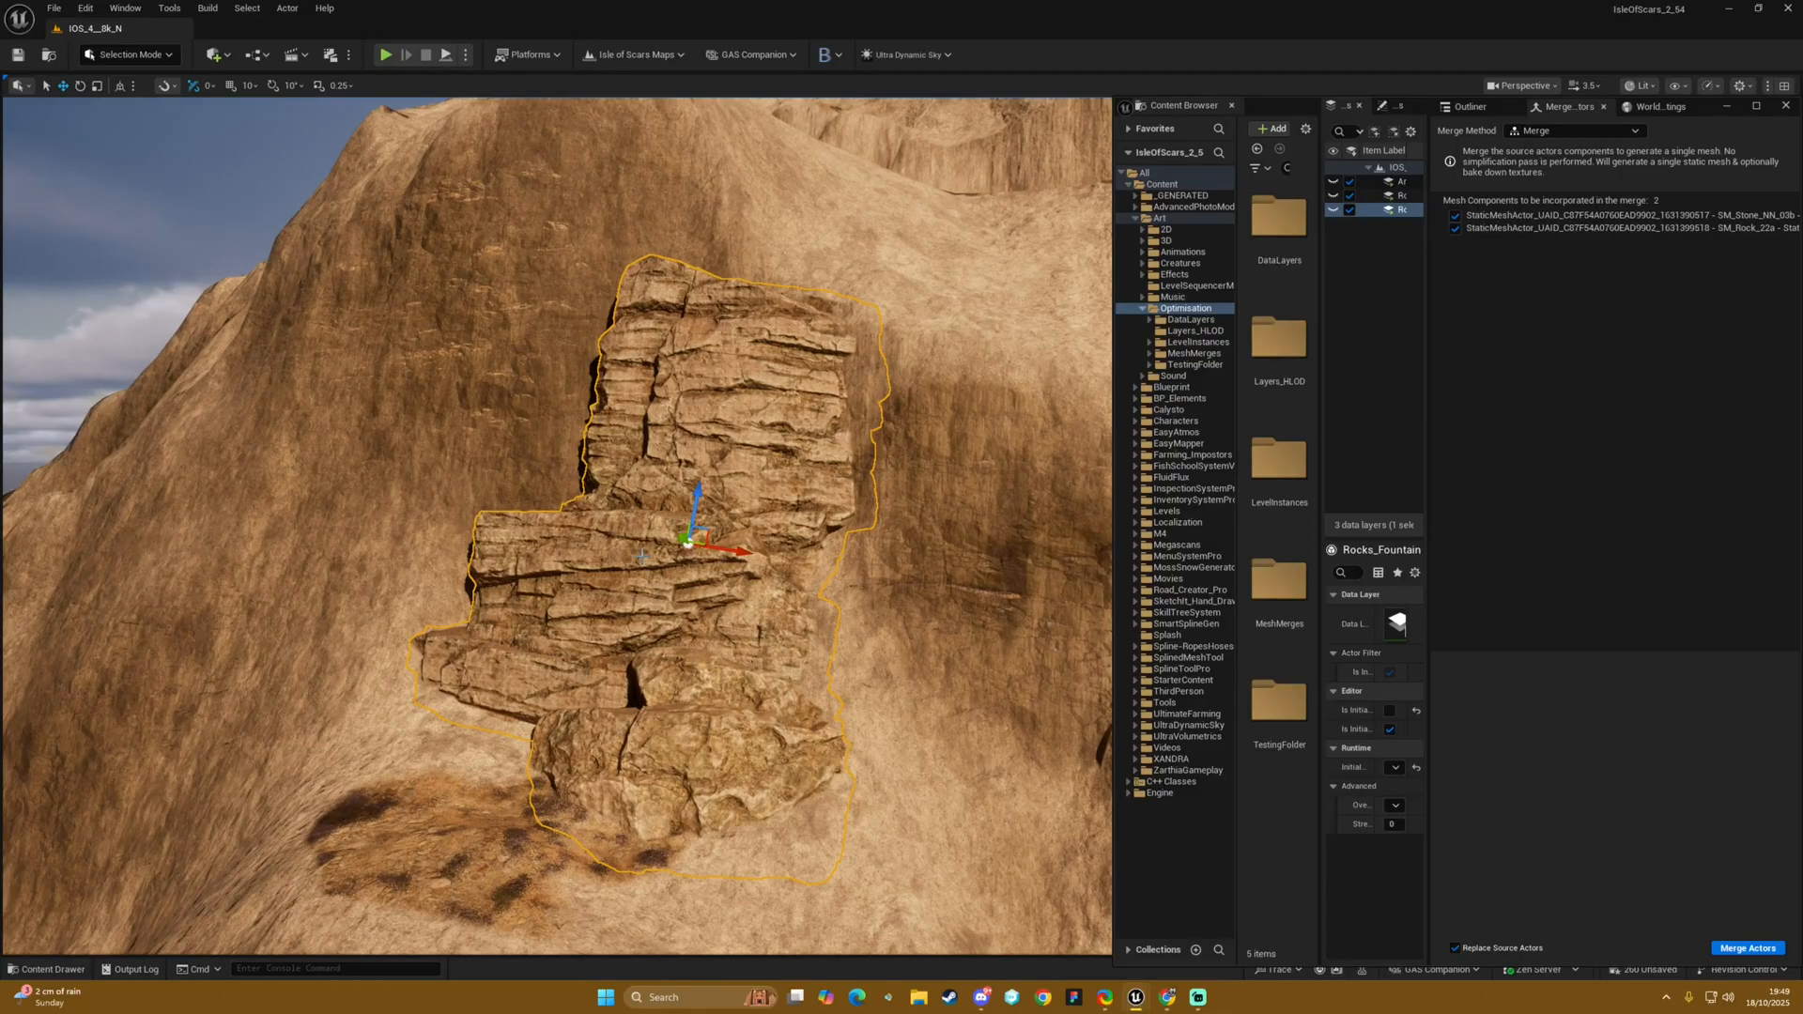
mouse_move(1606, 777)
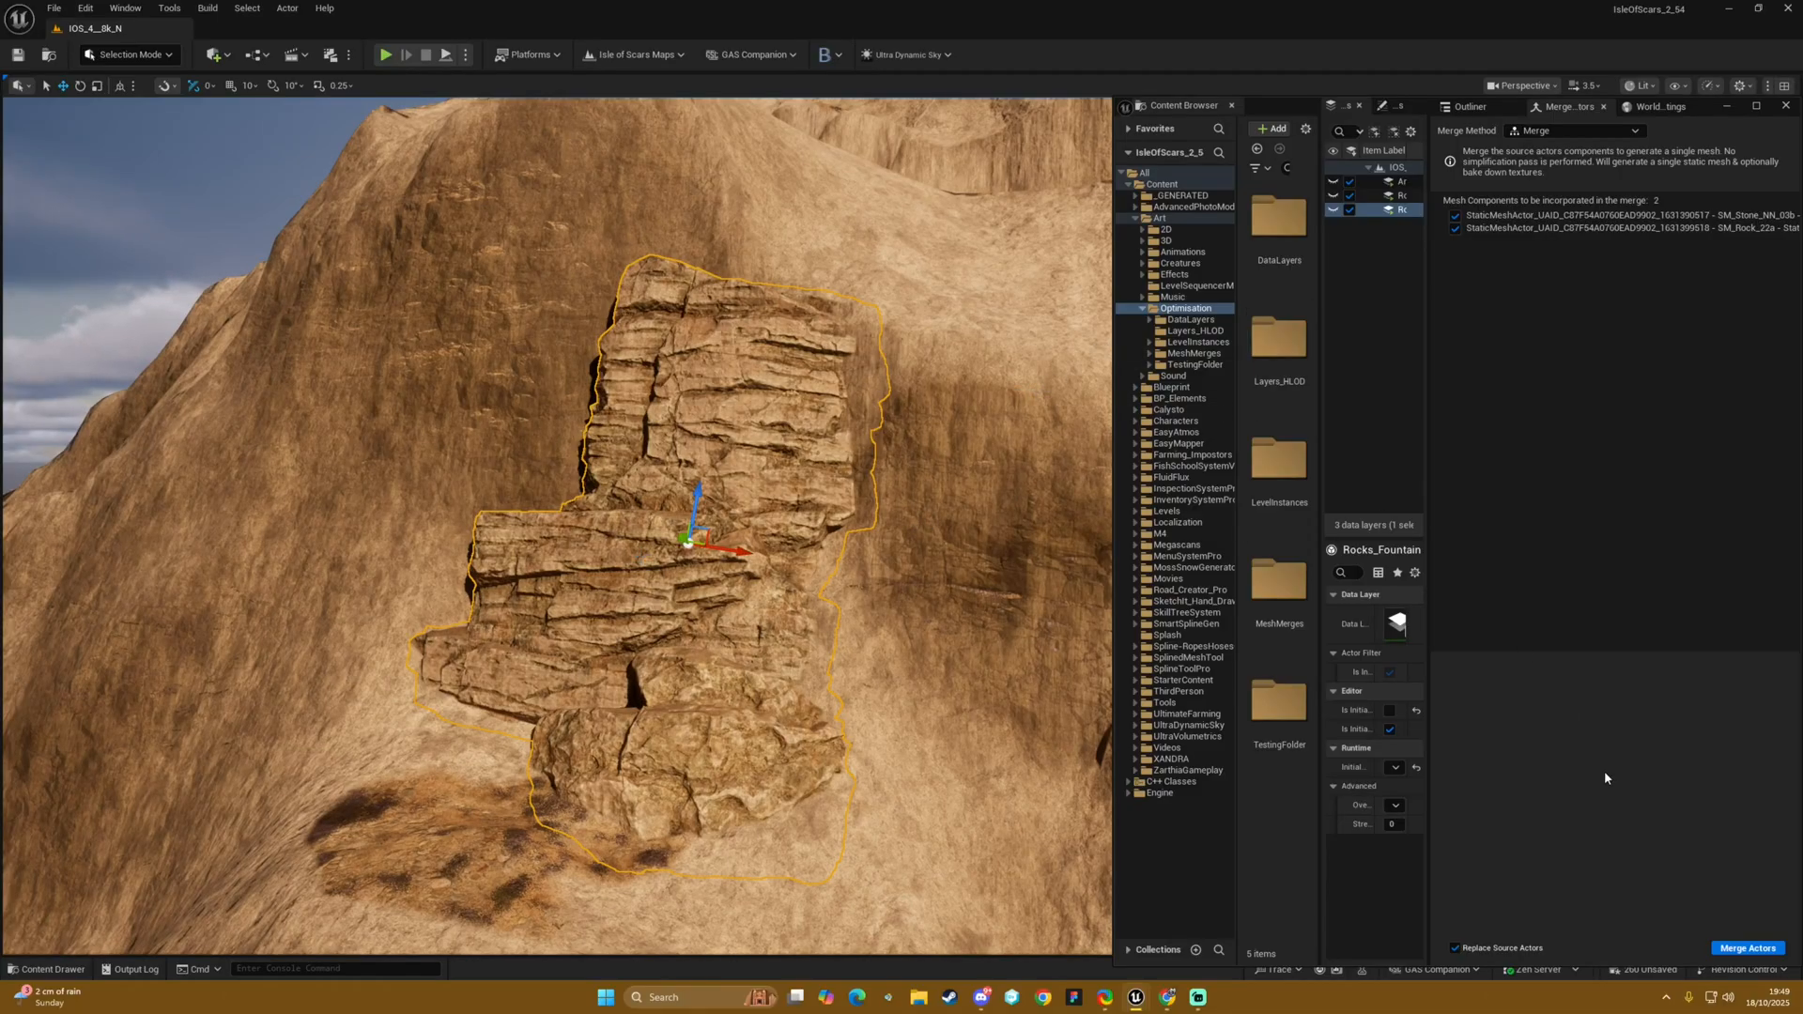
mouse_move(1119, 355)
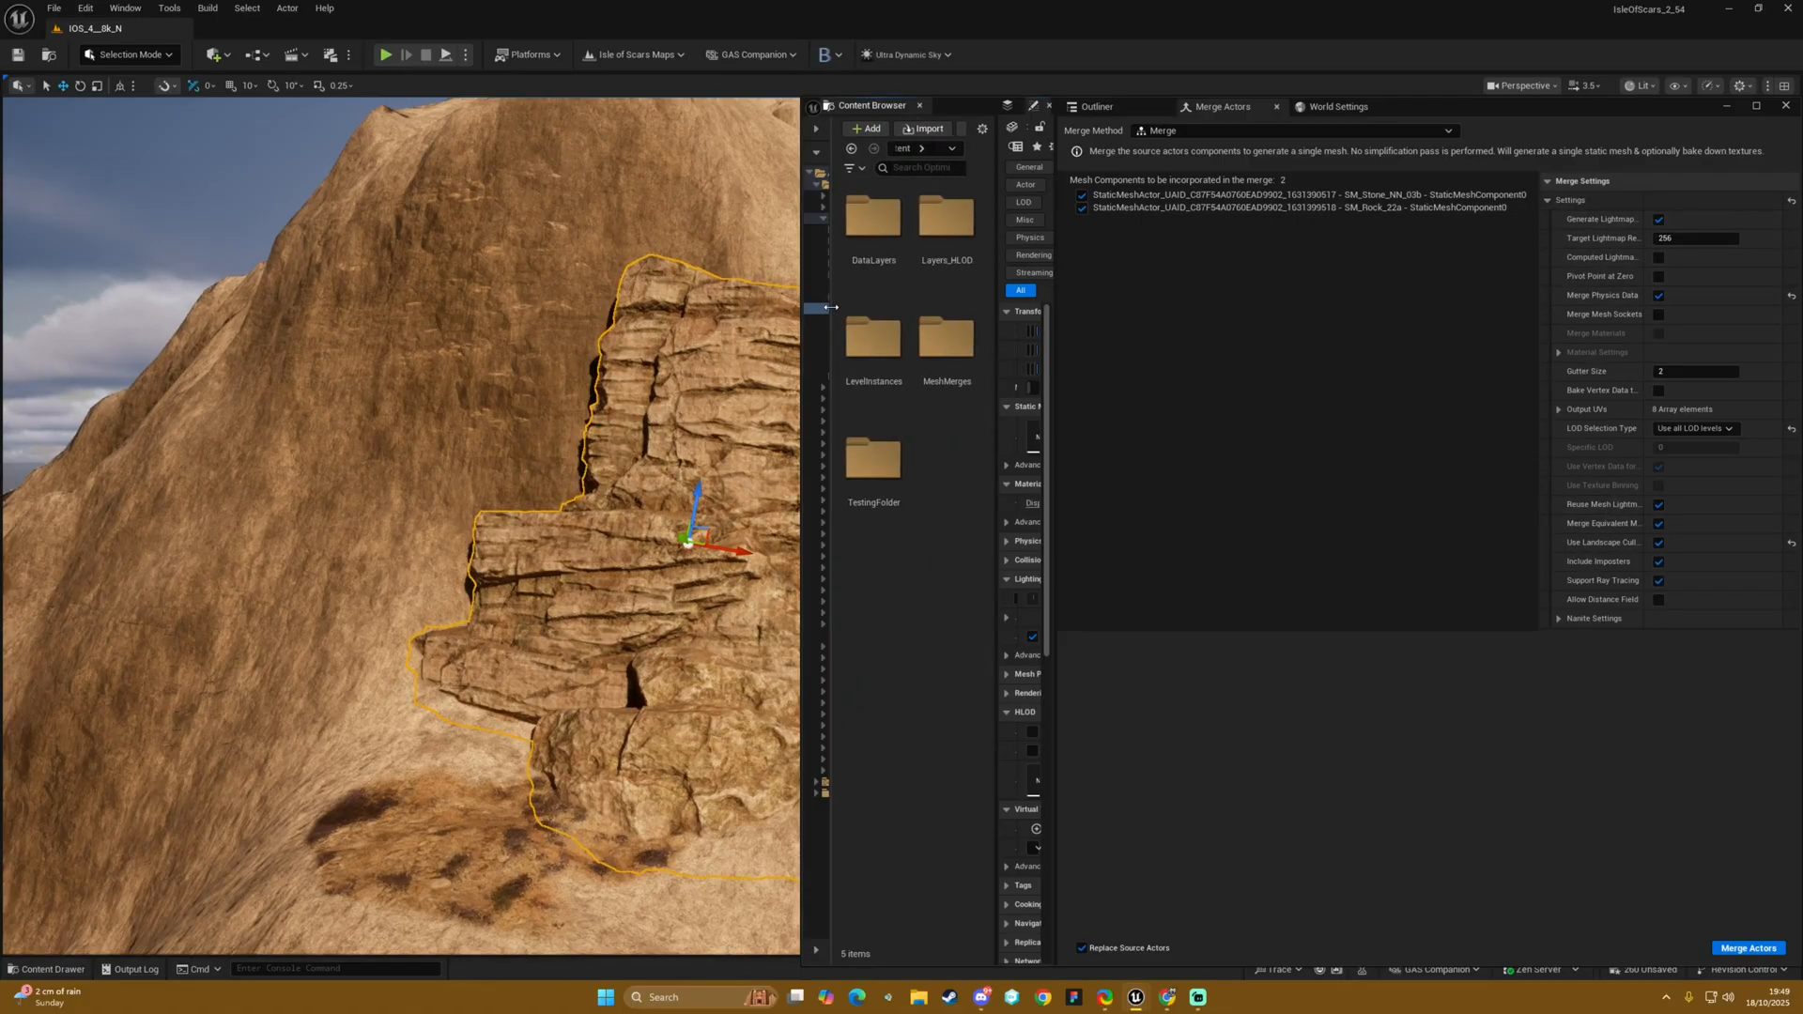
Merge the two rock pieces and choose TestingFolder as the save location
left_click(1751, 946)
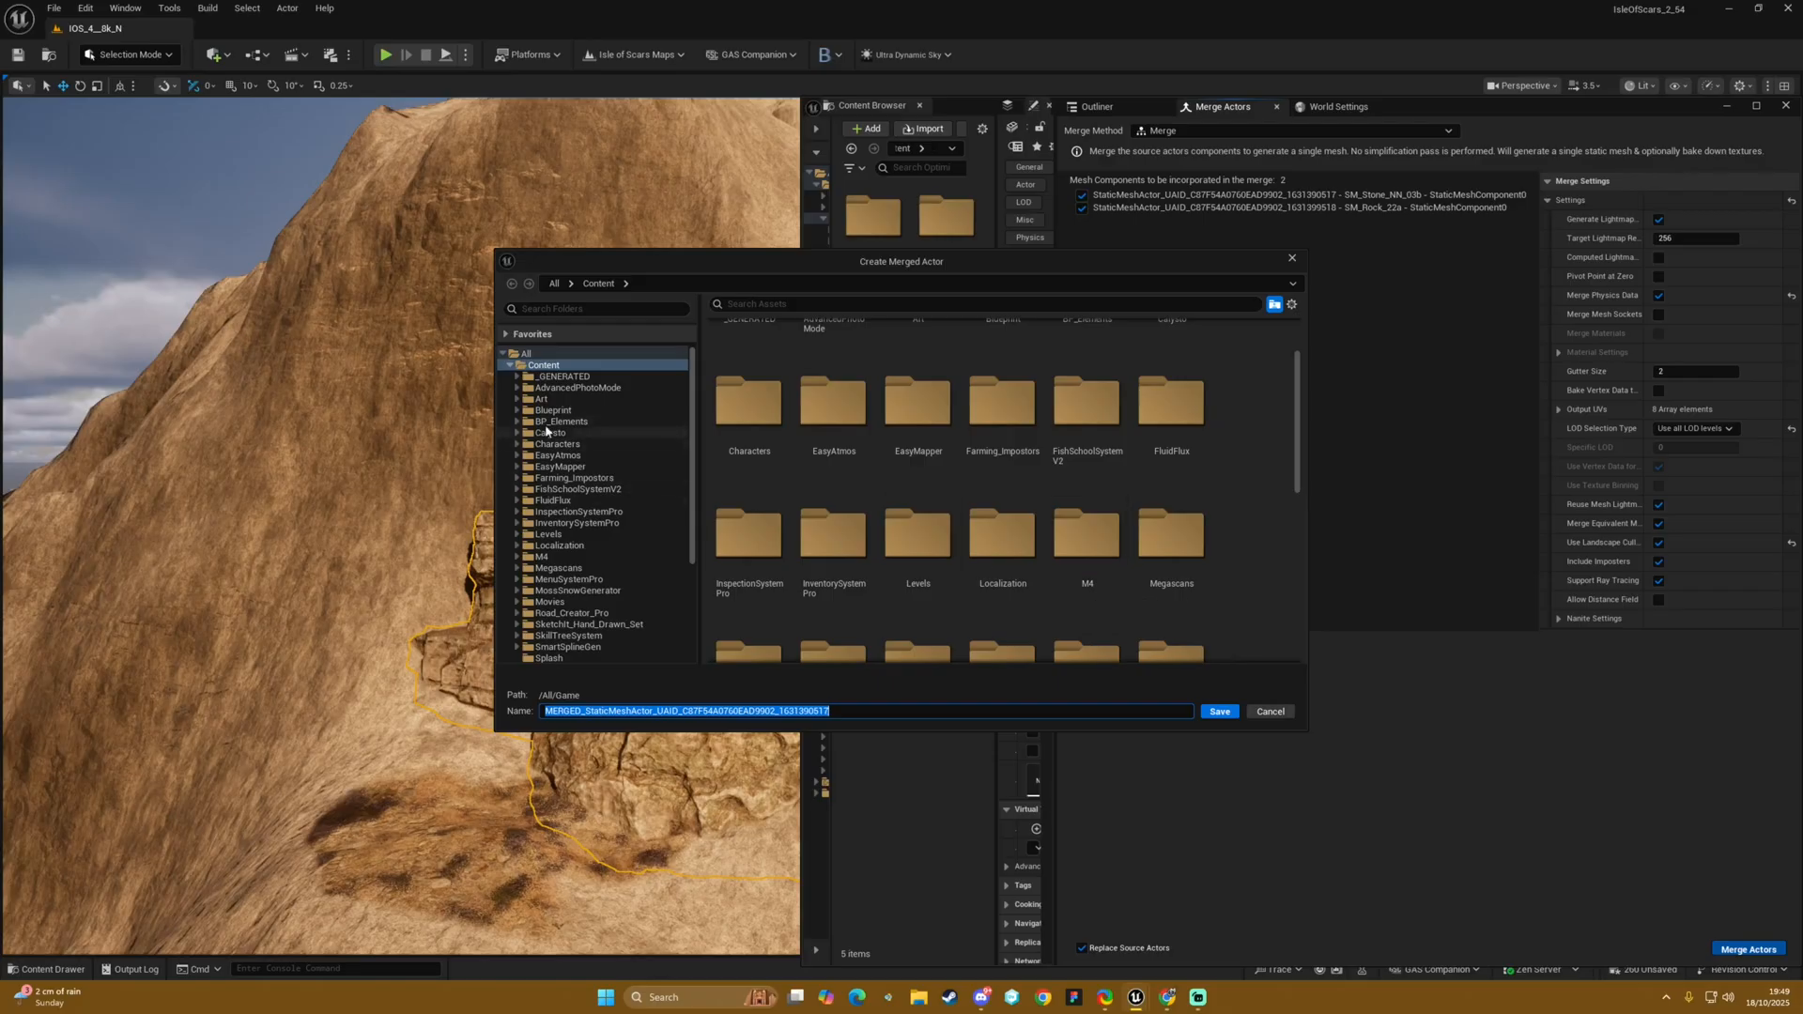
left_click(567, 488)
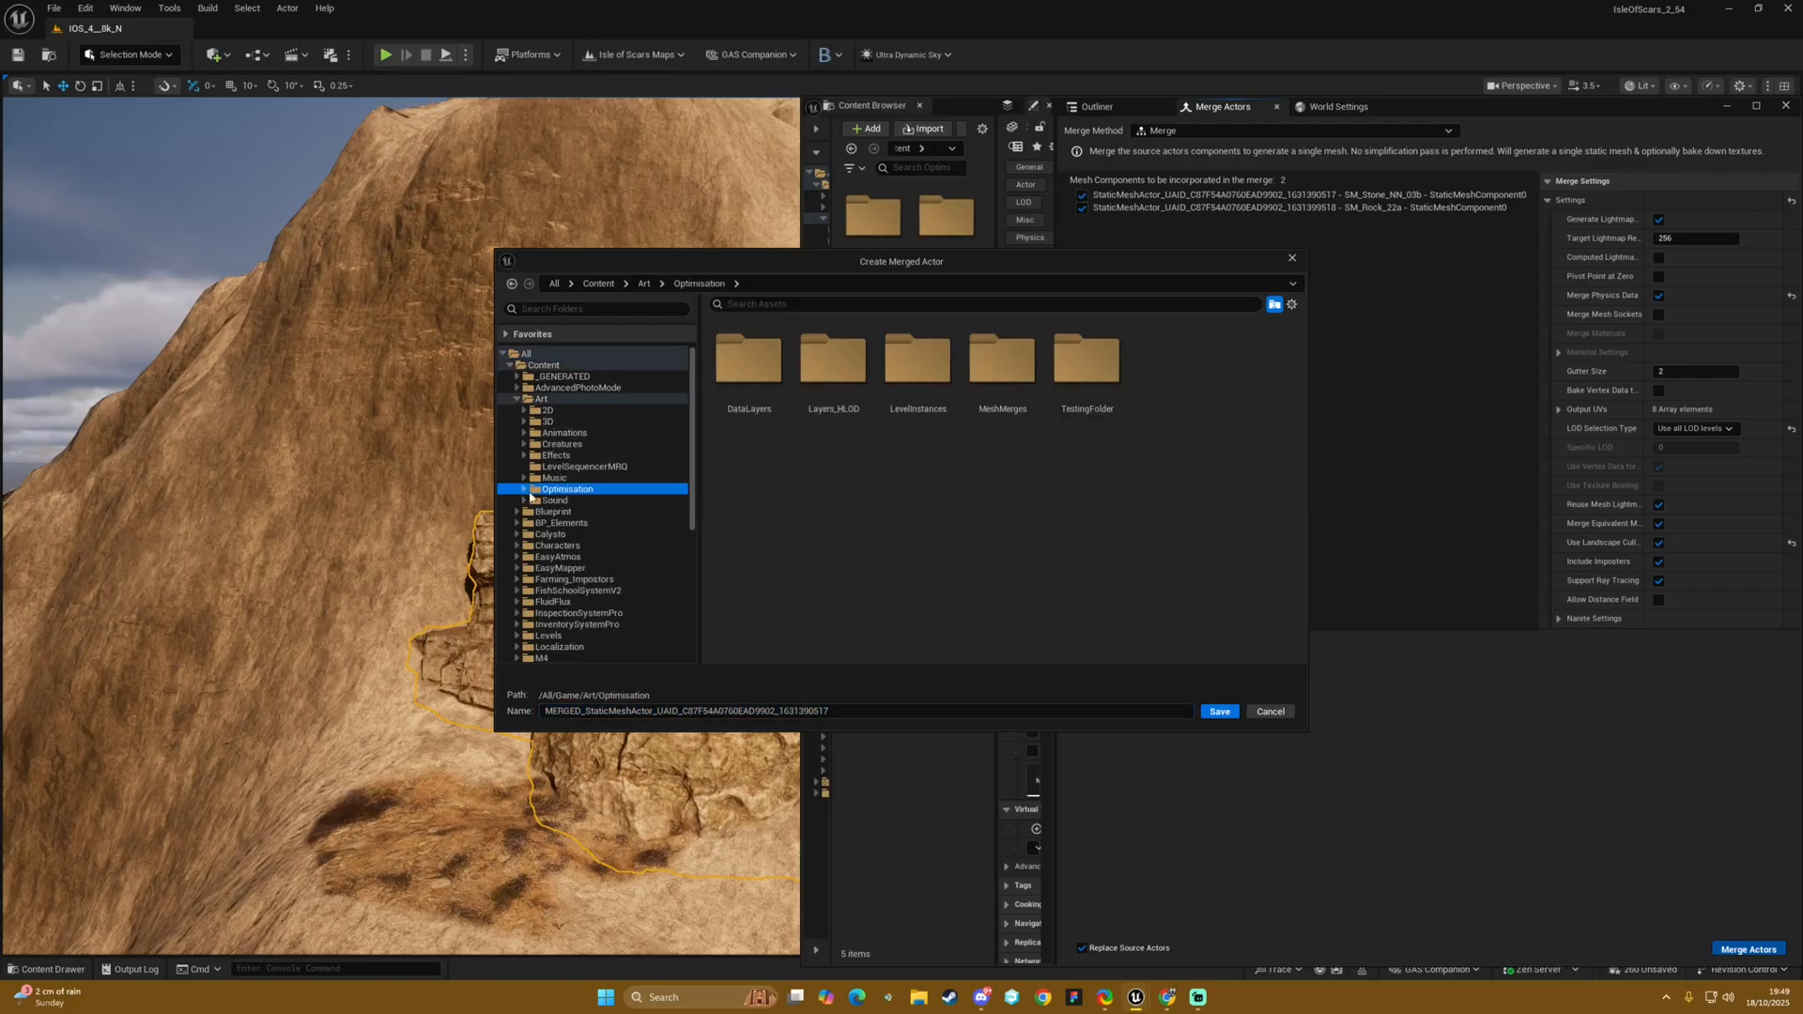
left_click(524, 489)
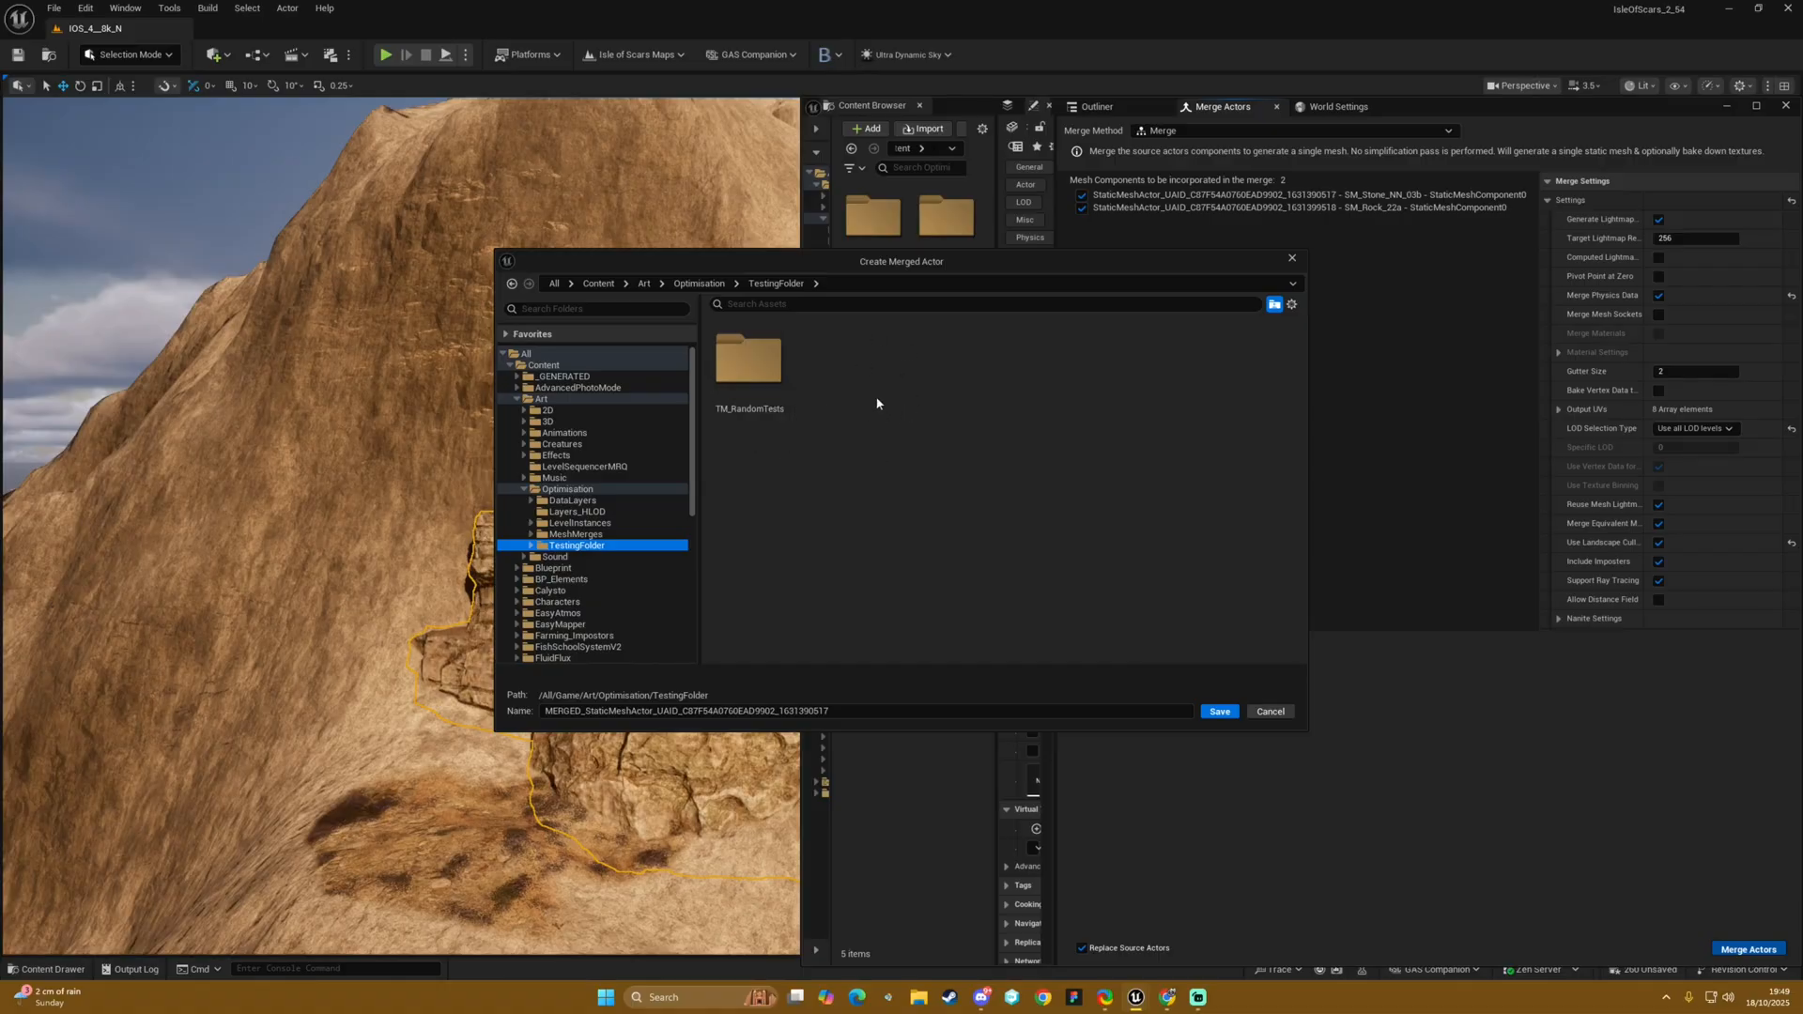
Name the merged mesh Merged_RockLandscapeCull_01 and save it
type("Merged_Rock")
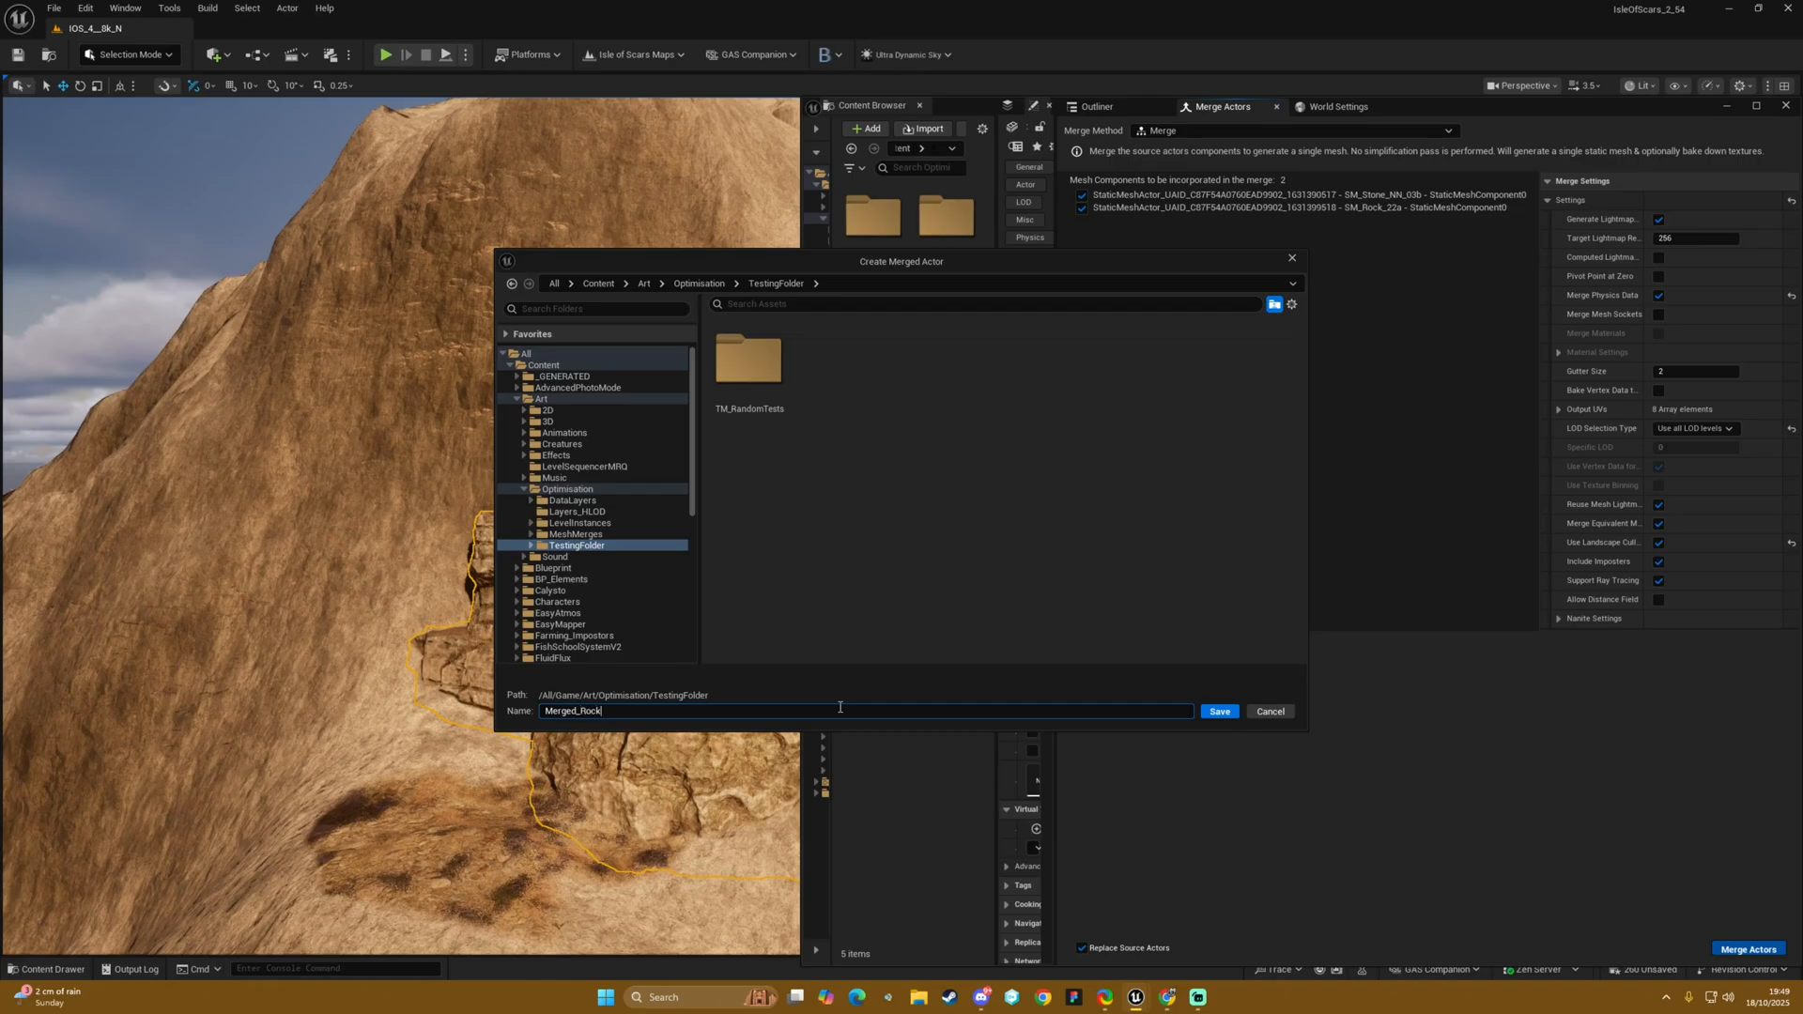
type("LandscapeCu")
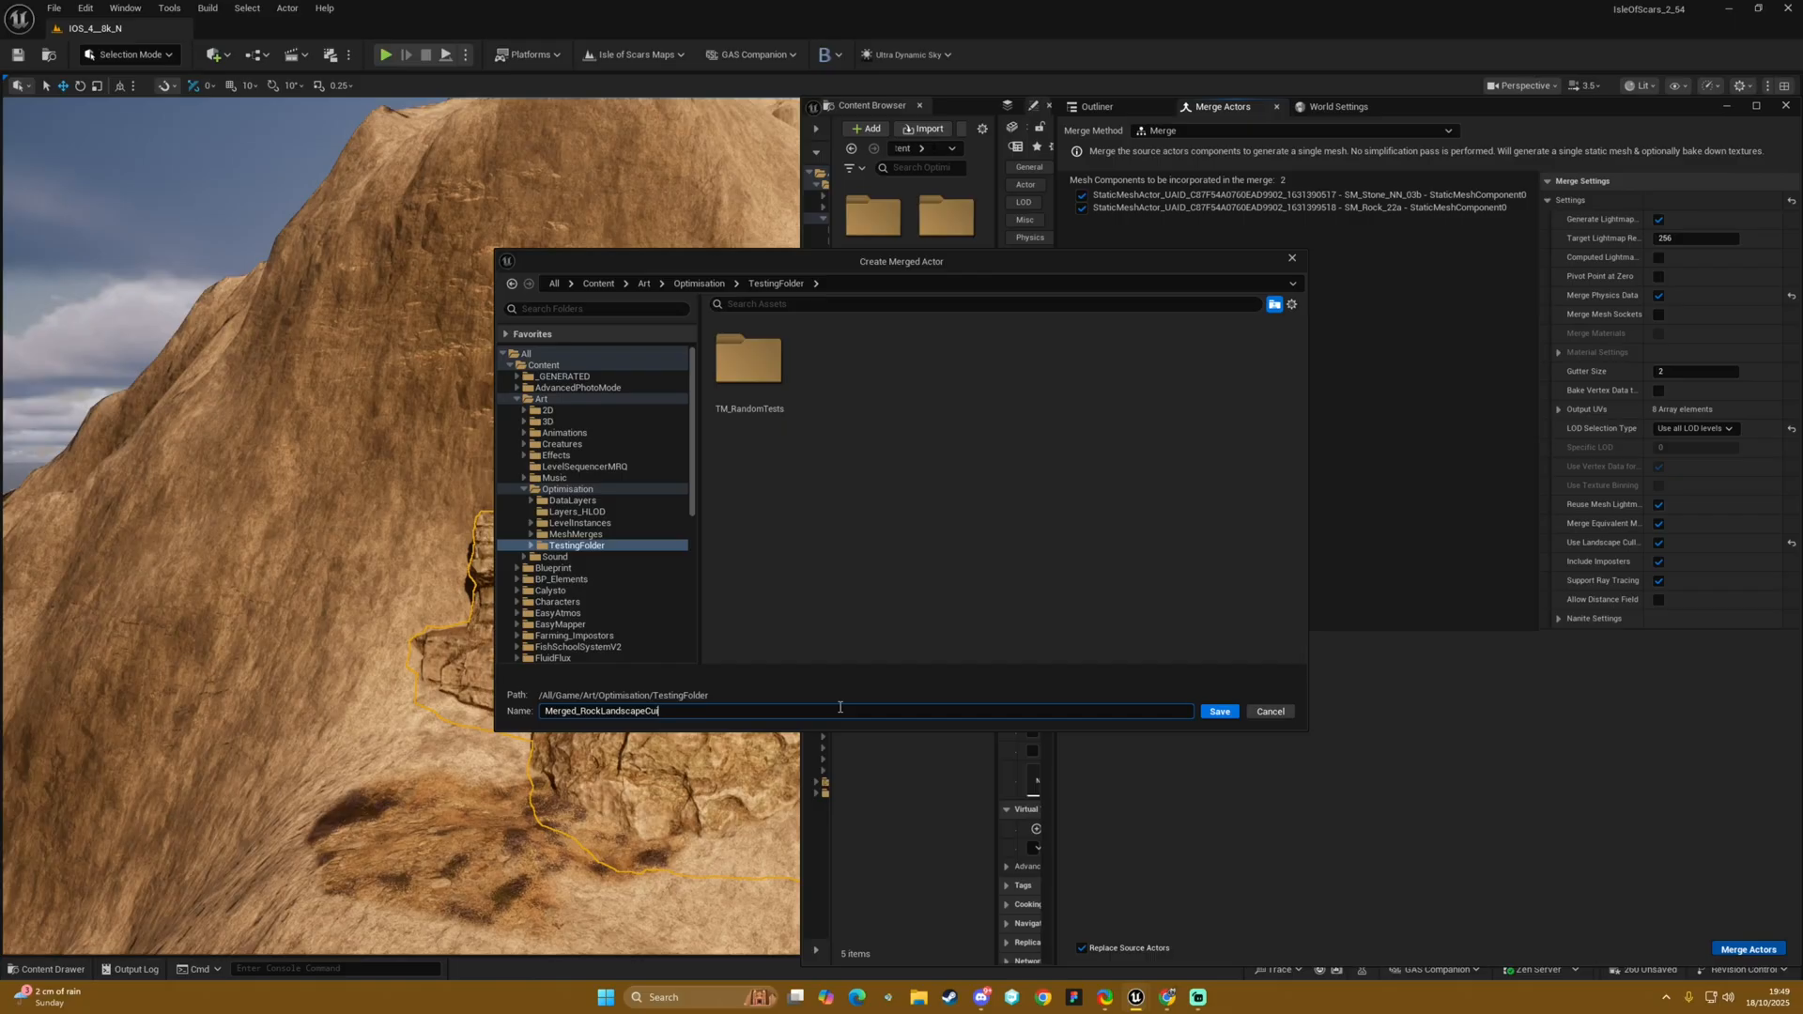
type("l_01")
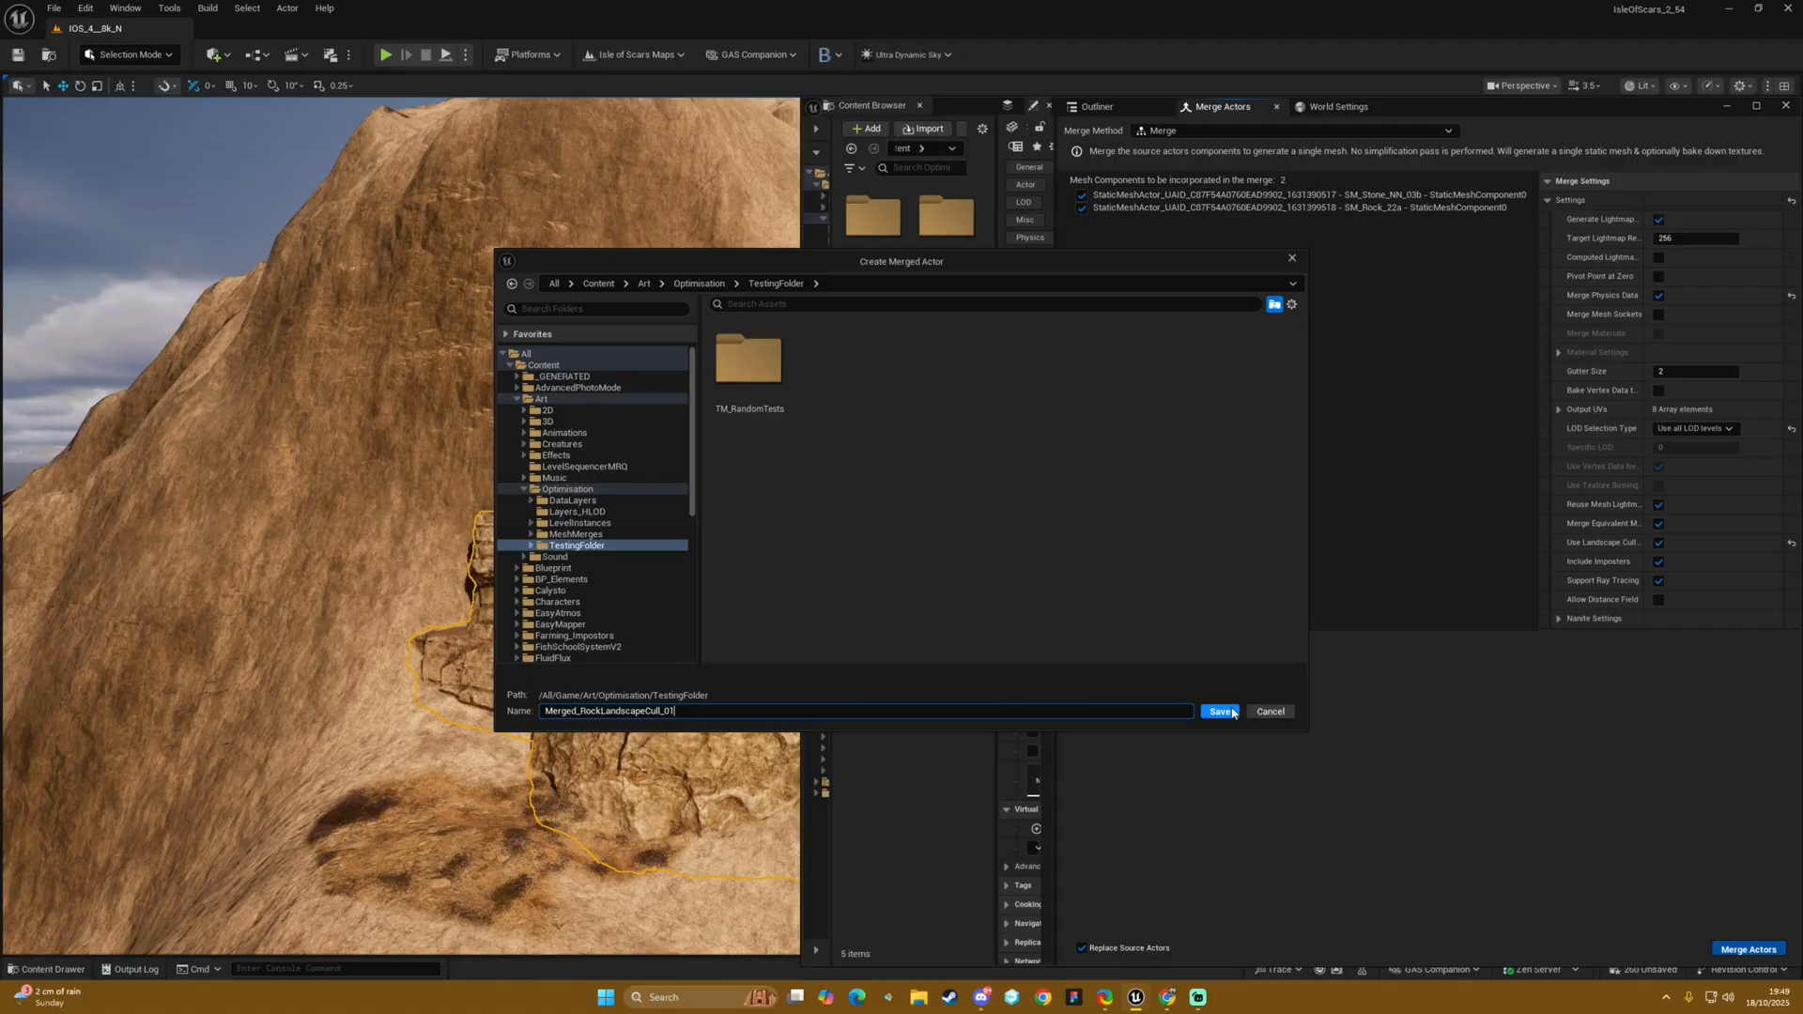
left_click(1221, 710)
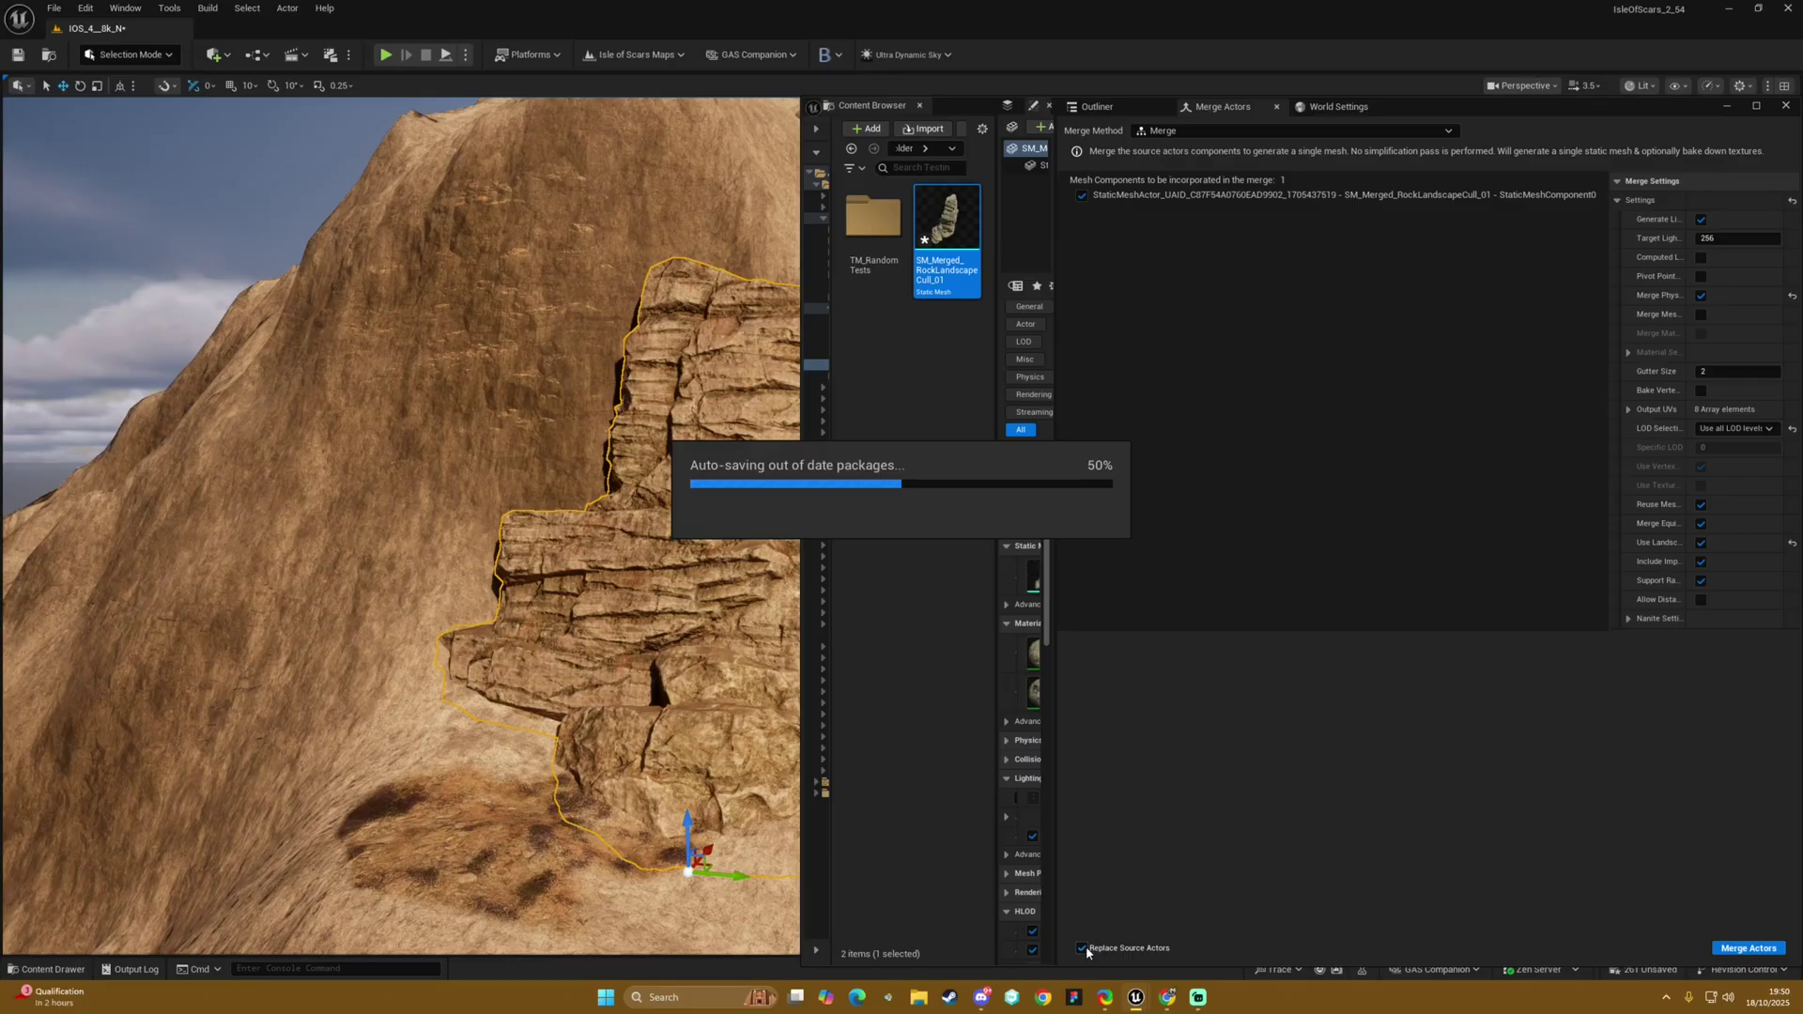
mouse_move(1096, 952)
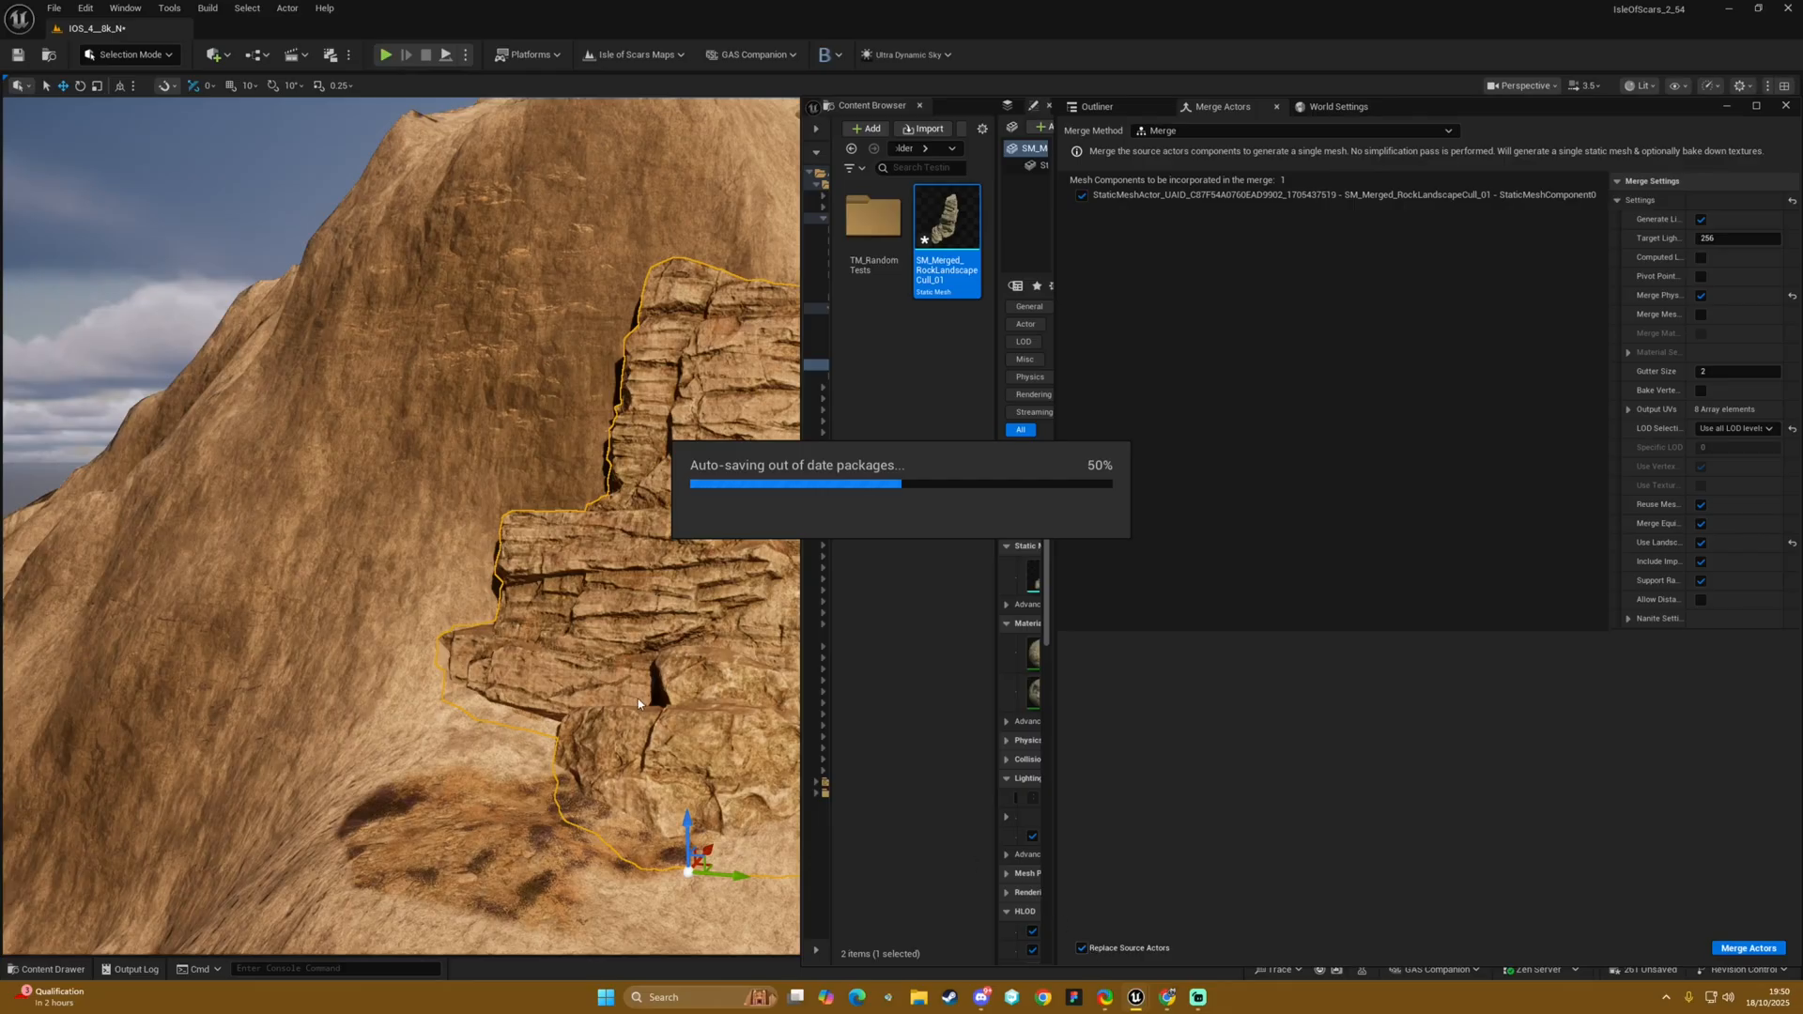
mouse_move(567, 477)
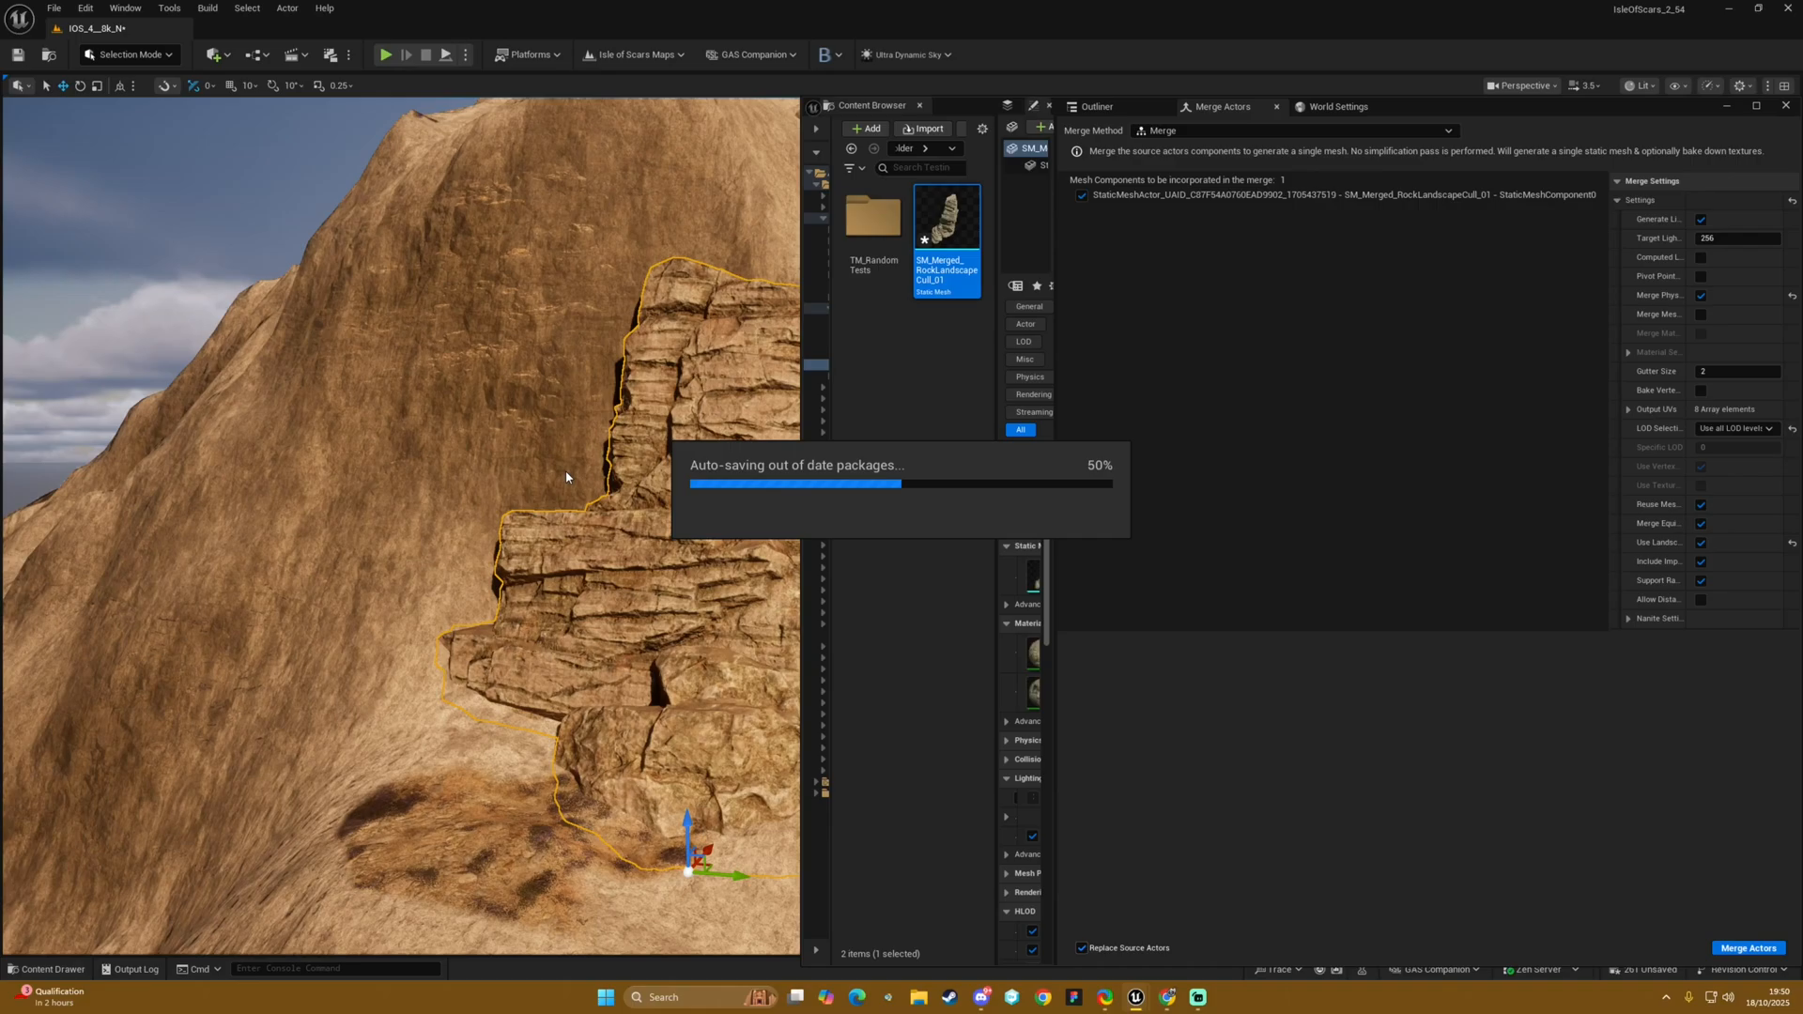
mouse_move(1299, 594)
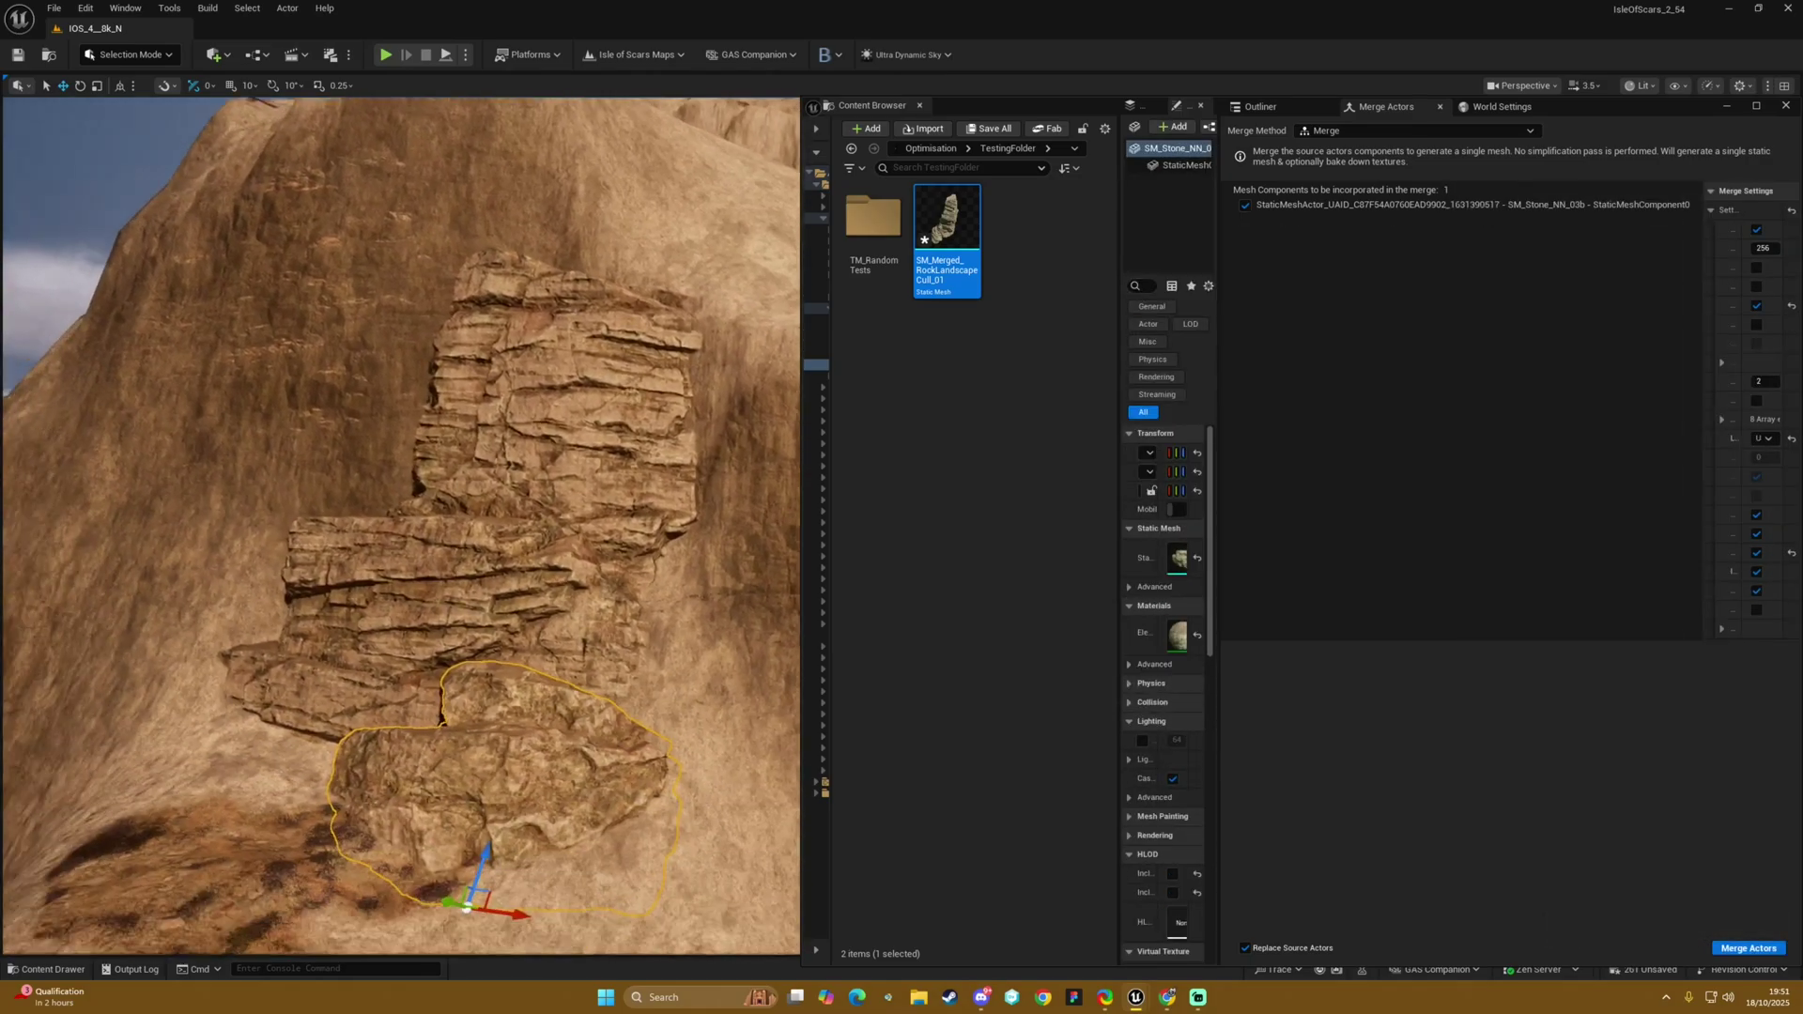
mouse_move(947, 216)
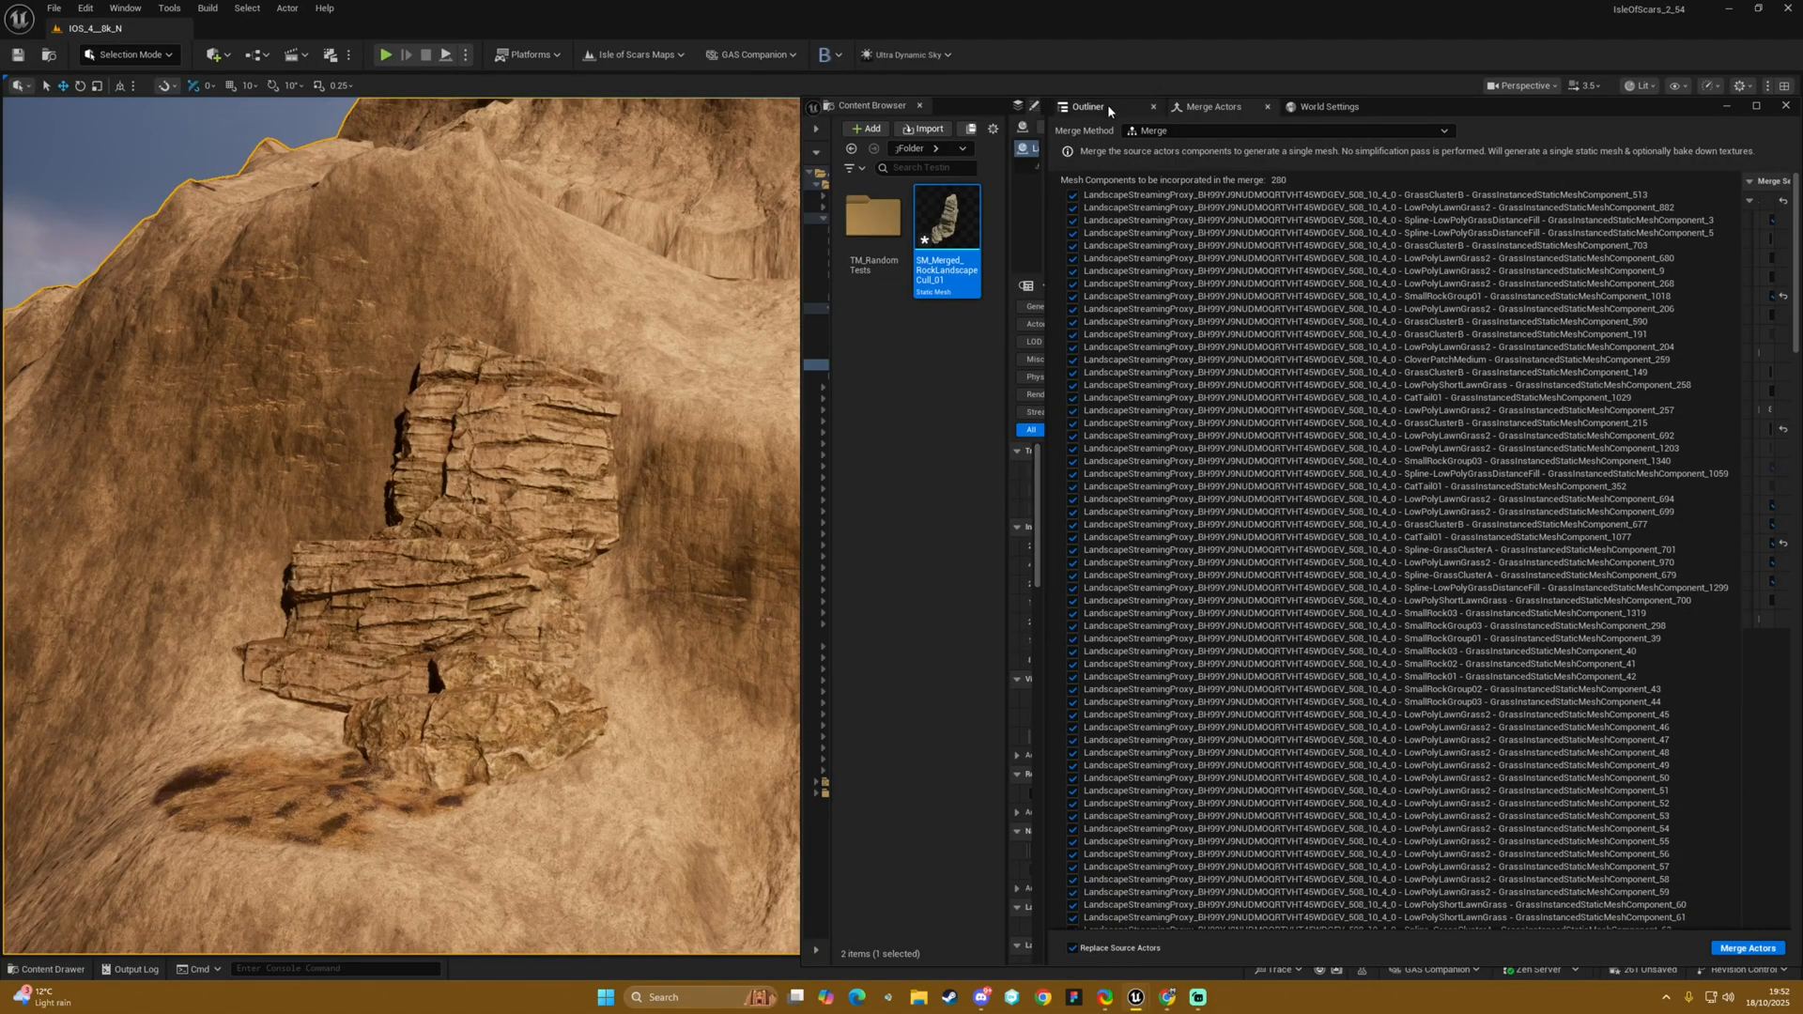
Switch to the Outliner to find and select the Landscape actor
left_click(1089, 105)
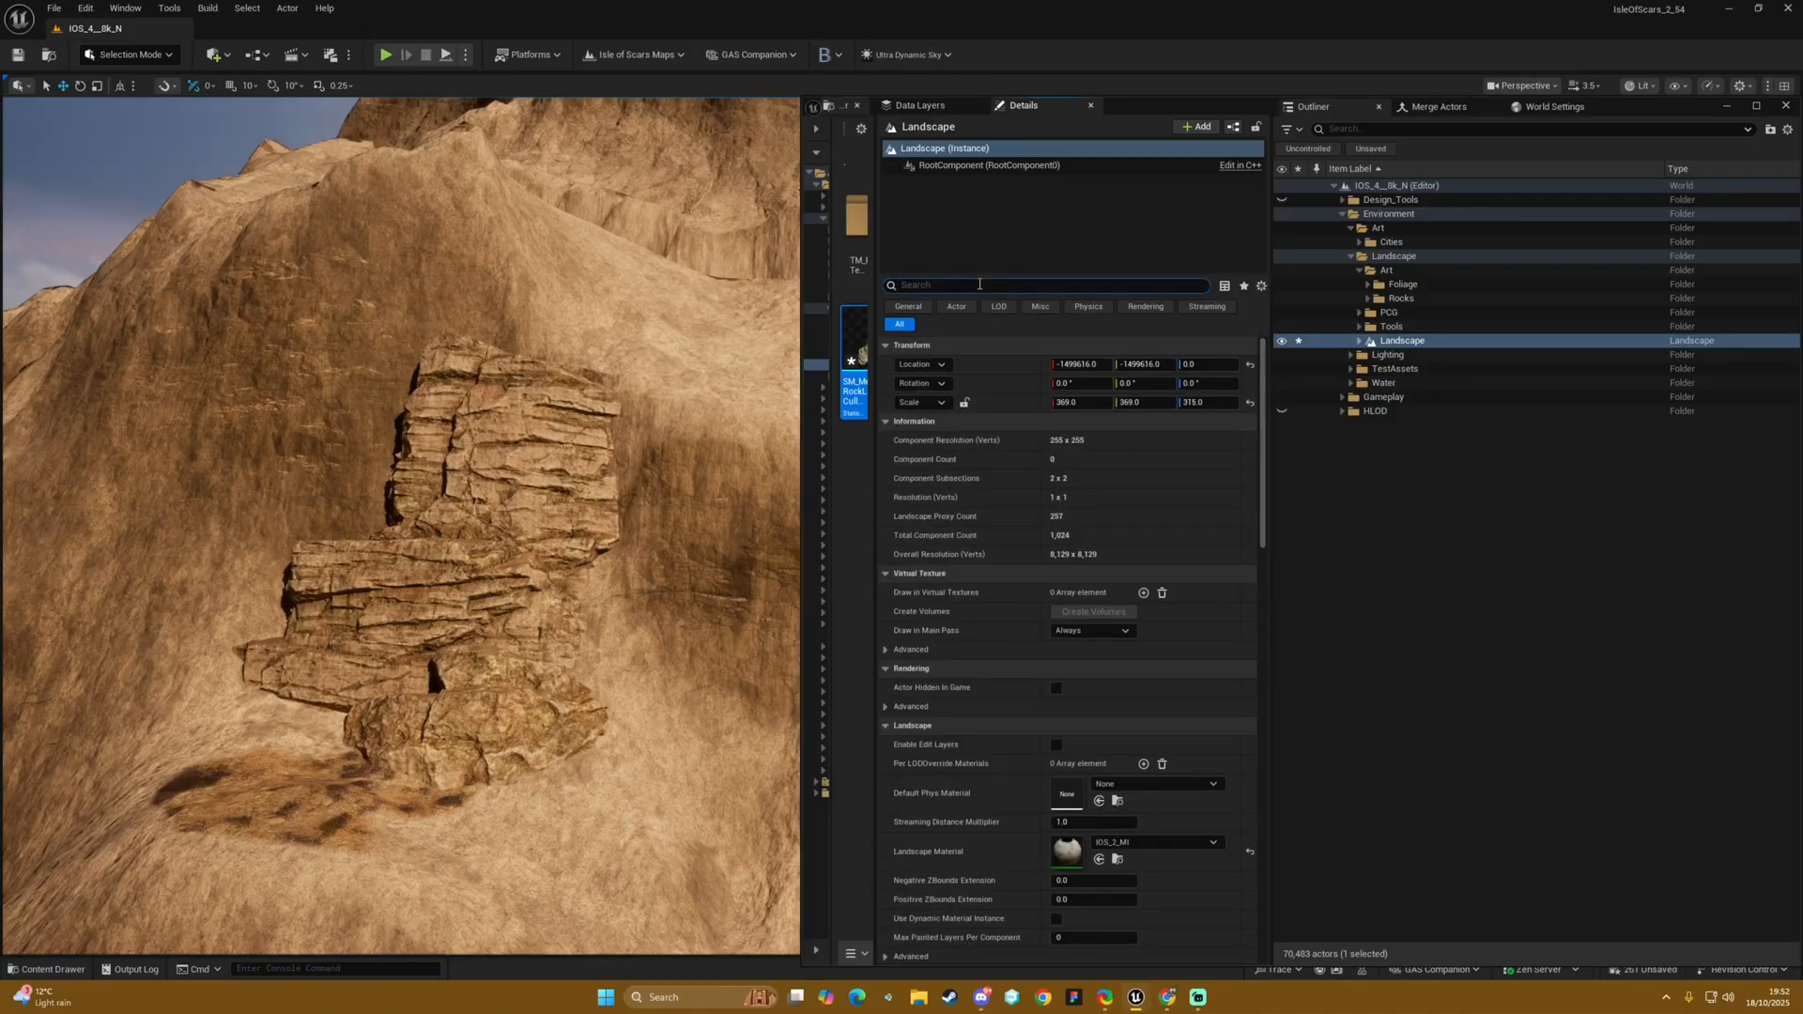
Search 'Cull' on the Landscape and tick Use Landscape for Culling Invisible HLOD Triangles, then clear the filter
type("Culli")
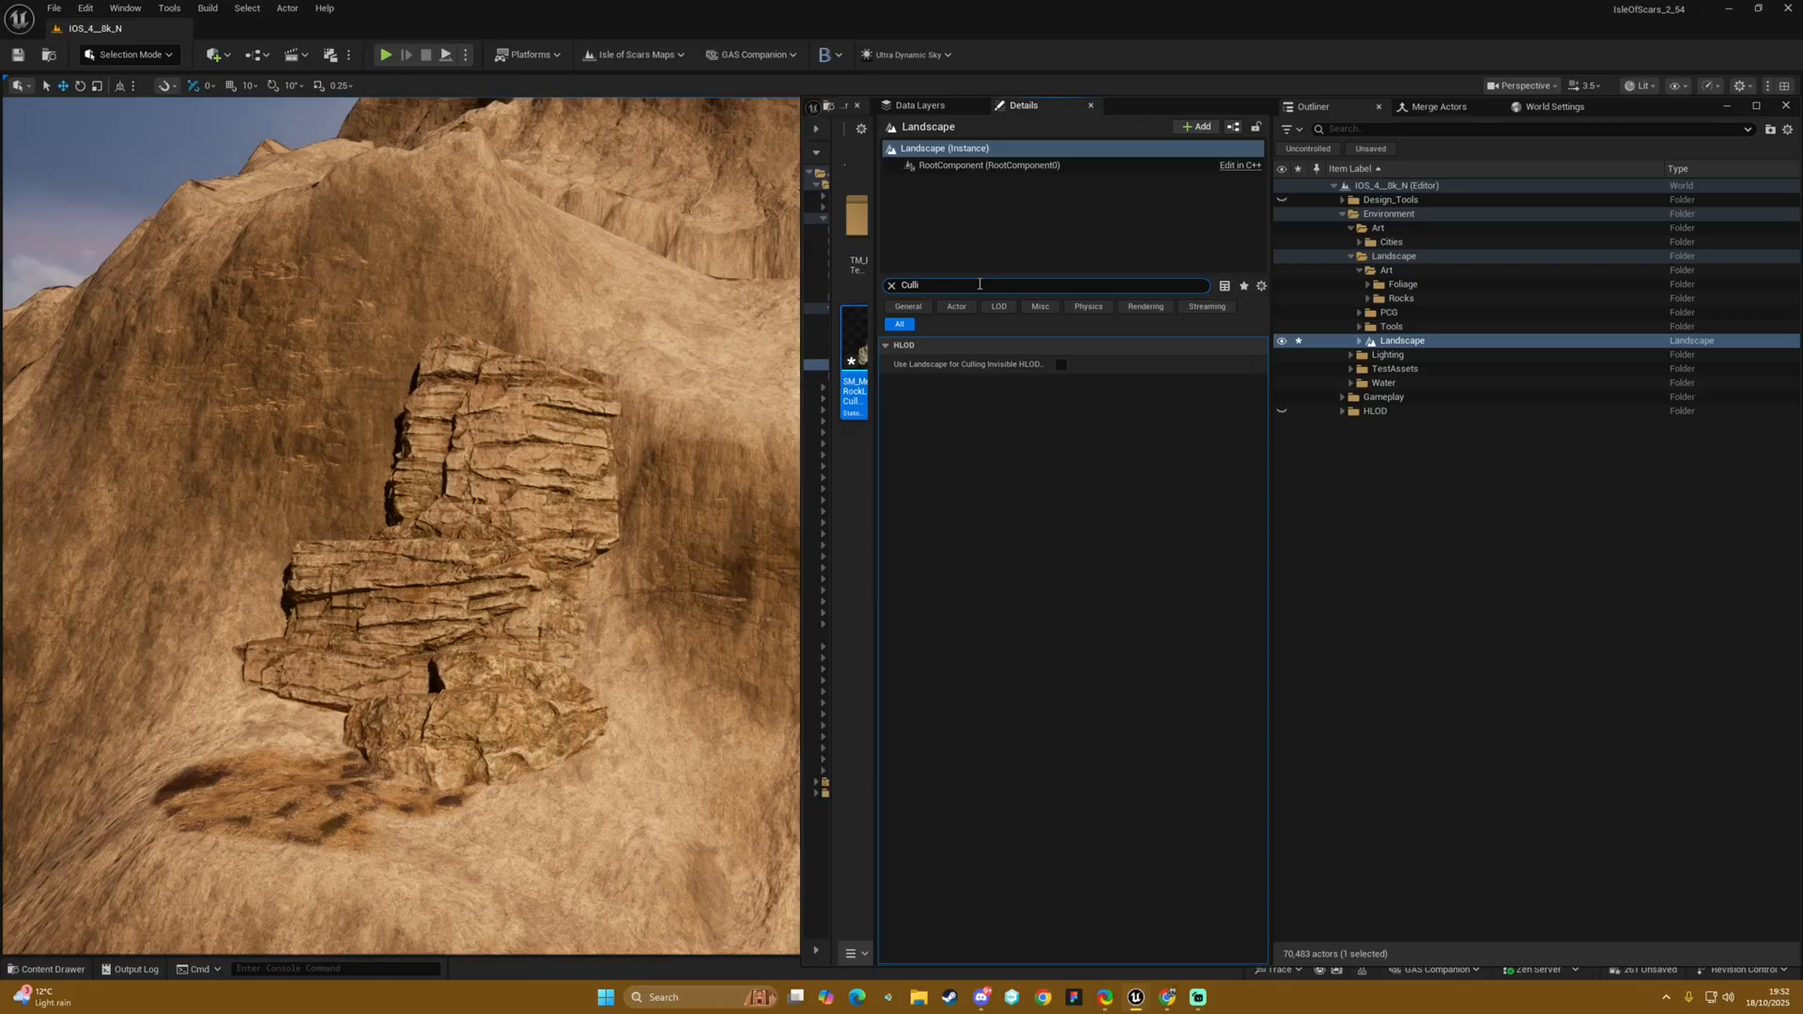
mouse_move(967, 365)
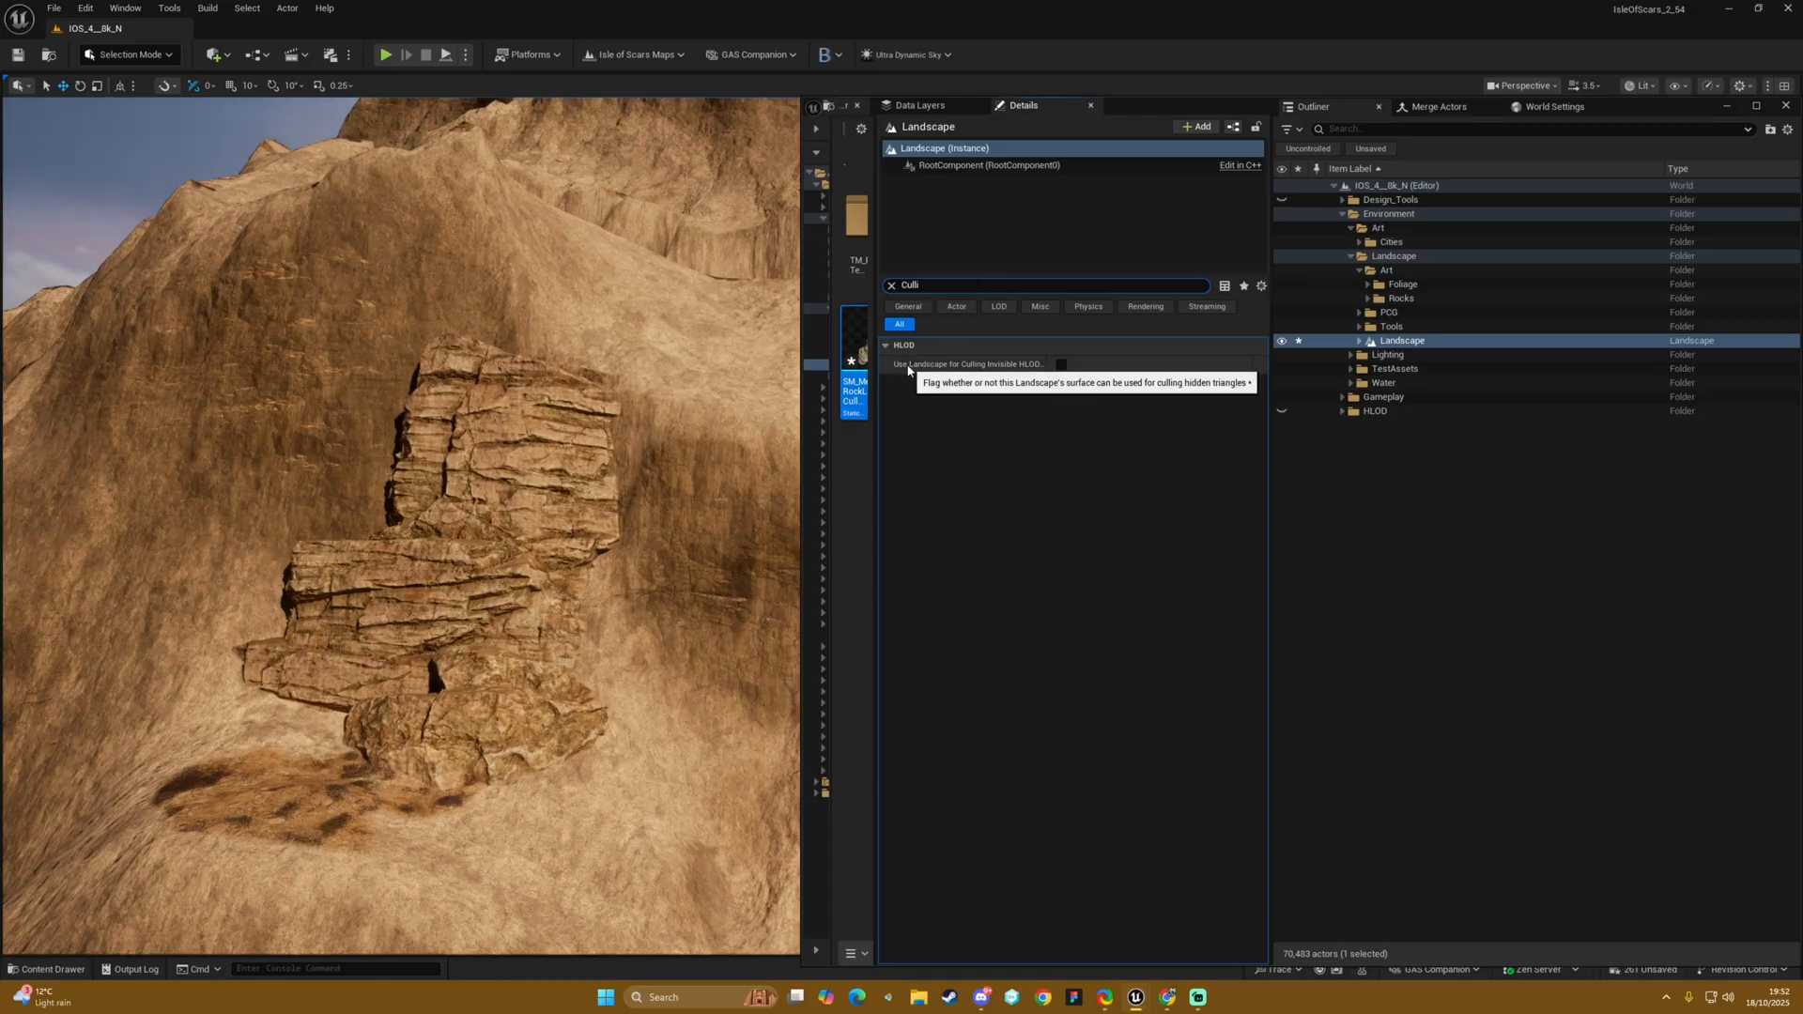
mouse_move(924, 370)
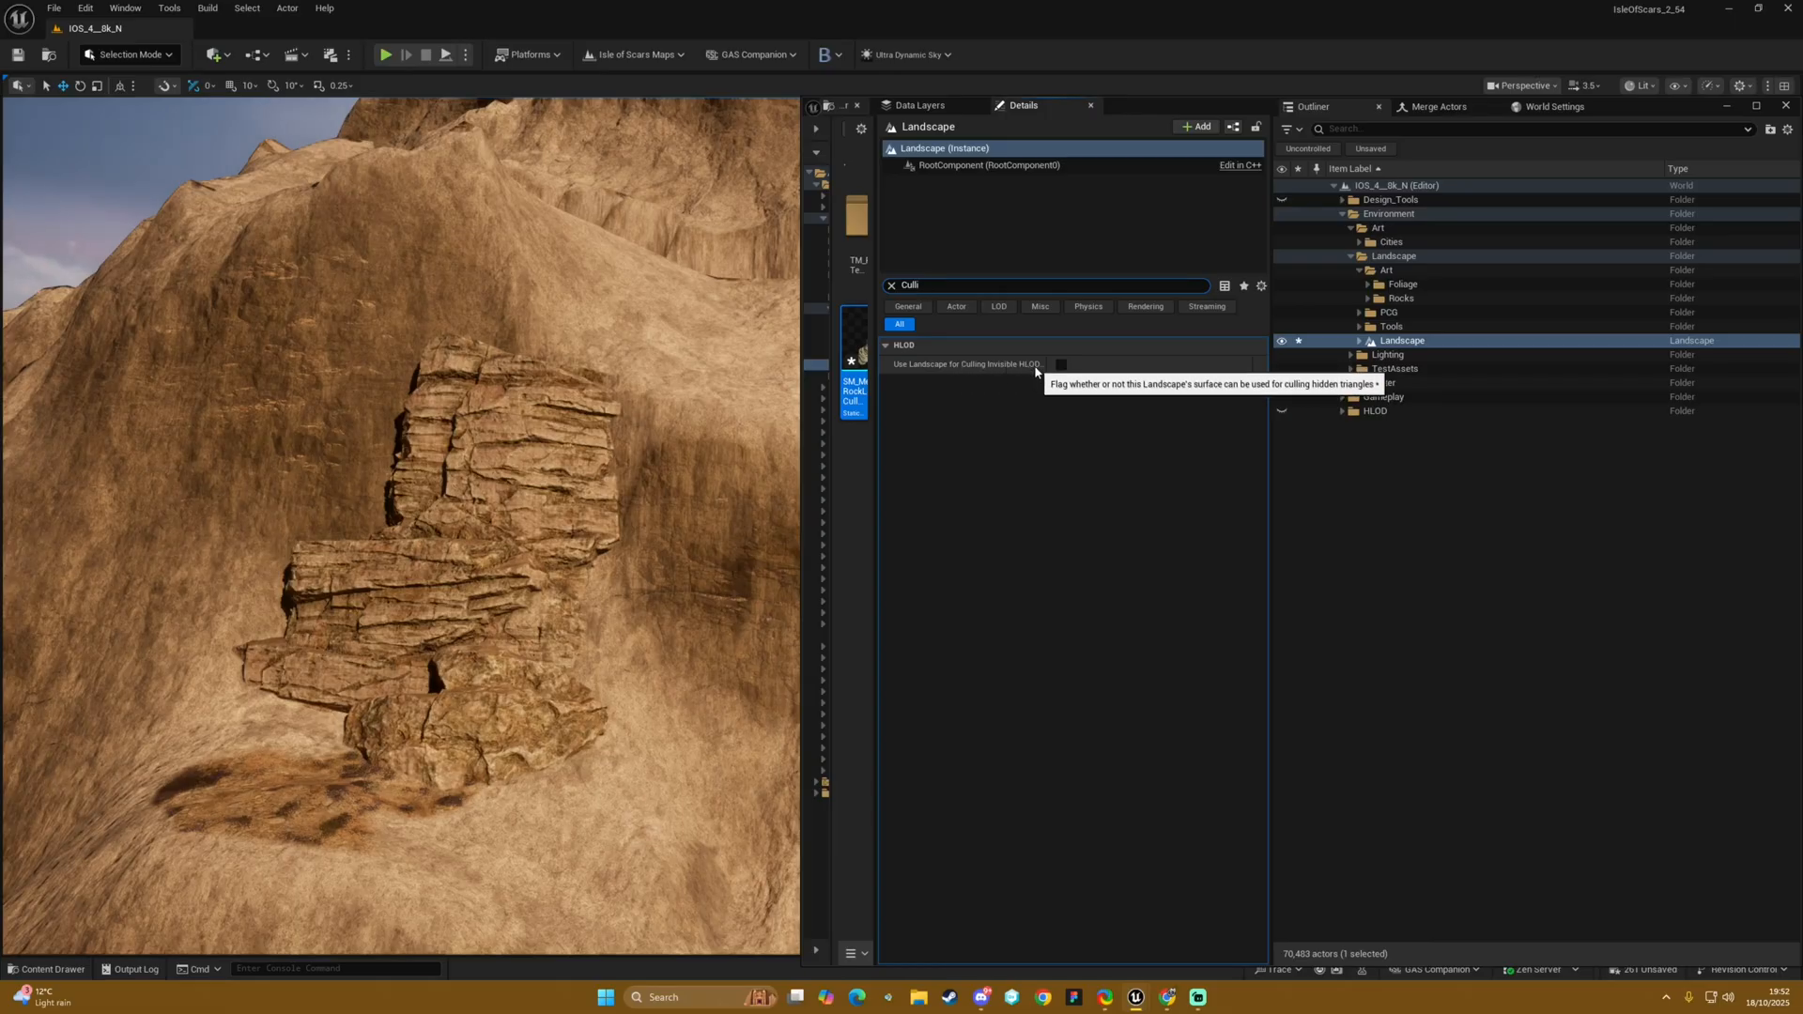
mouse_move(1157, 552)
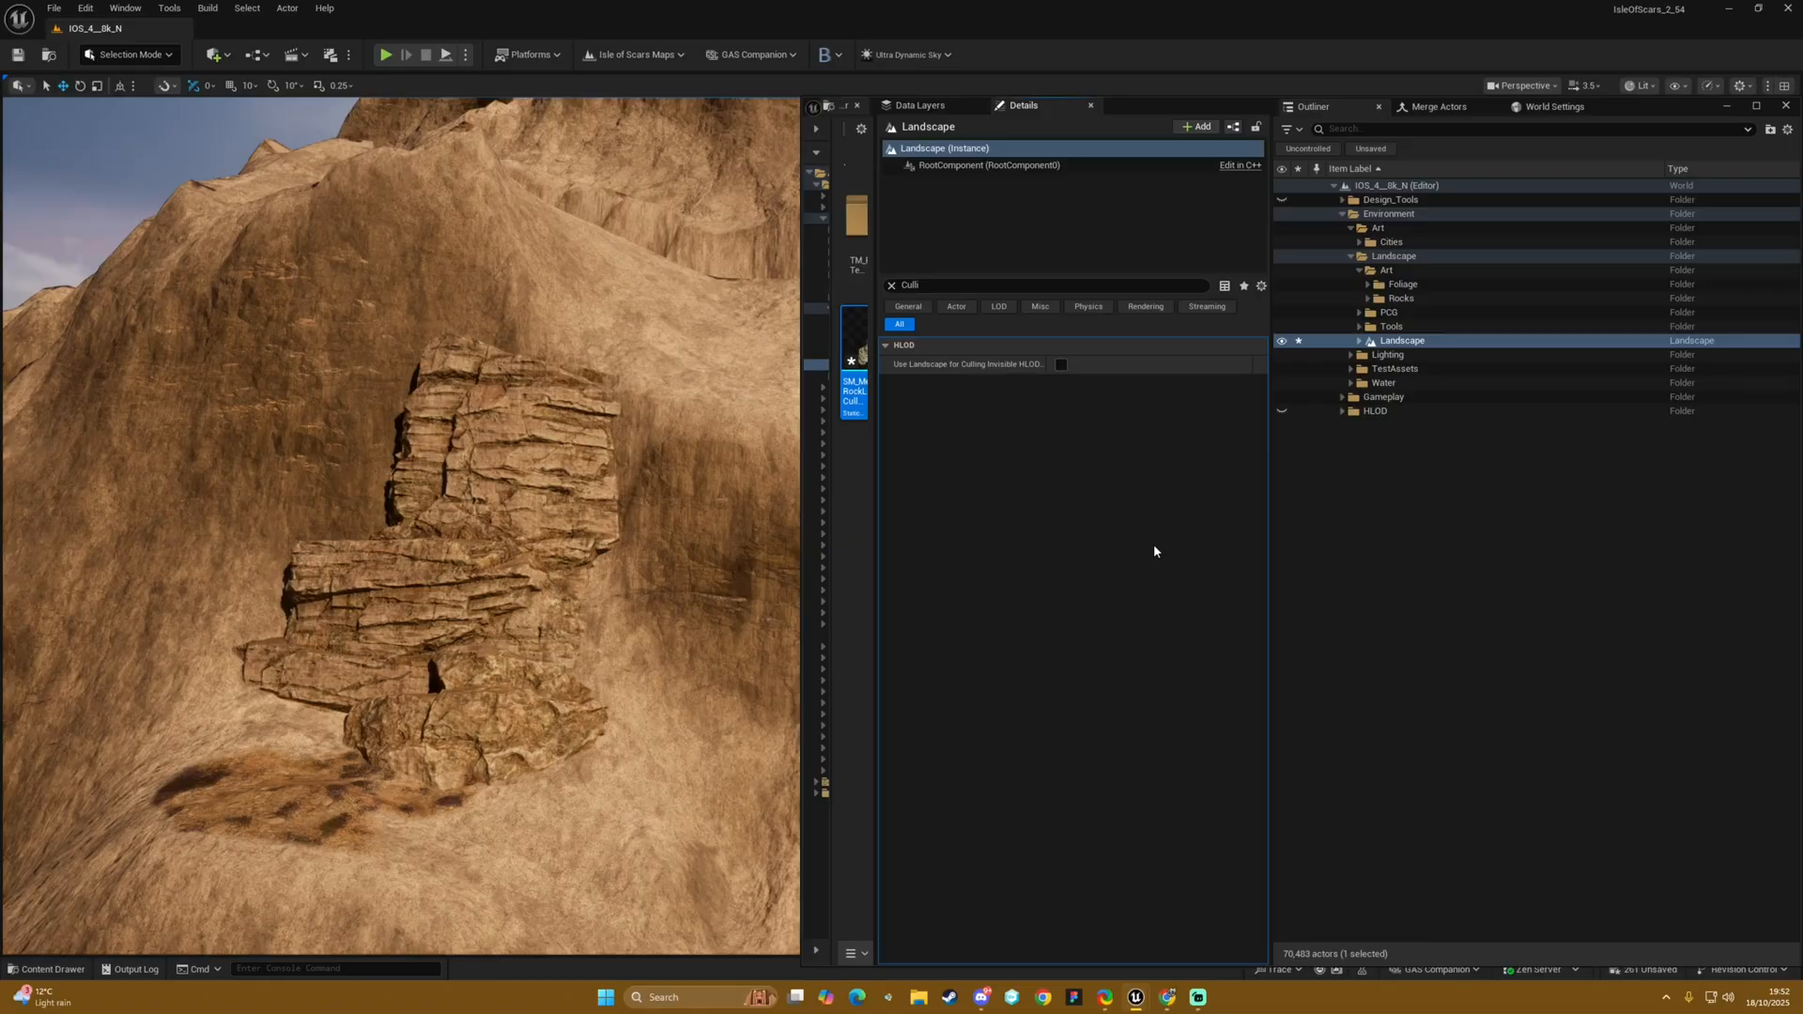
left_click(1059, 364)
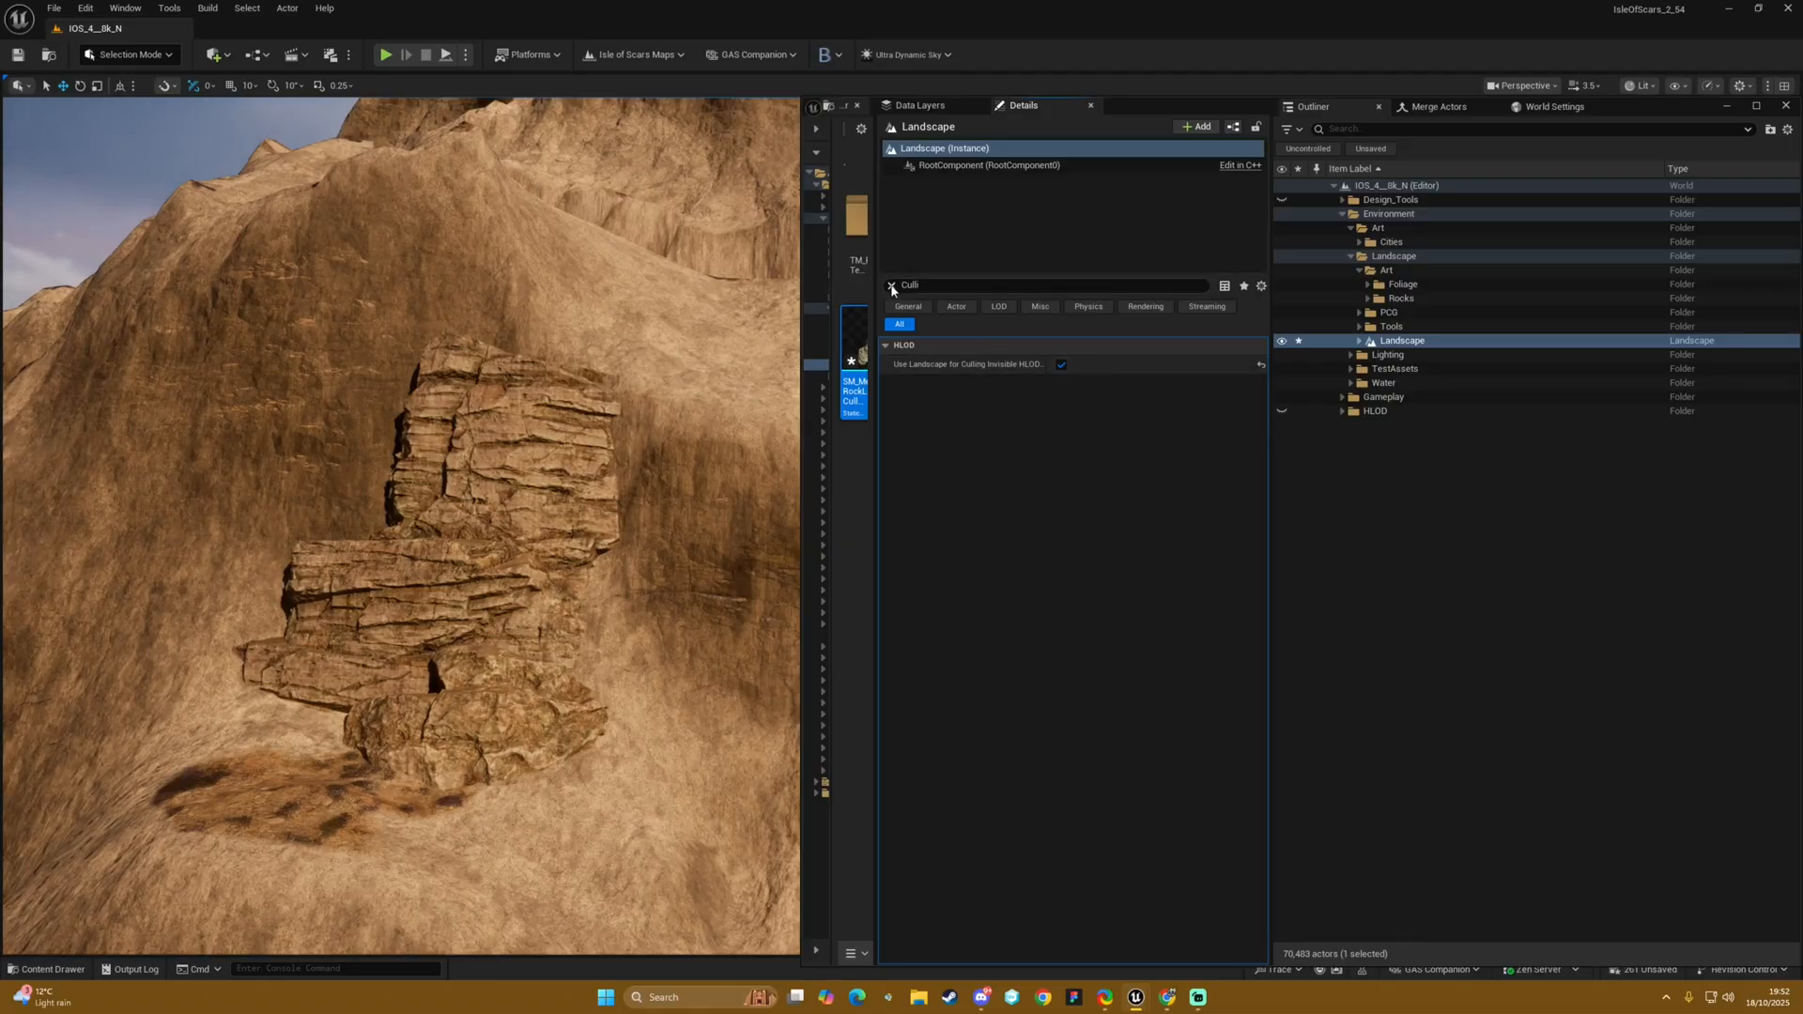
left_click(890, 285)
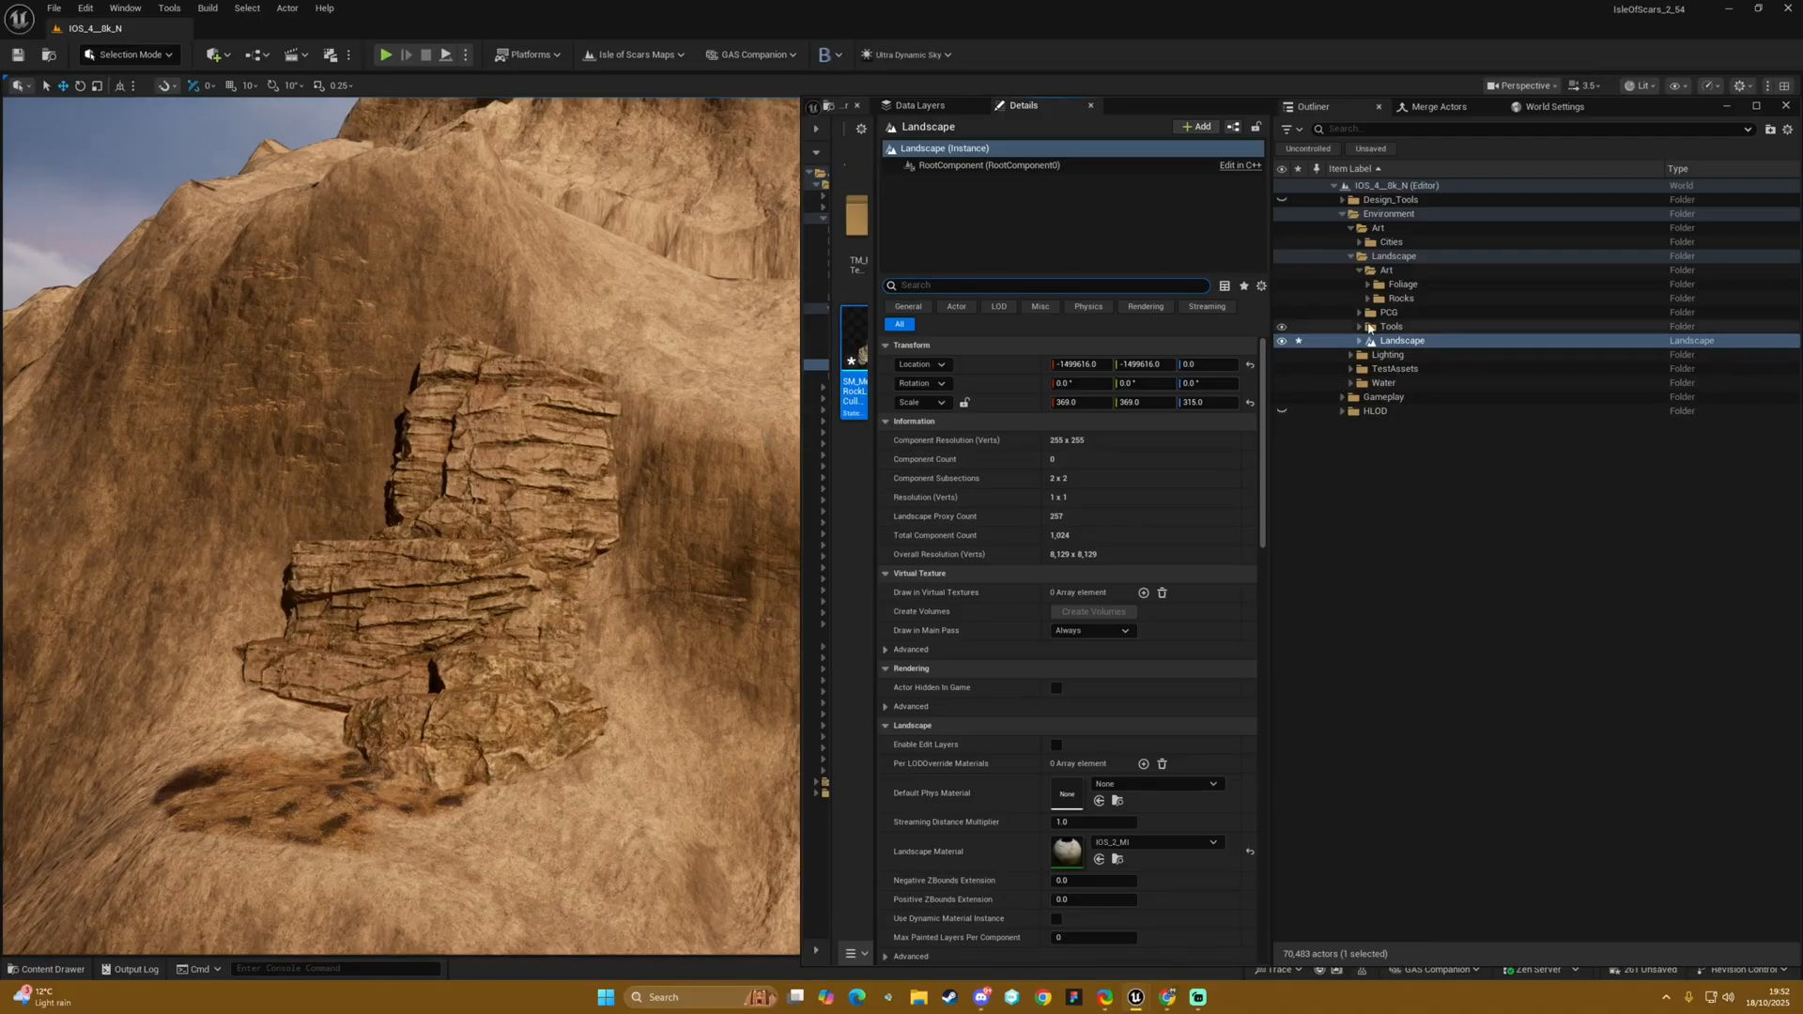
left_click(1436, 105)
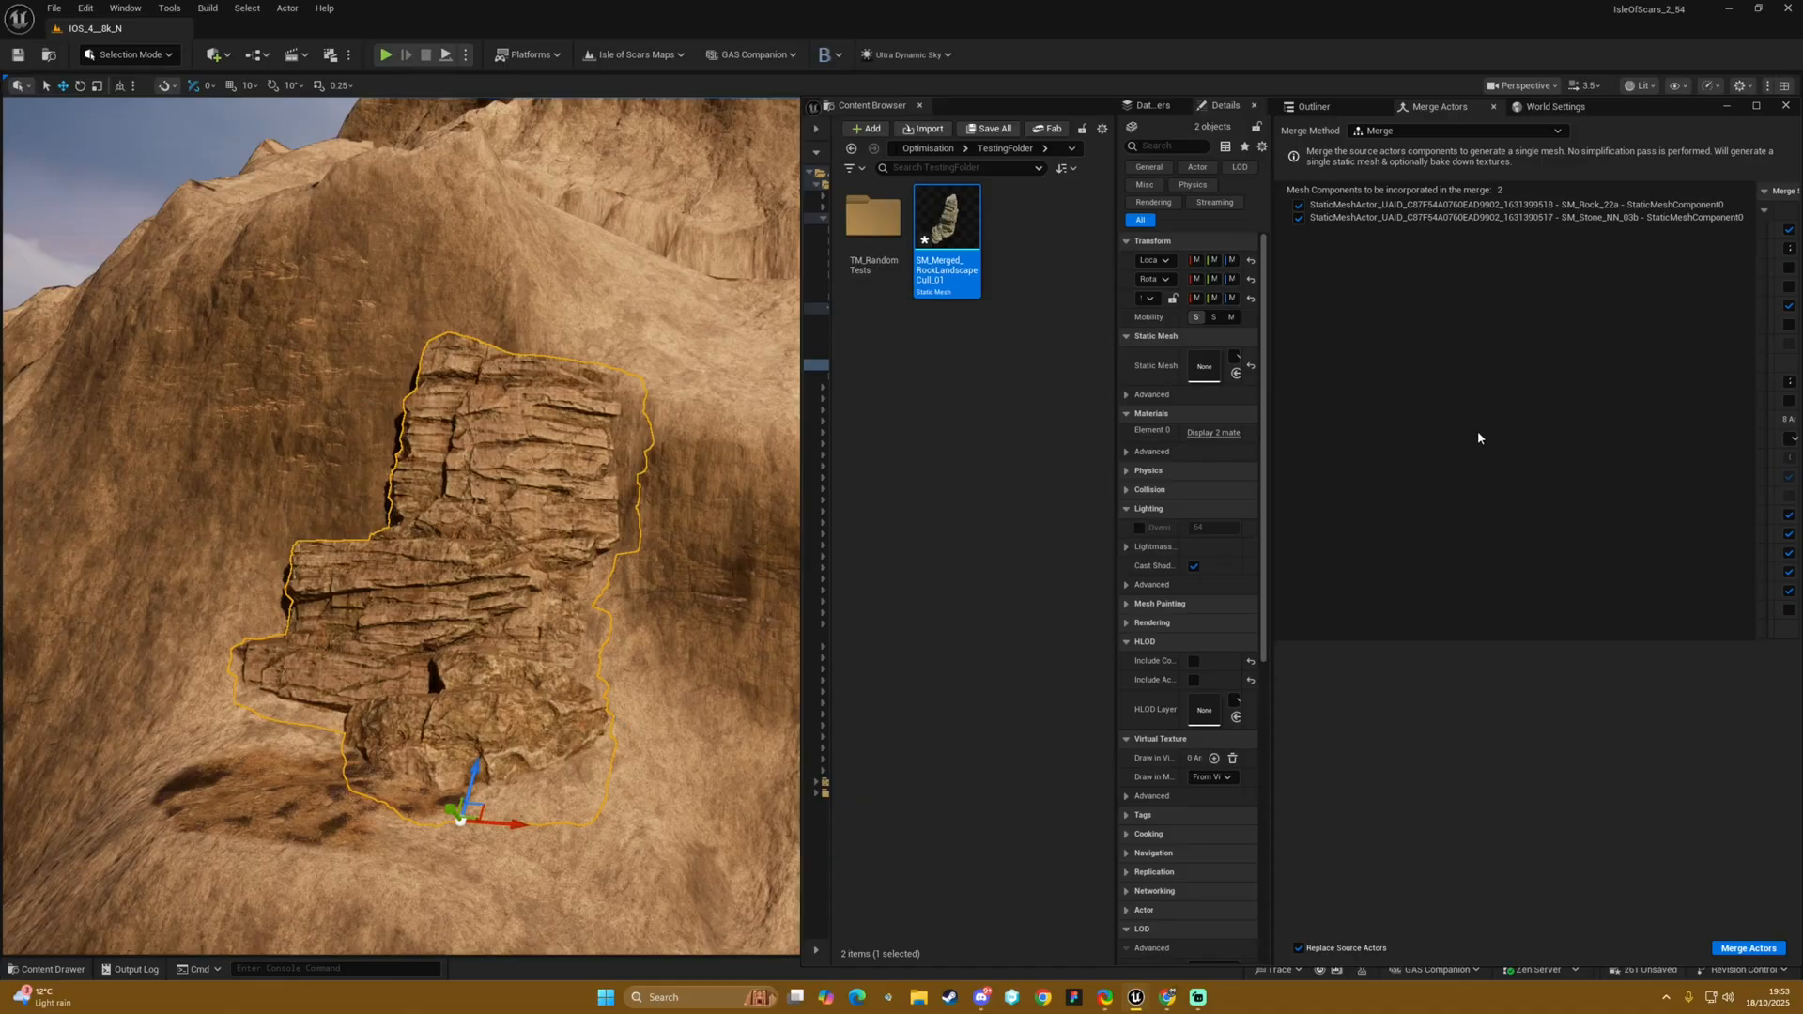
mouse_move(1270, 421)
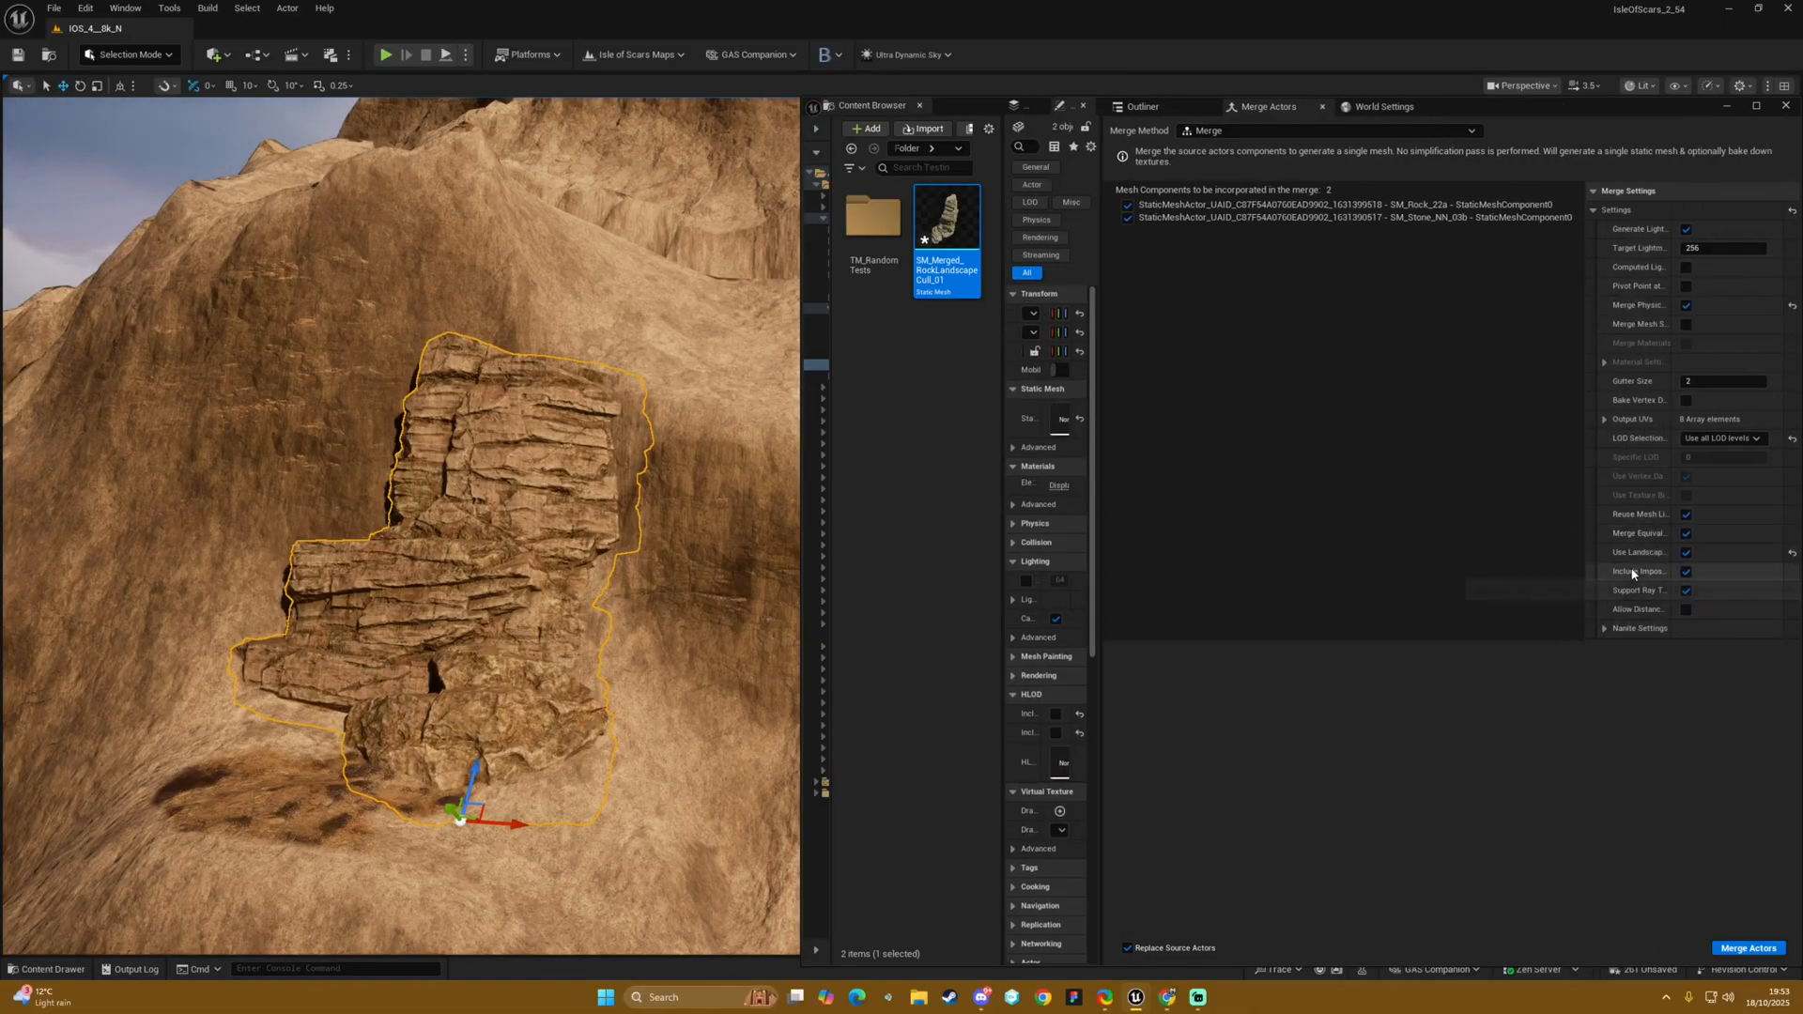
mouse_move(1640, 552)
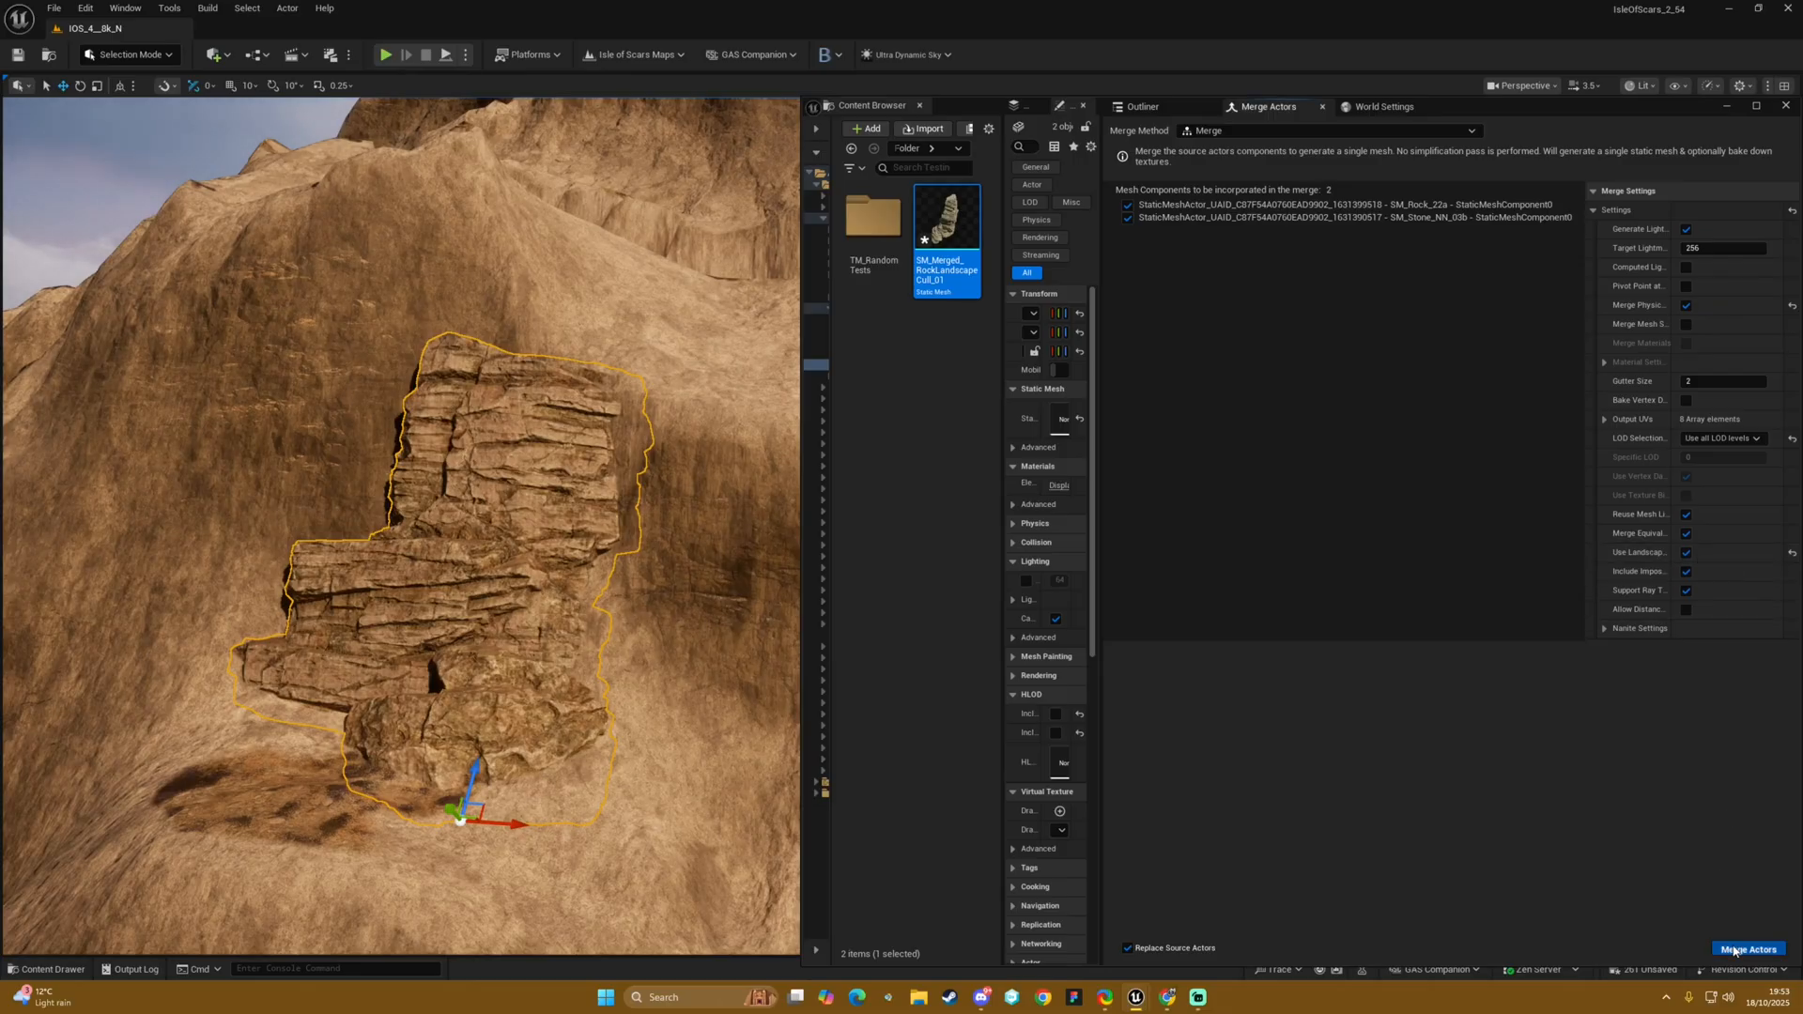
Merge the rock and stone again and save over Merged_RockLandscapeCull_01 in TestingFolder
left_click(1749, 948)
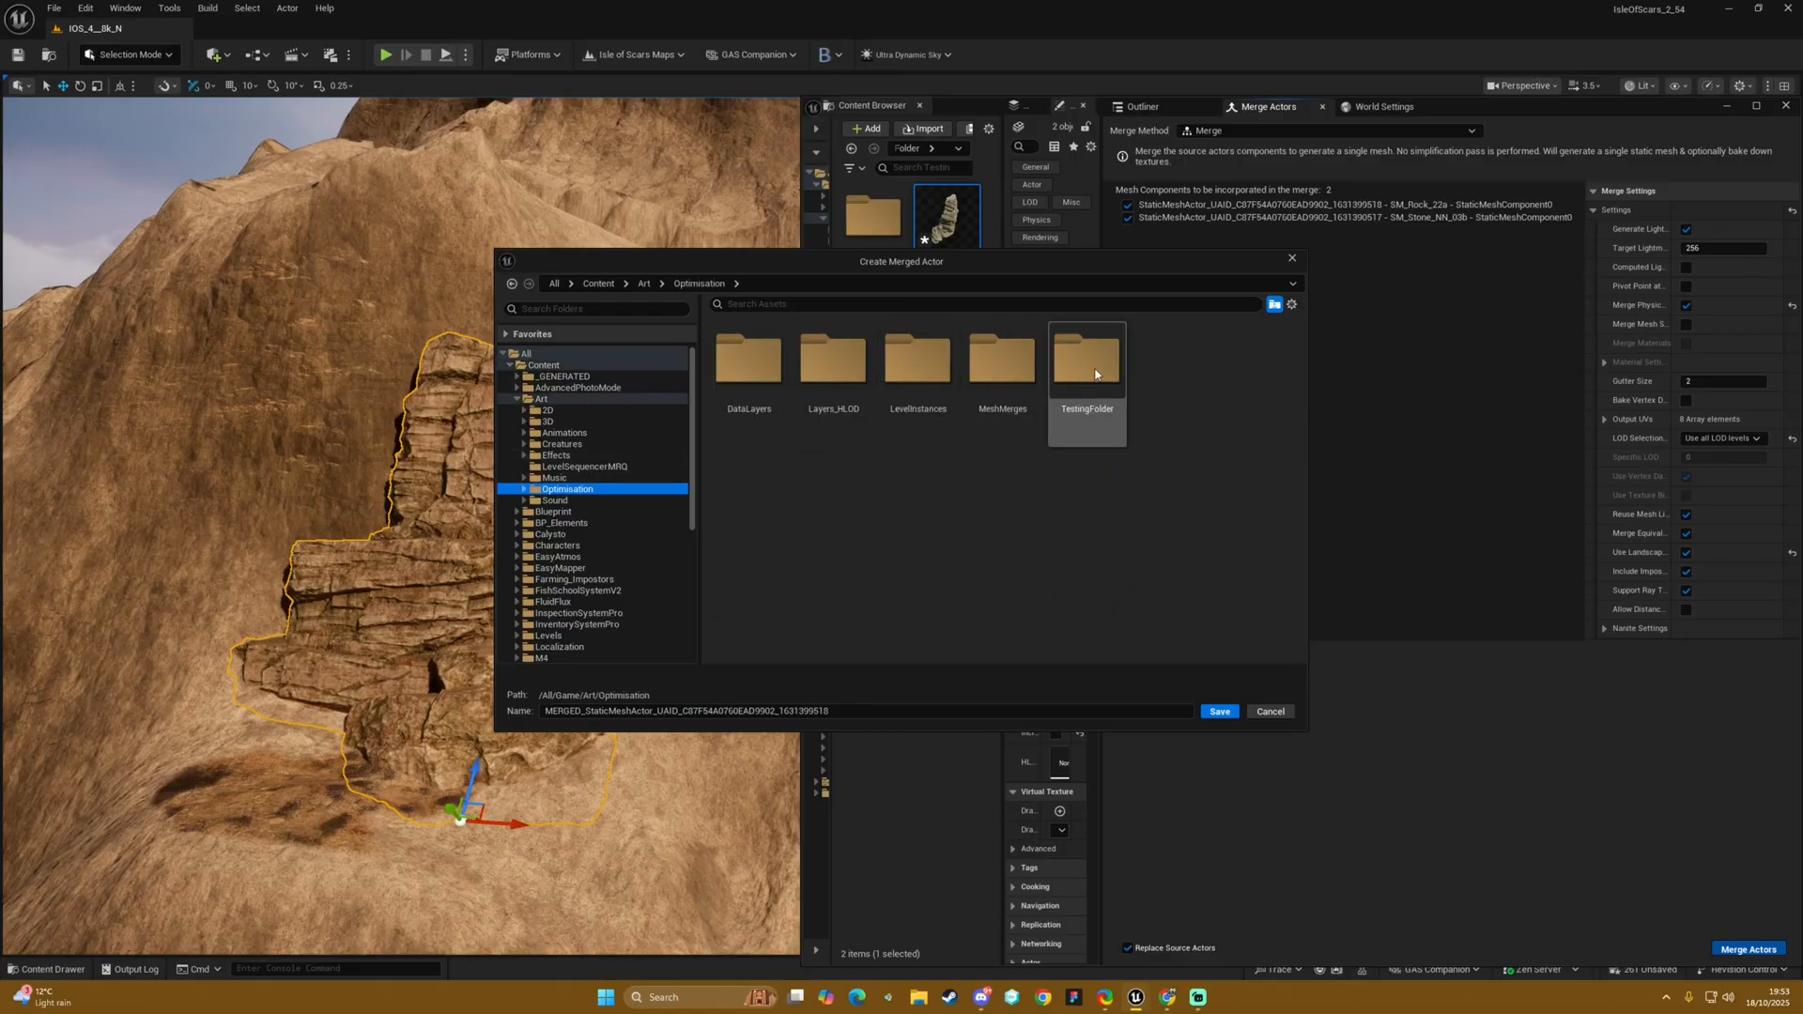
double_click(1086, 358)
type("Merged_RockLandscapeCull_01")
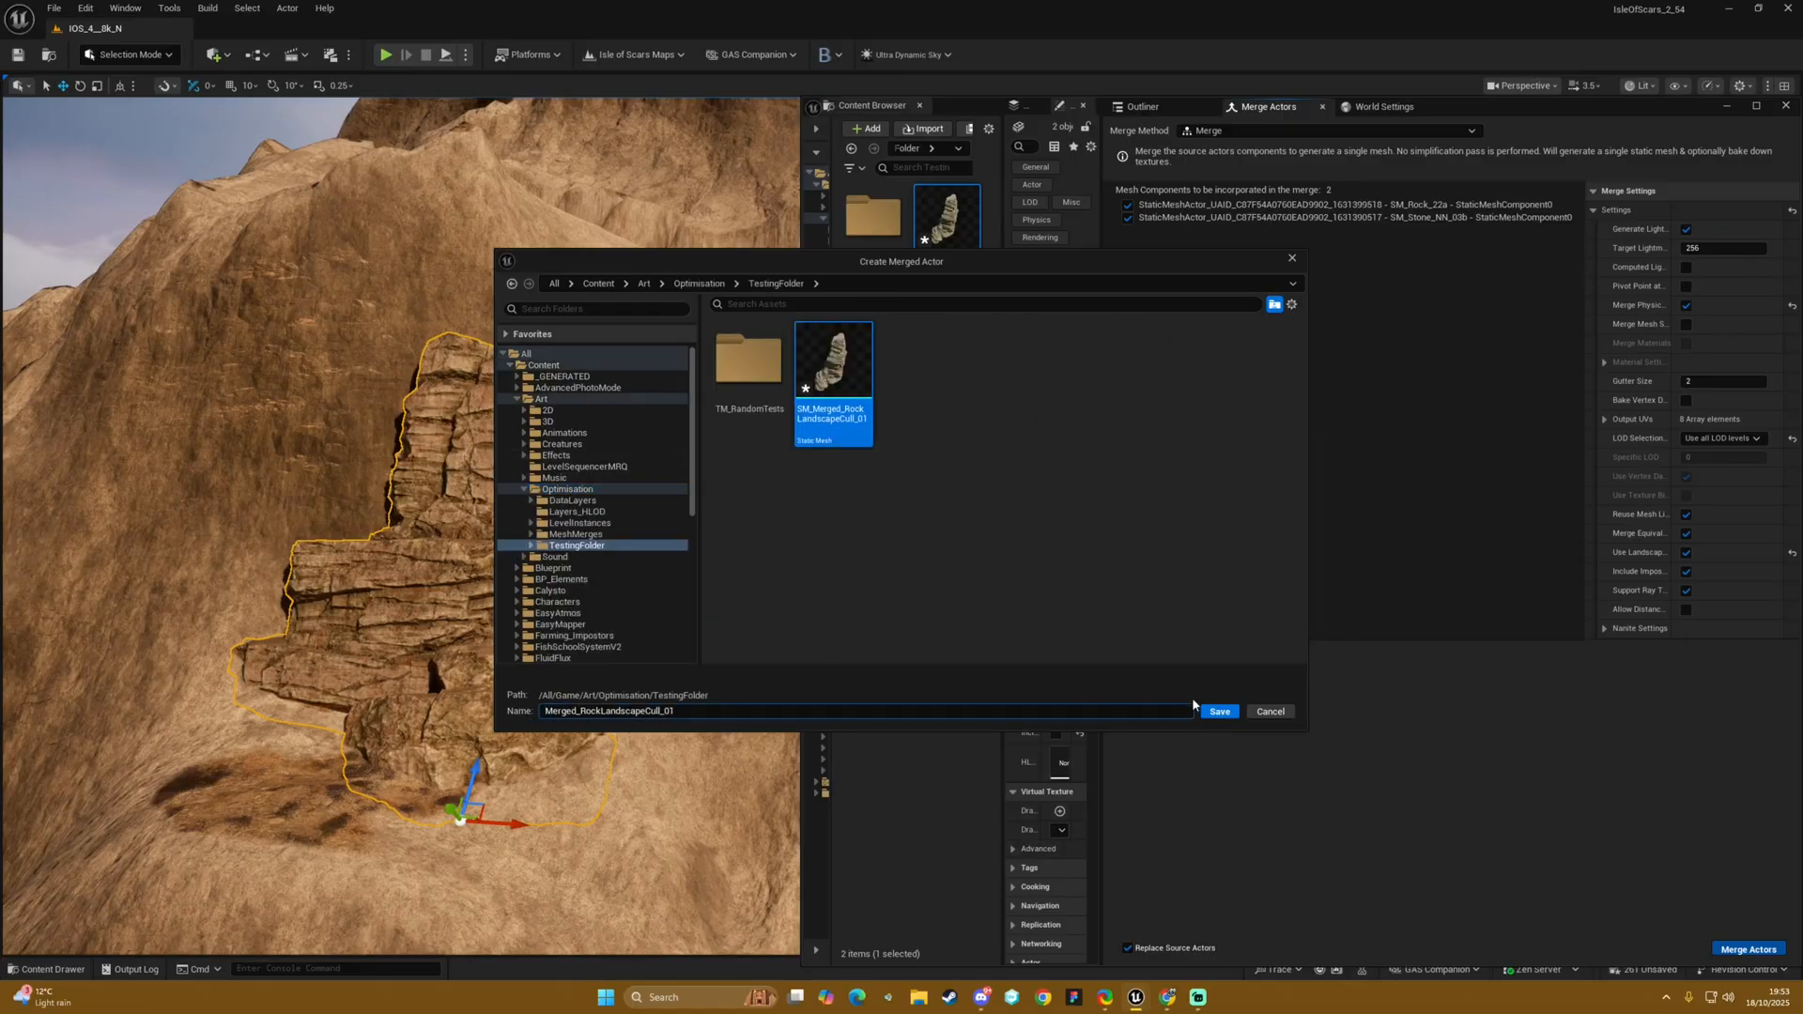
left_click(1219, 710)
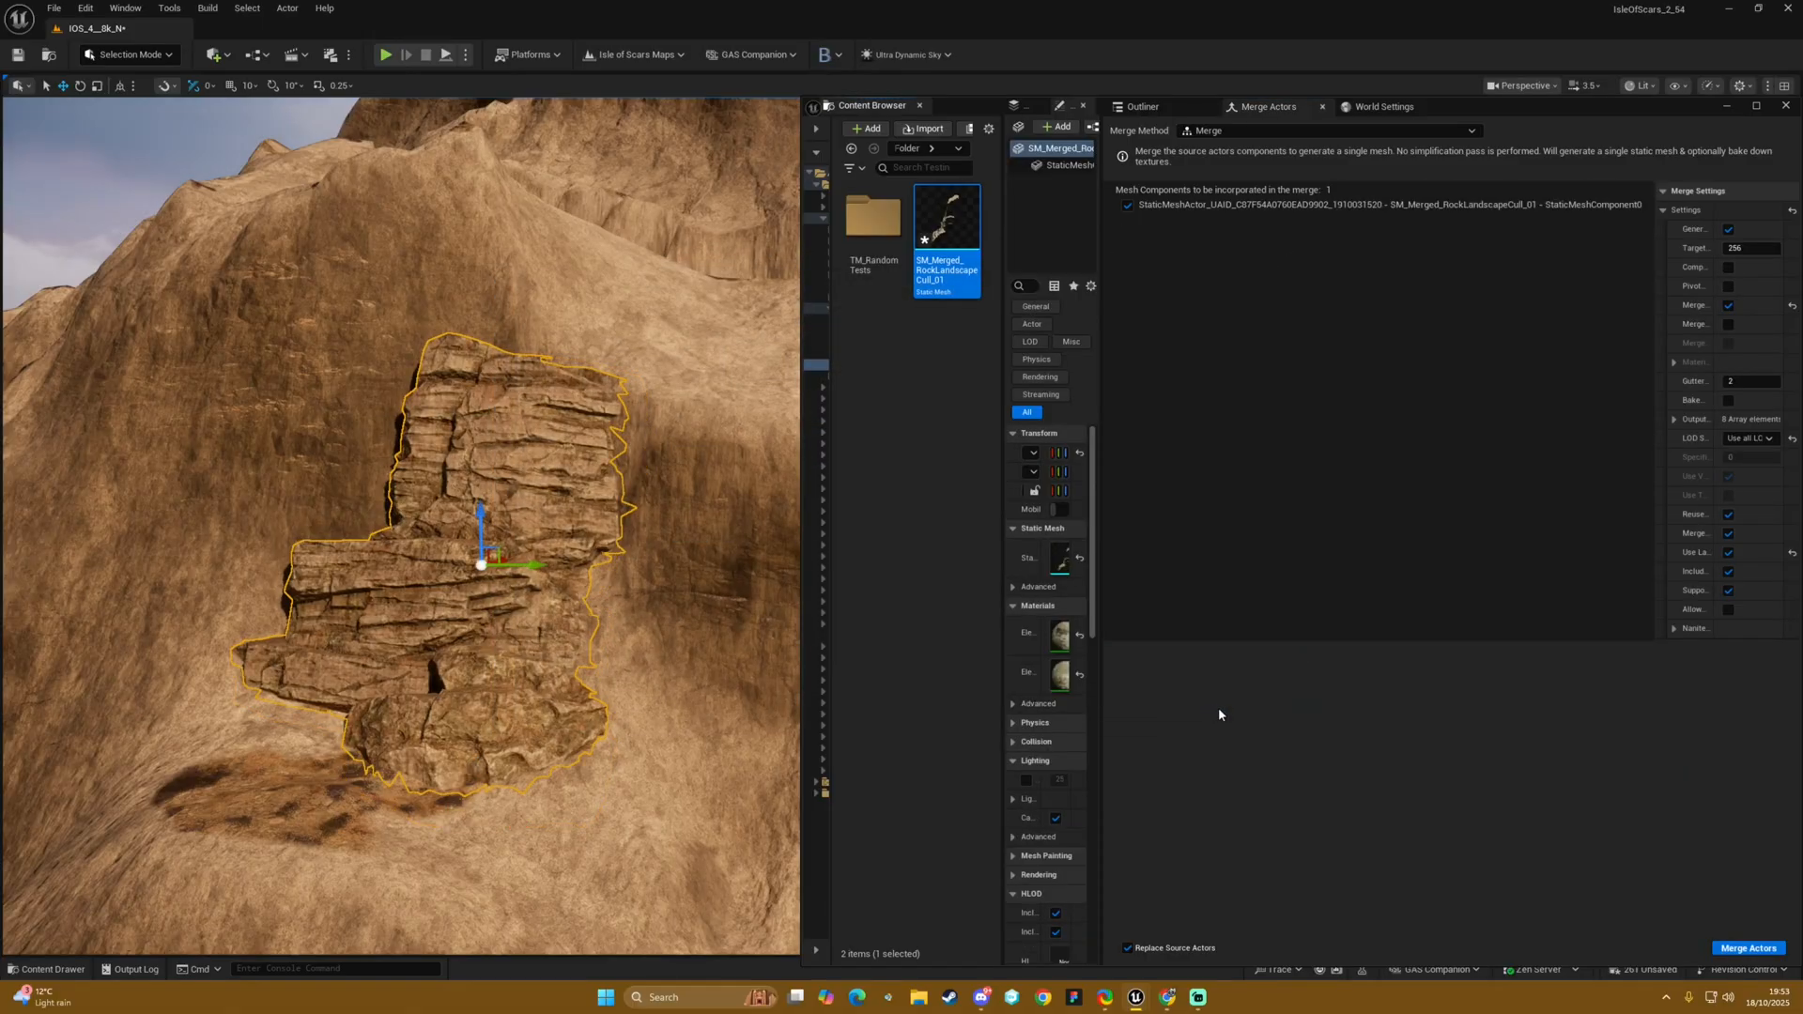
mouse_move(1583, 113)
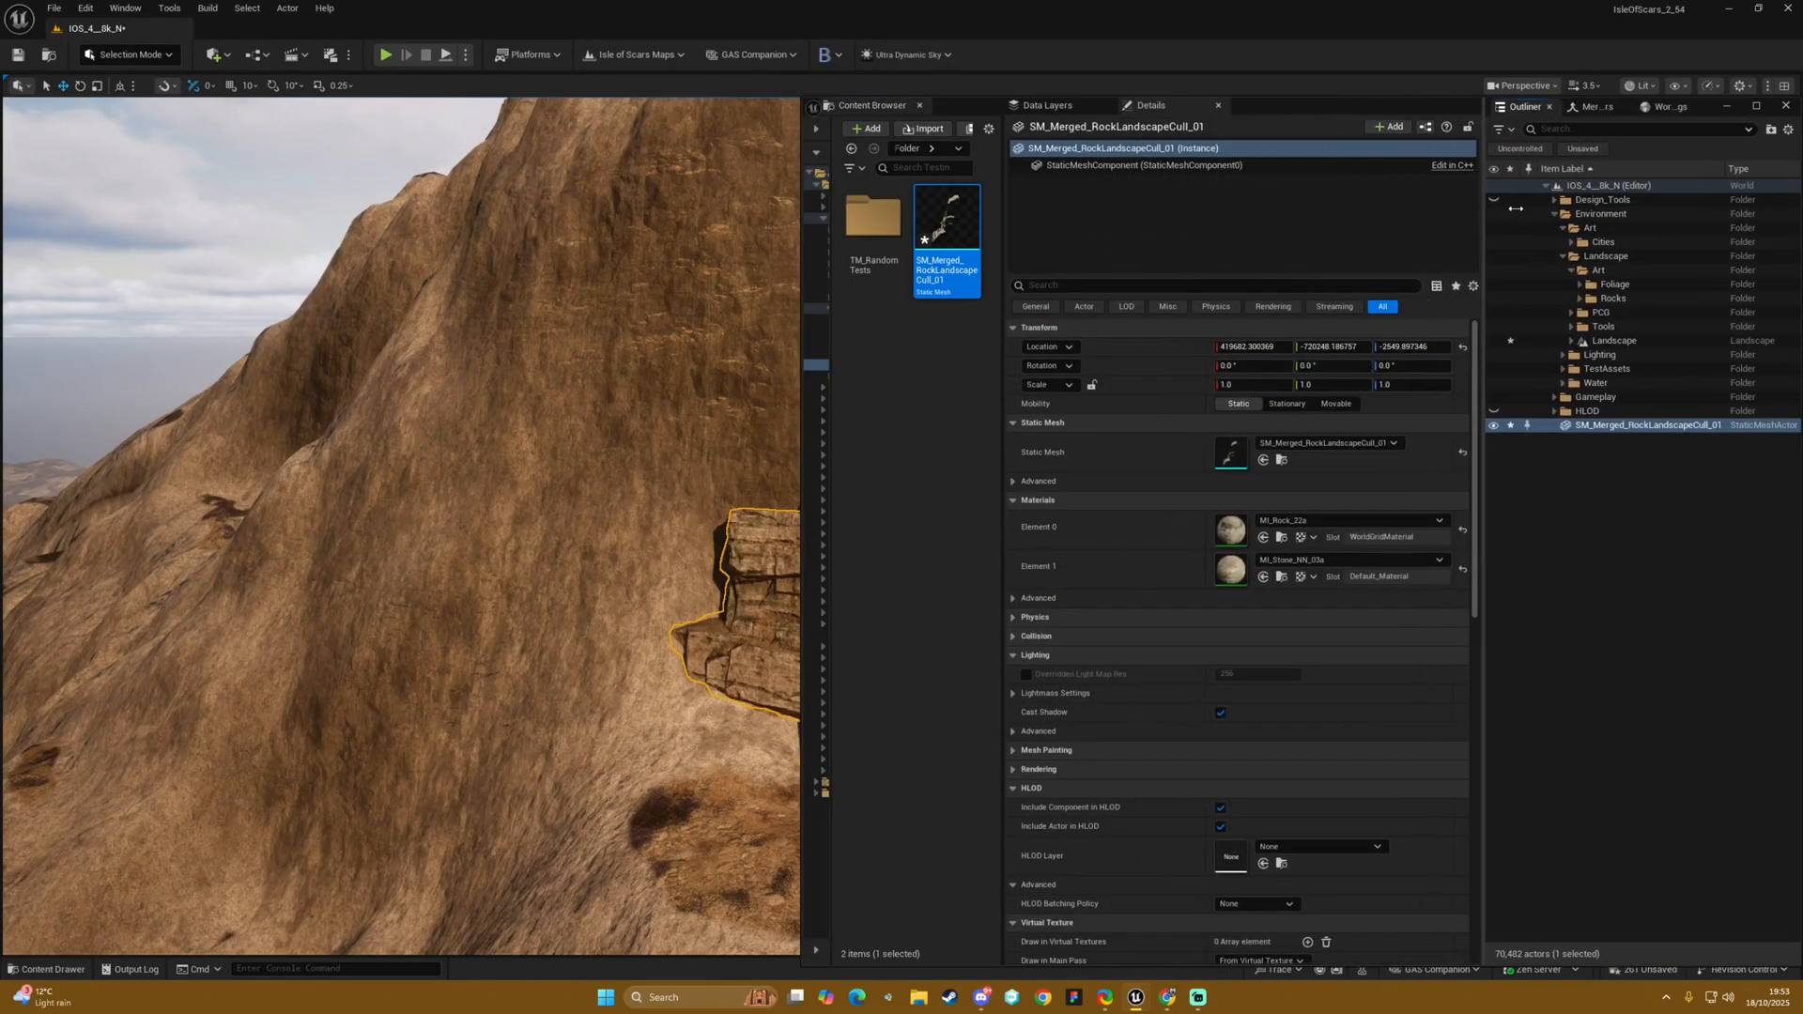
mouse_move(945, 221)
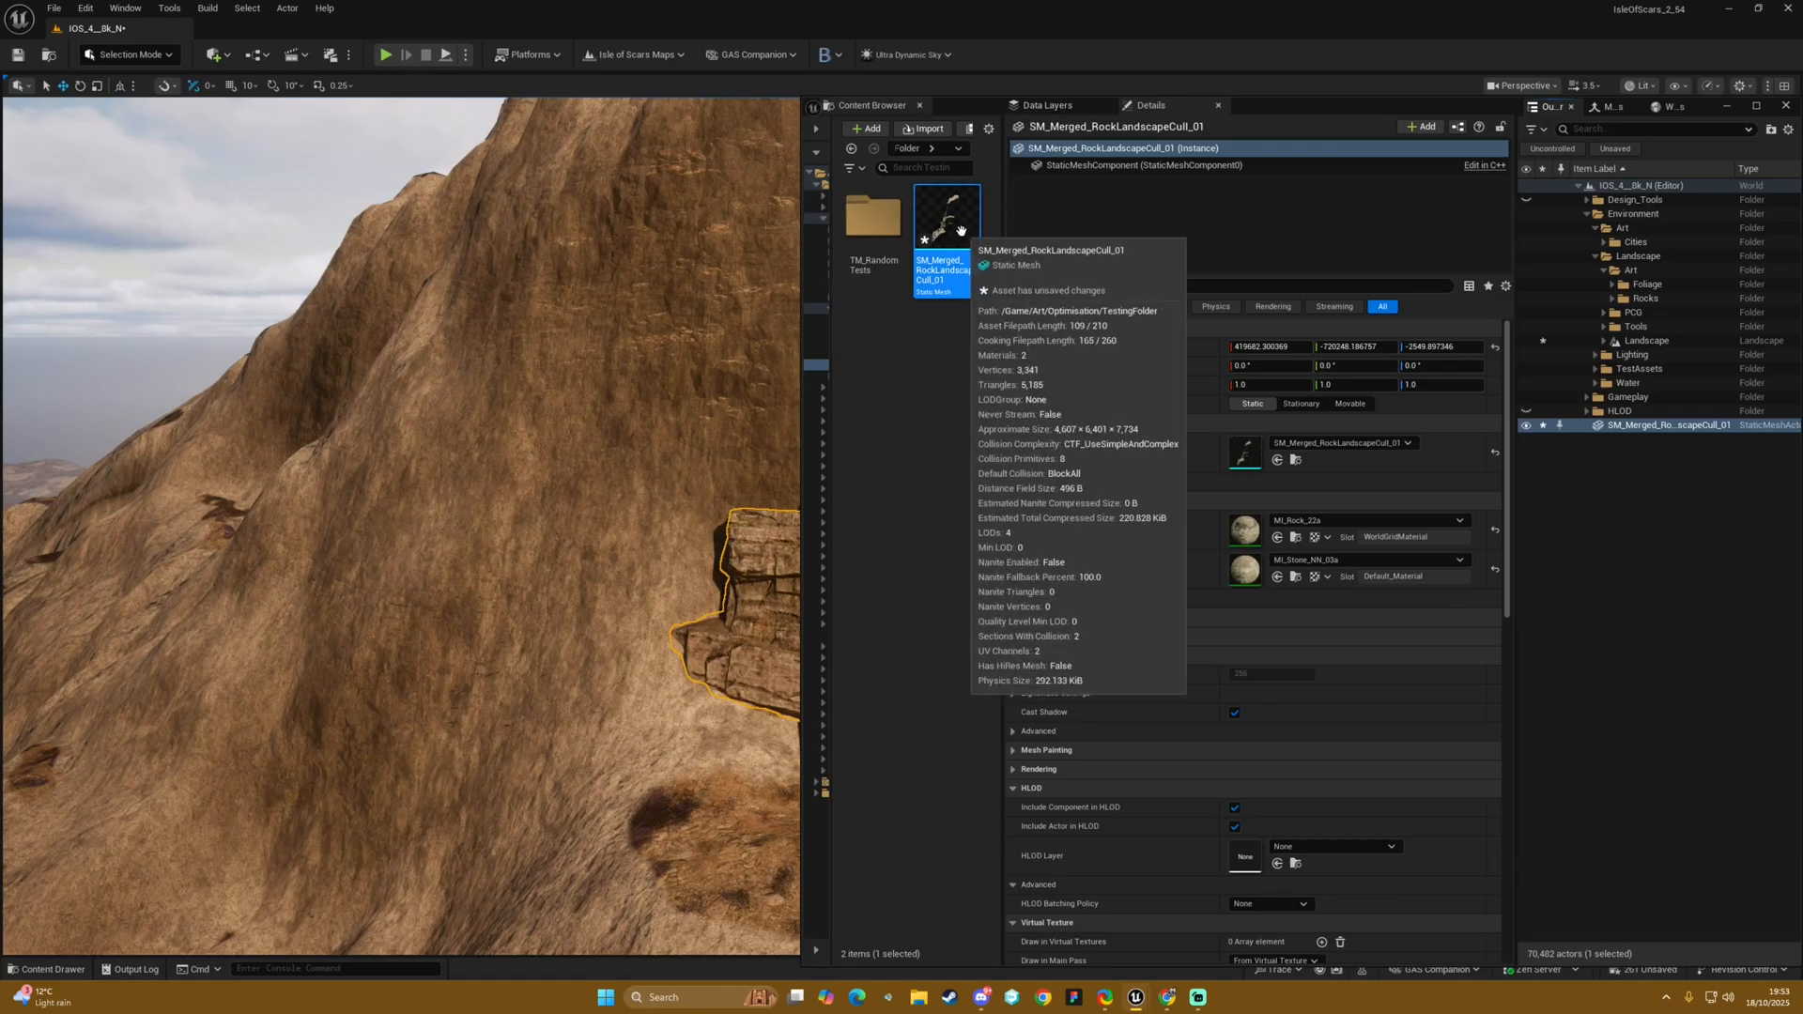
Open SM_Merged_RockLandscapeCull_01 in the Static Mesh Editor
double_click(945, 216)
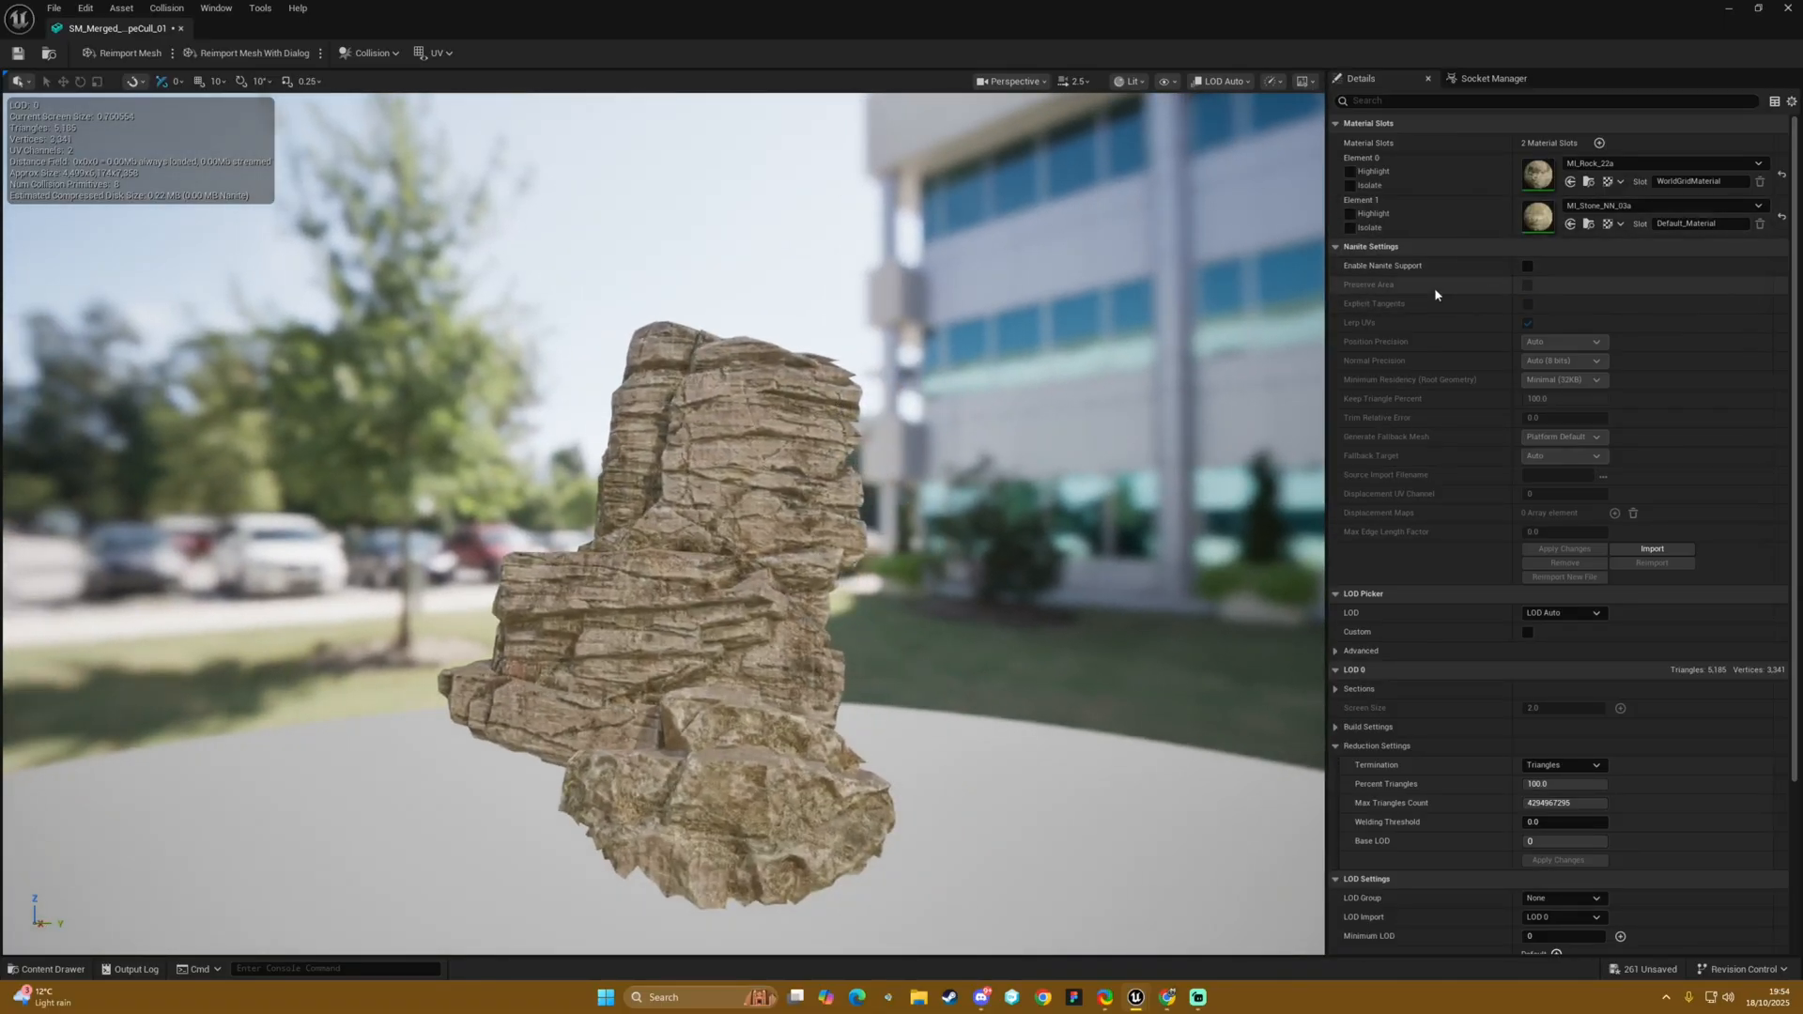
Enable Nanite Support with Preserve Area on the merged mesh and apply the changes
left_click(1528, 267)
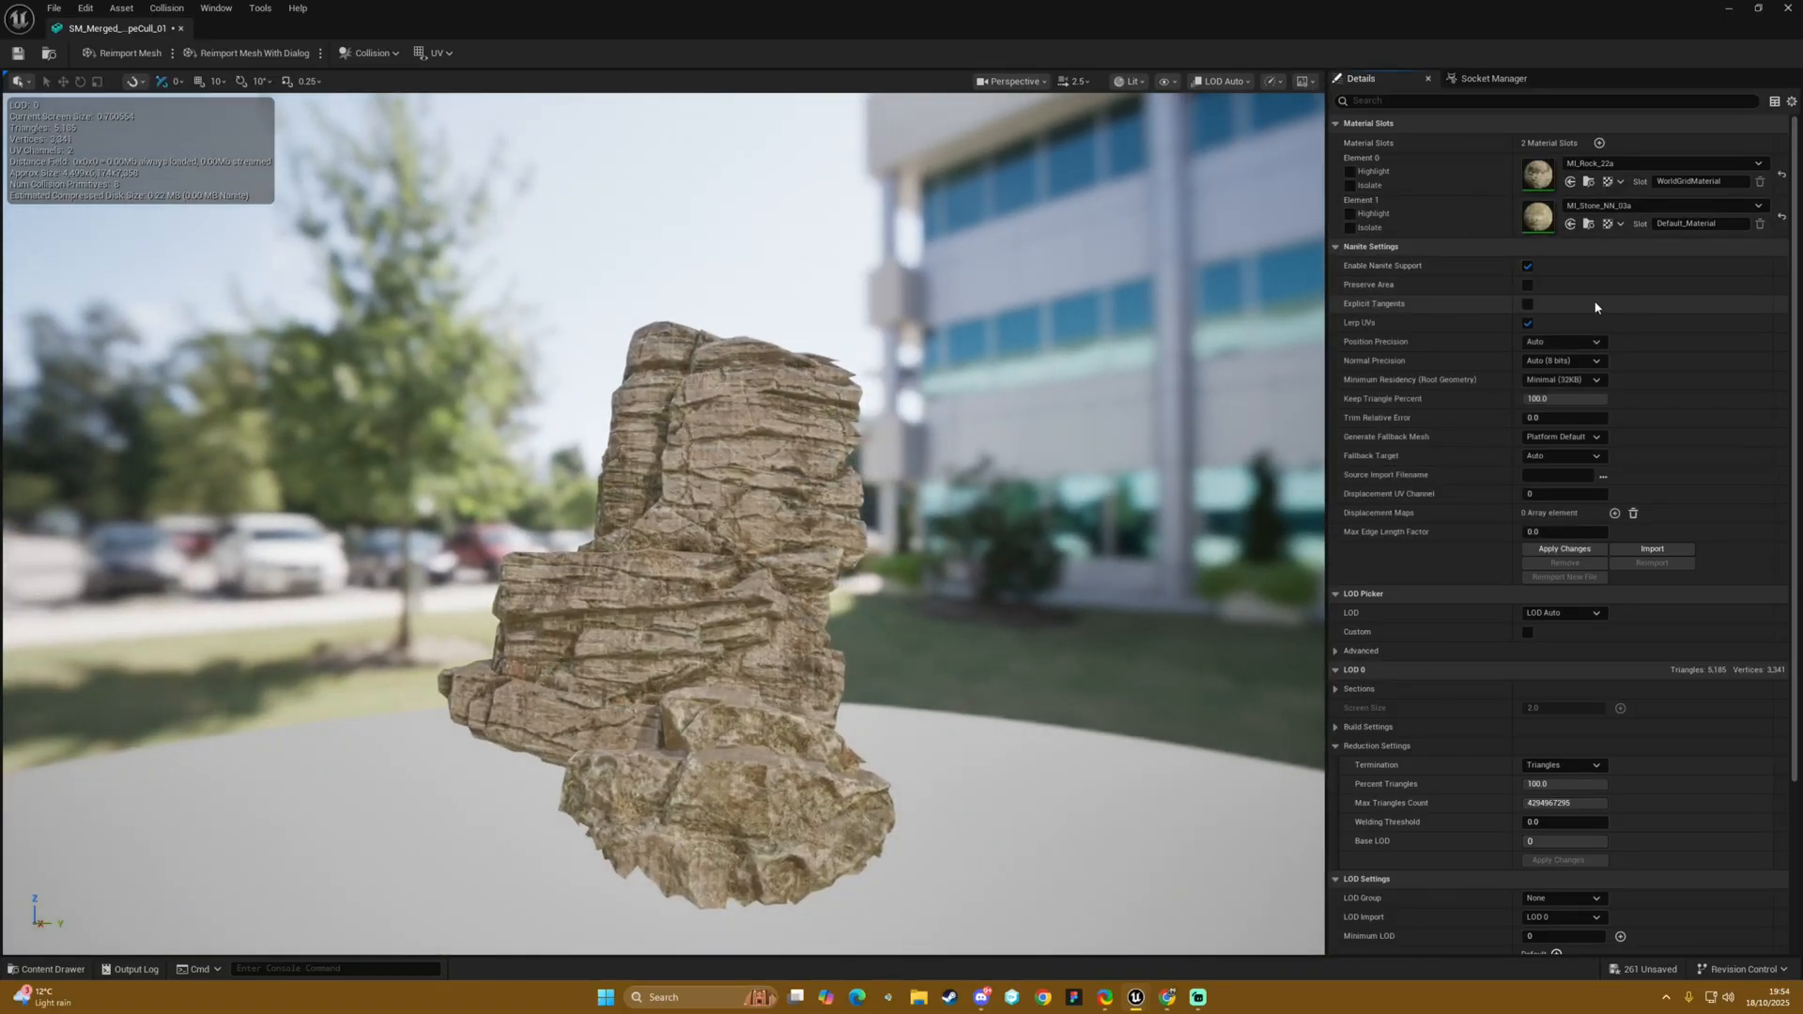
left_click(1525, 284)
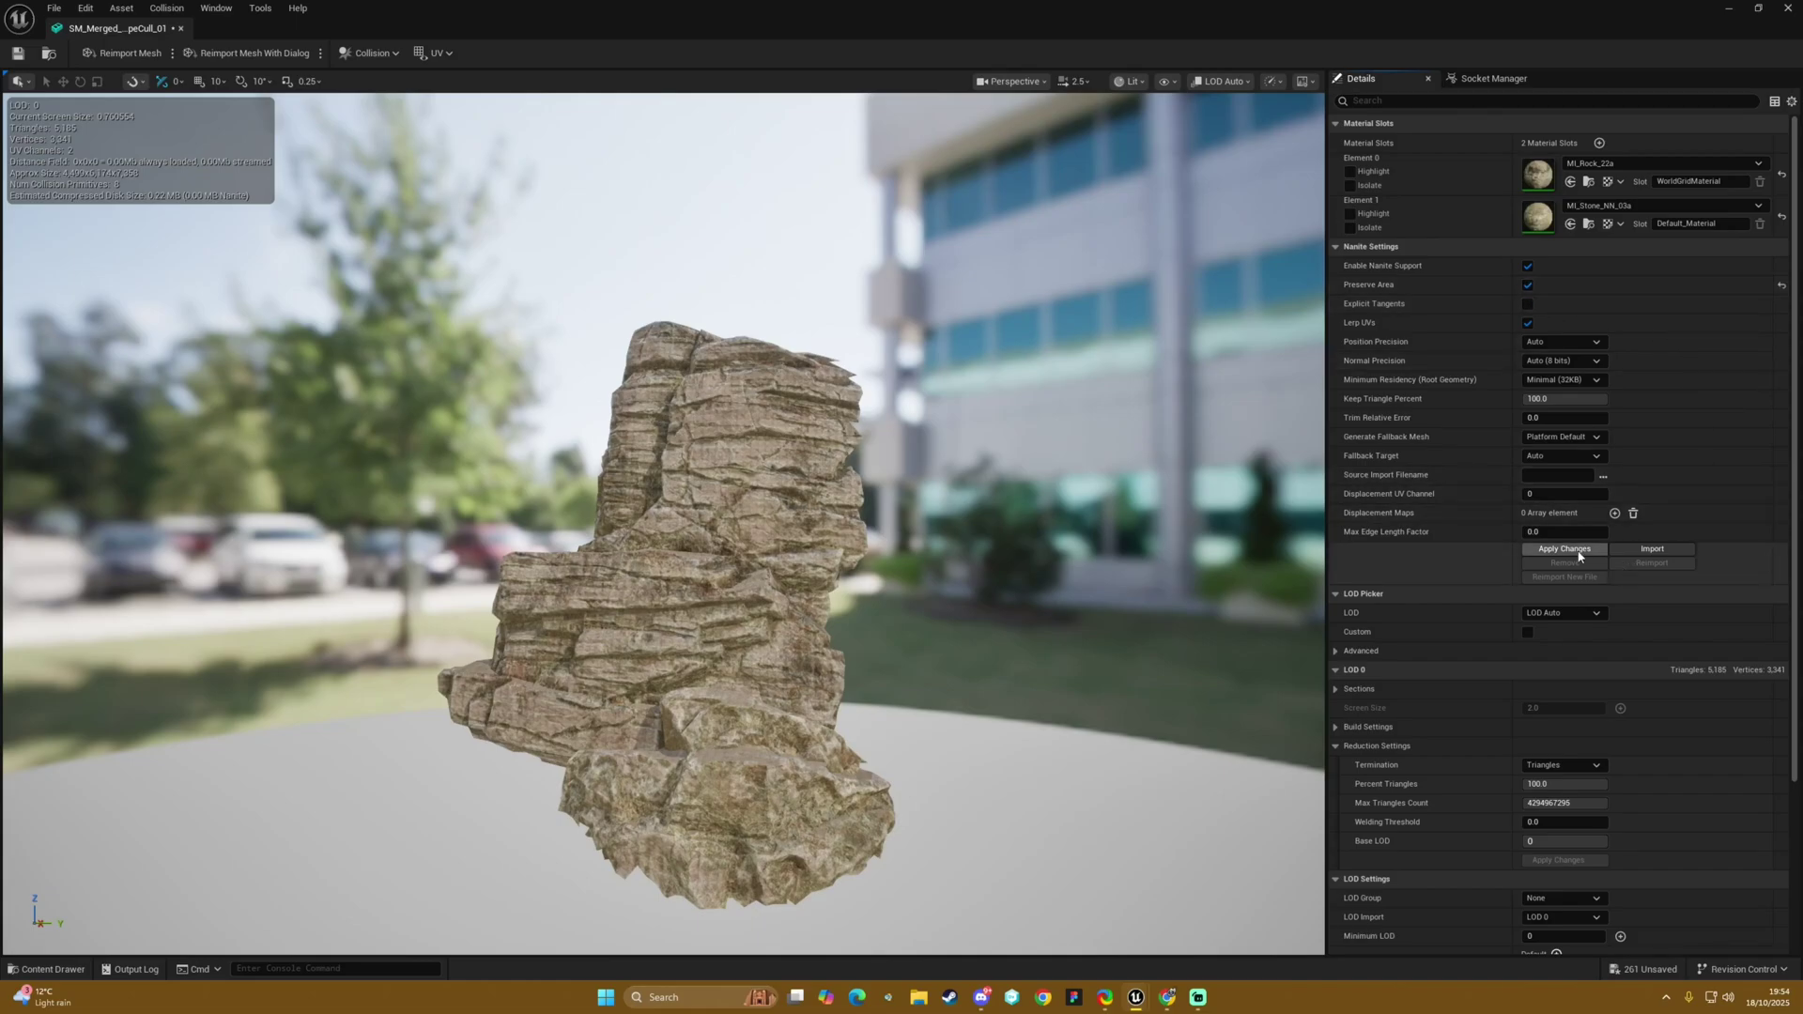
left_click(1562, 548)
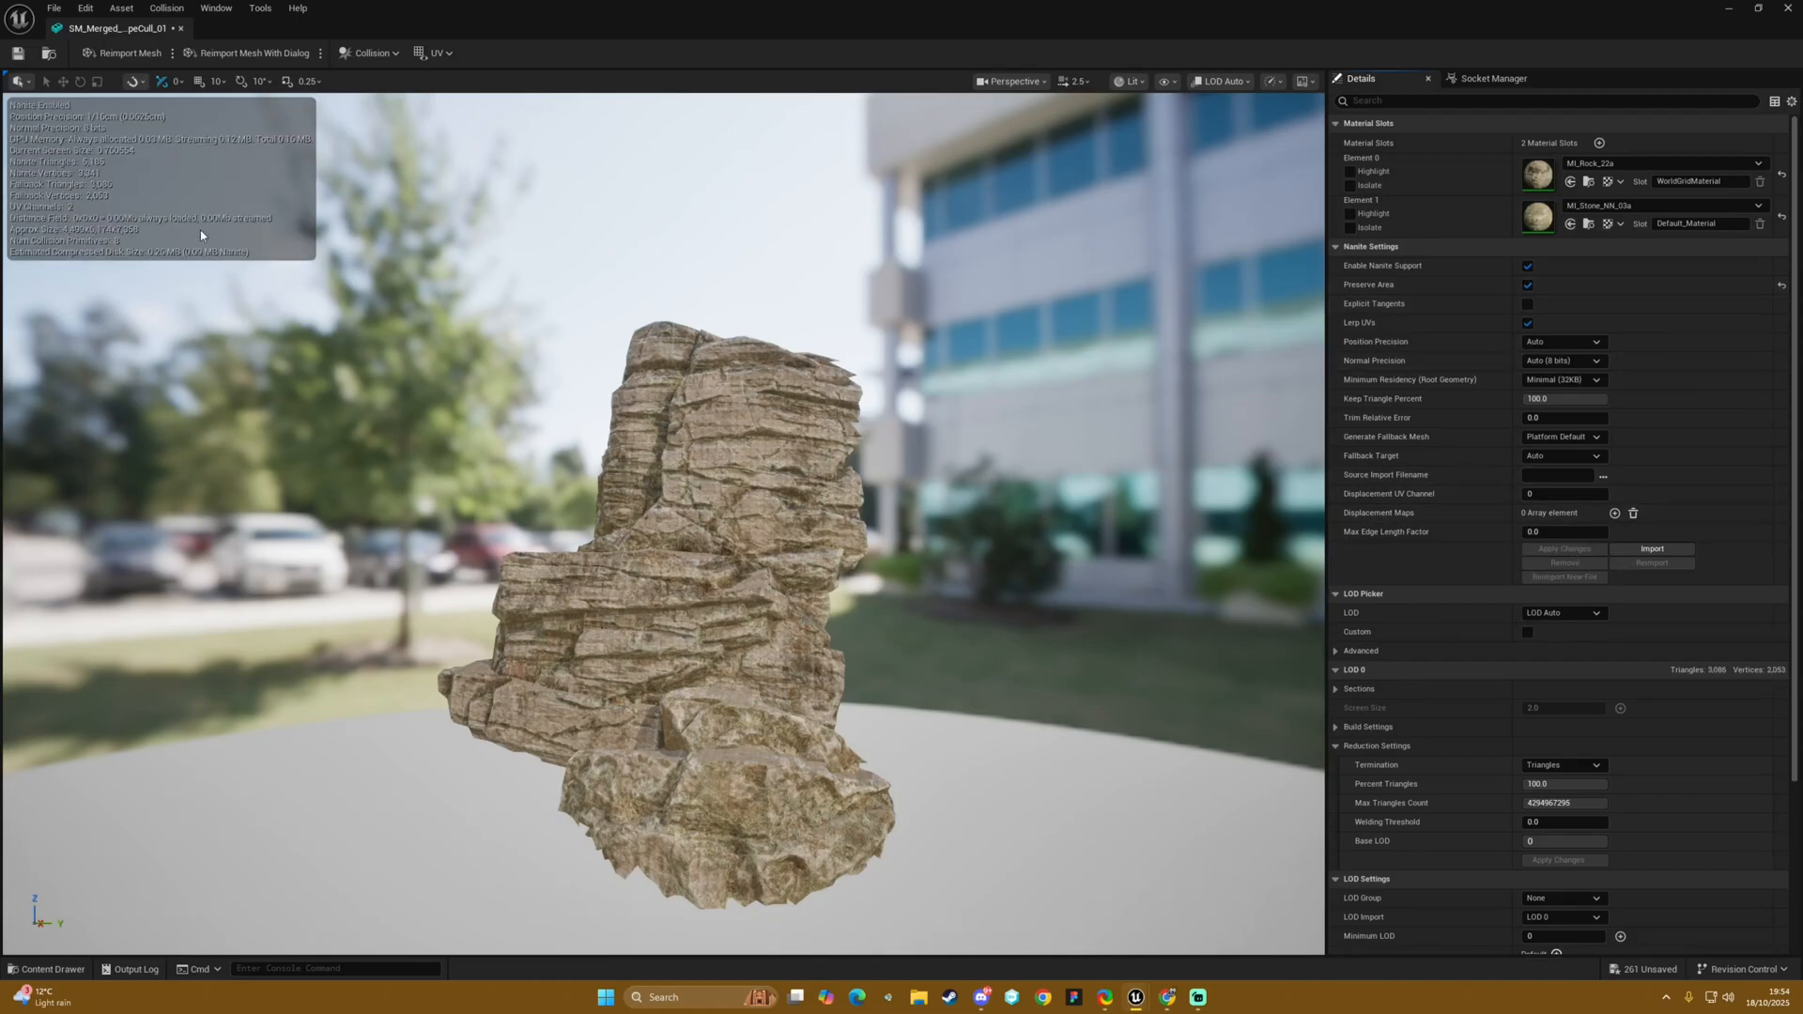